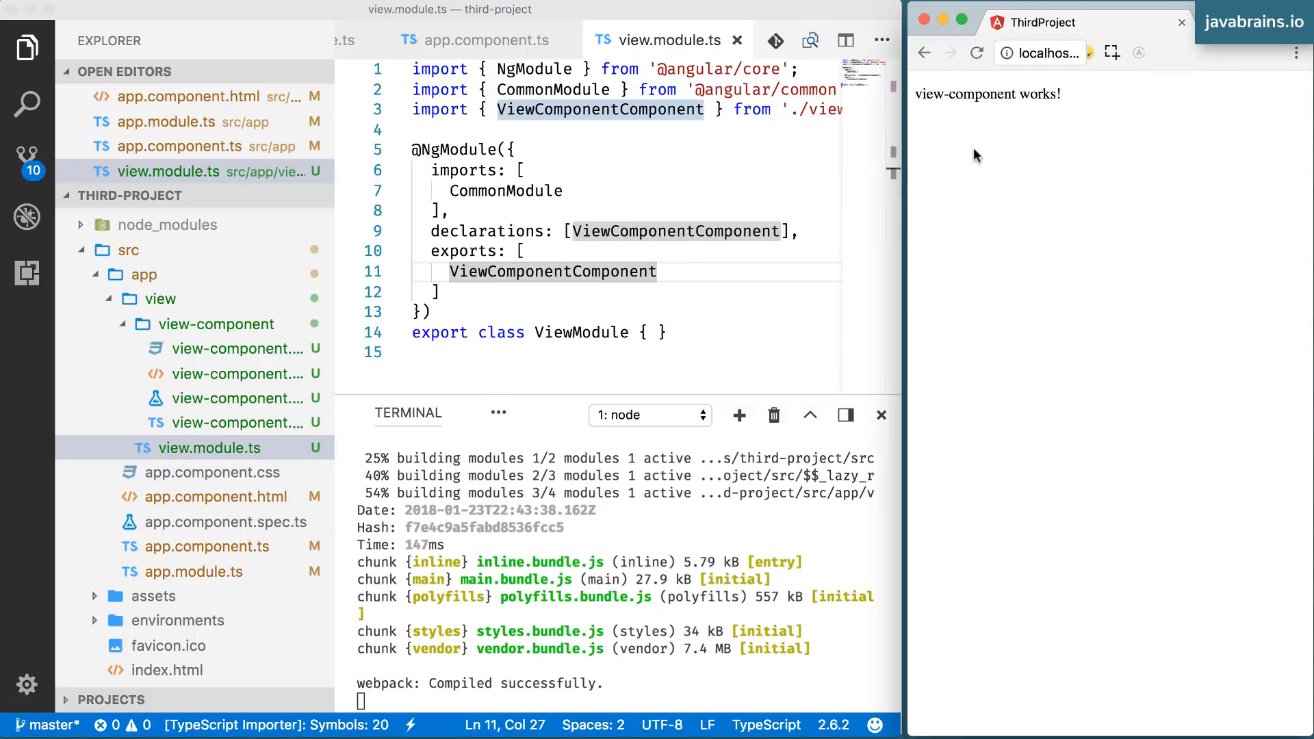
pyautogui.moveTo(1125, 214)
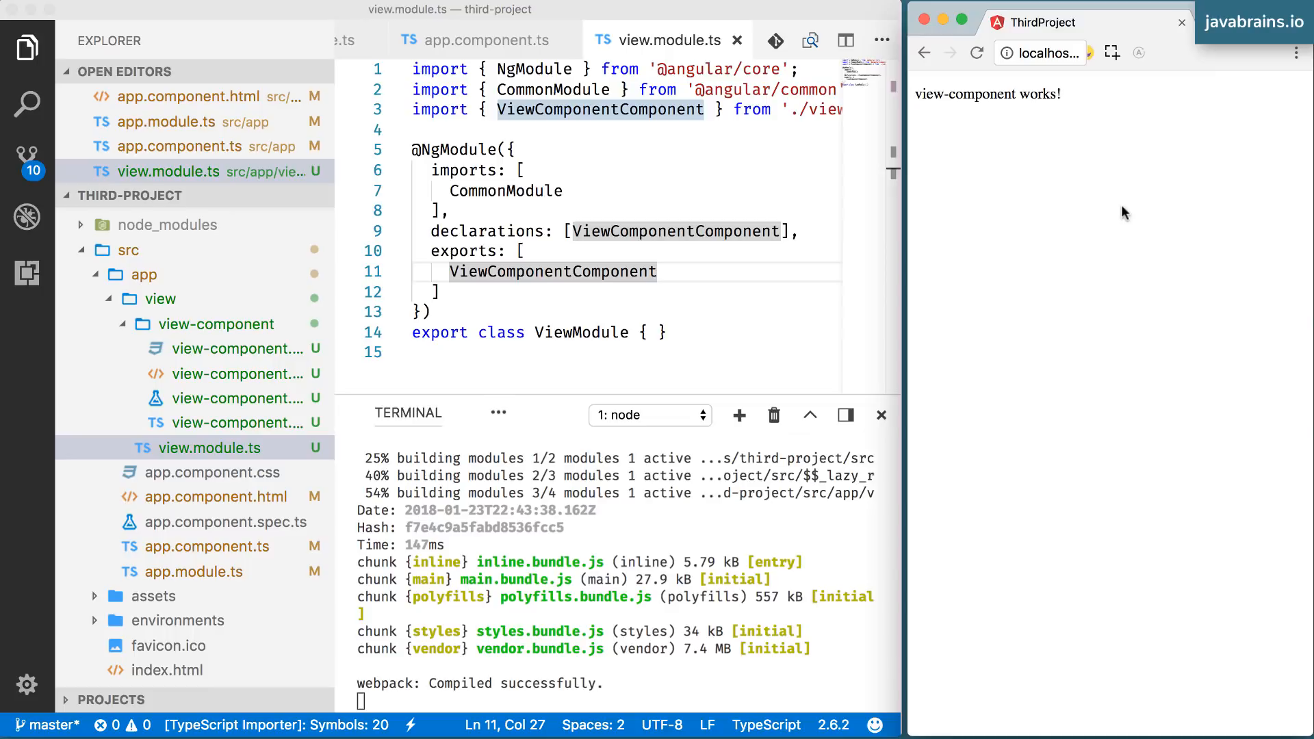
pyautogui.moveTo(1090, 205)
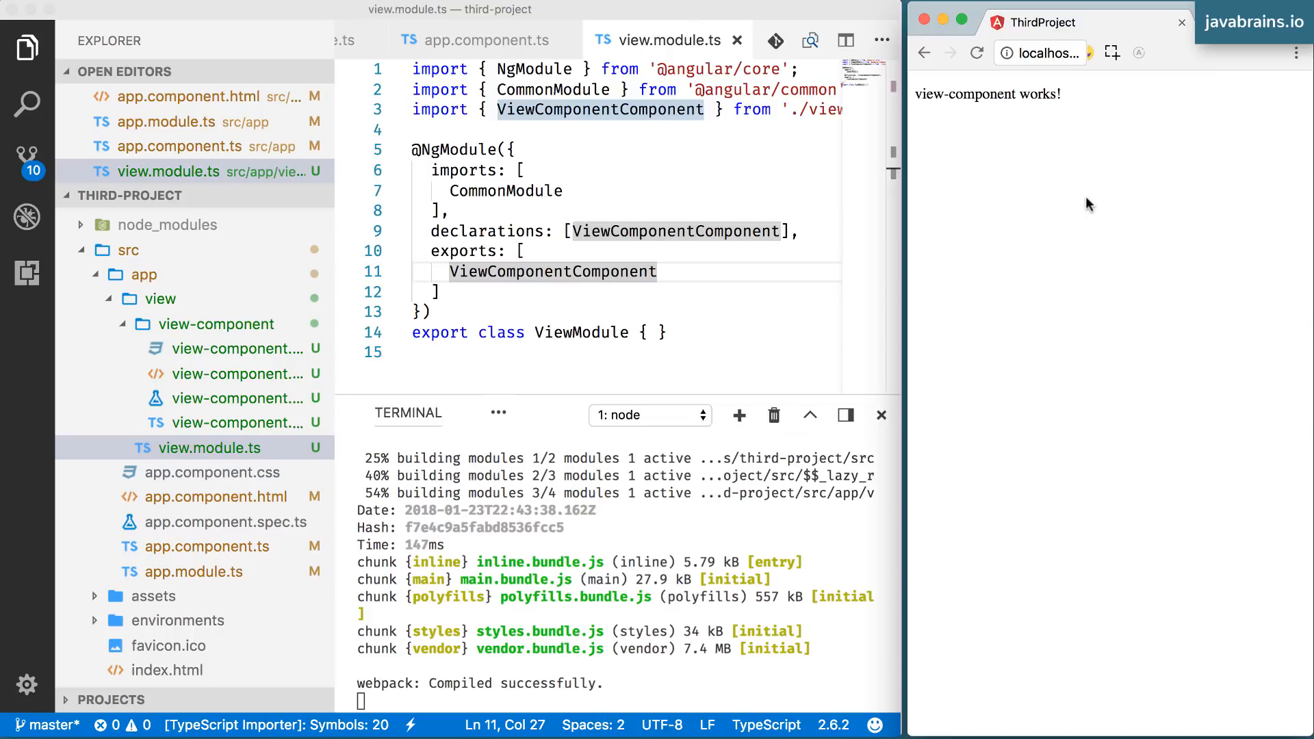
pyautogui.moveTo(773, 176)
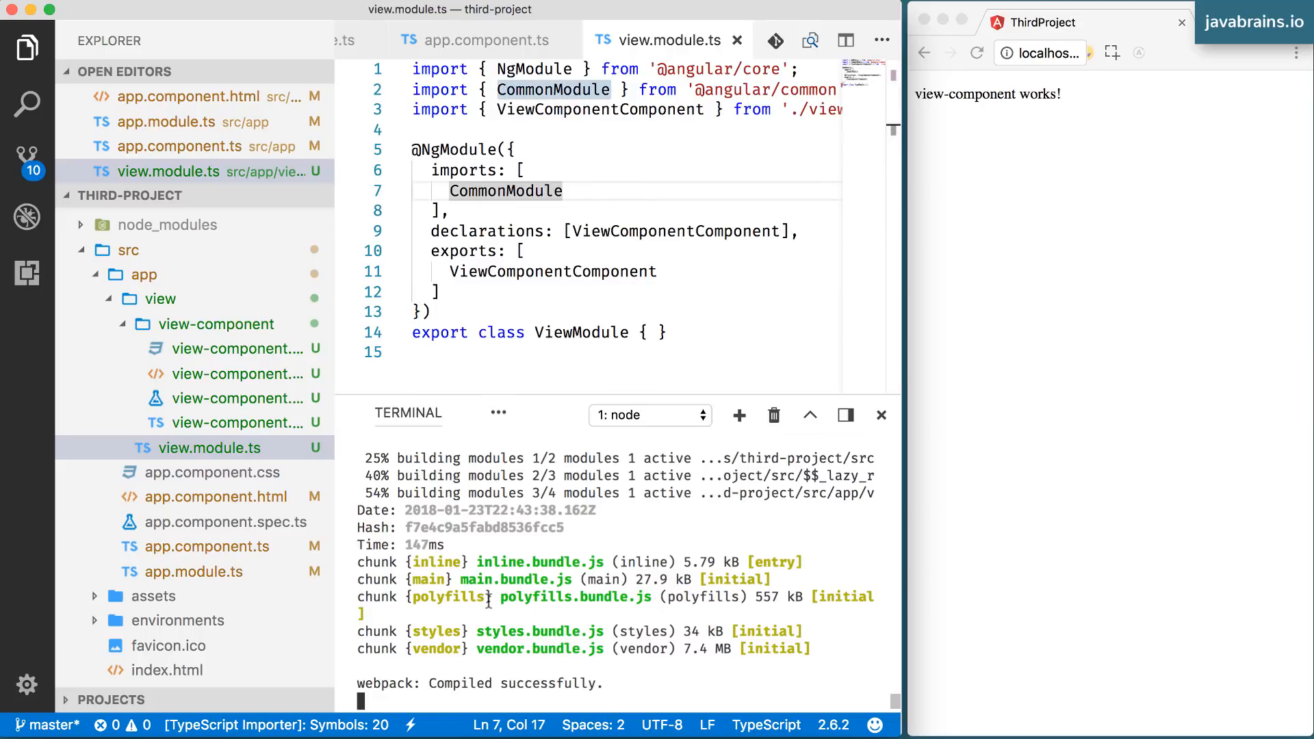
# Stop the running ng serve development server in the integrated terminal.
pyautogui.press('ctrl+c')
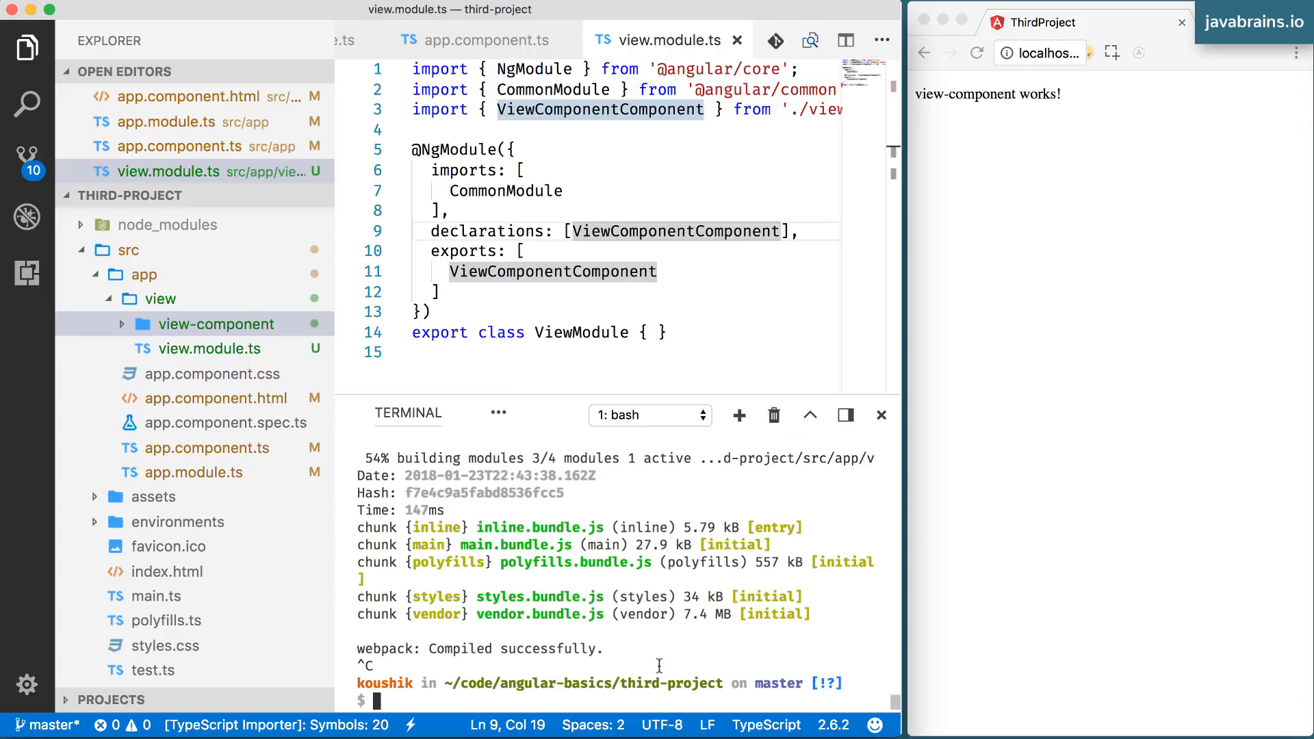
# Run 'ng generate service test' to create test.service.ts and its spec in src/app.
pyautogui.write('ng g')
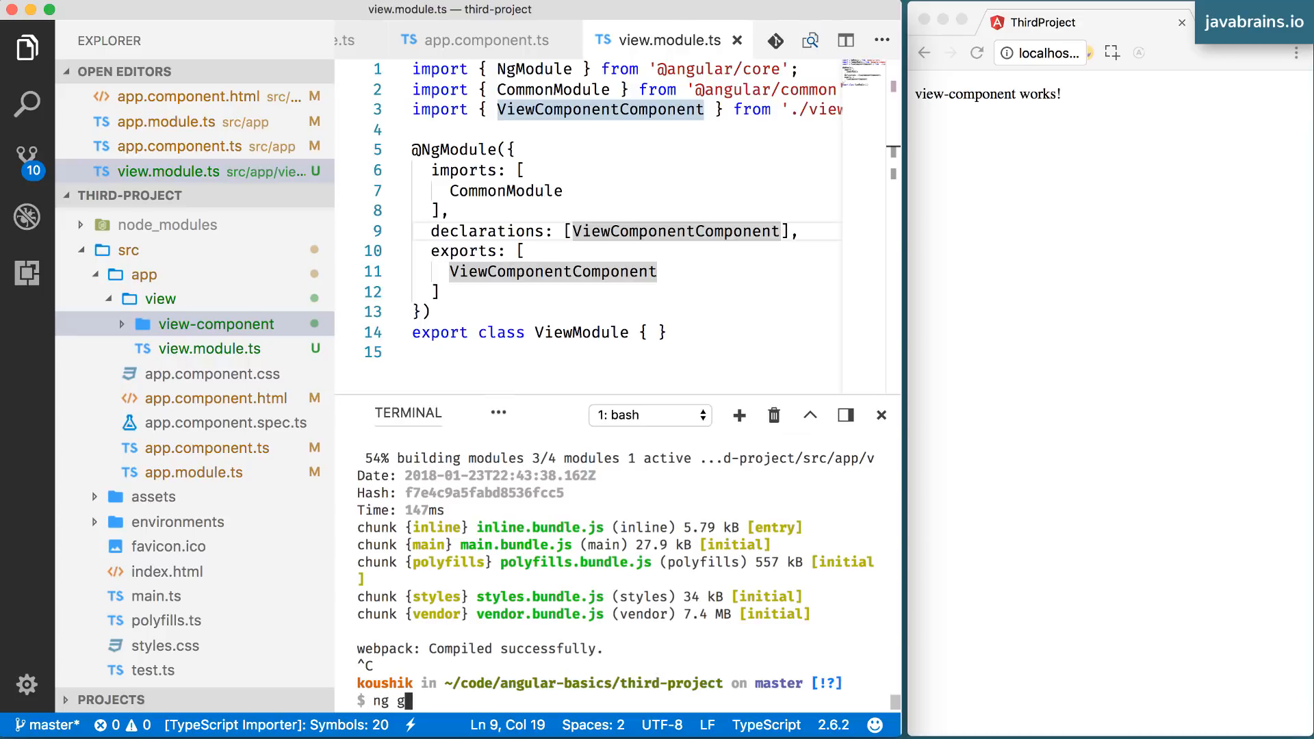
pyautogui.write('enerate')
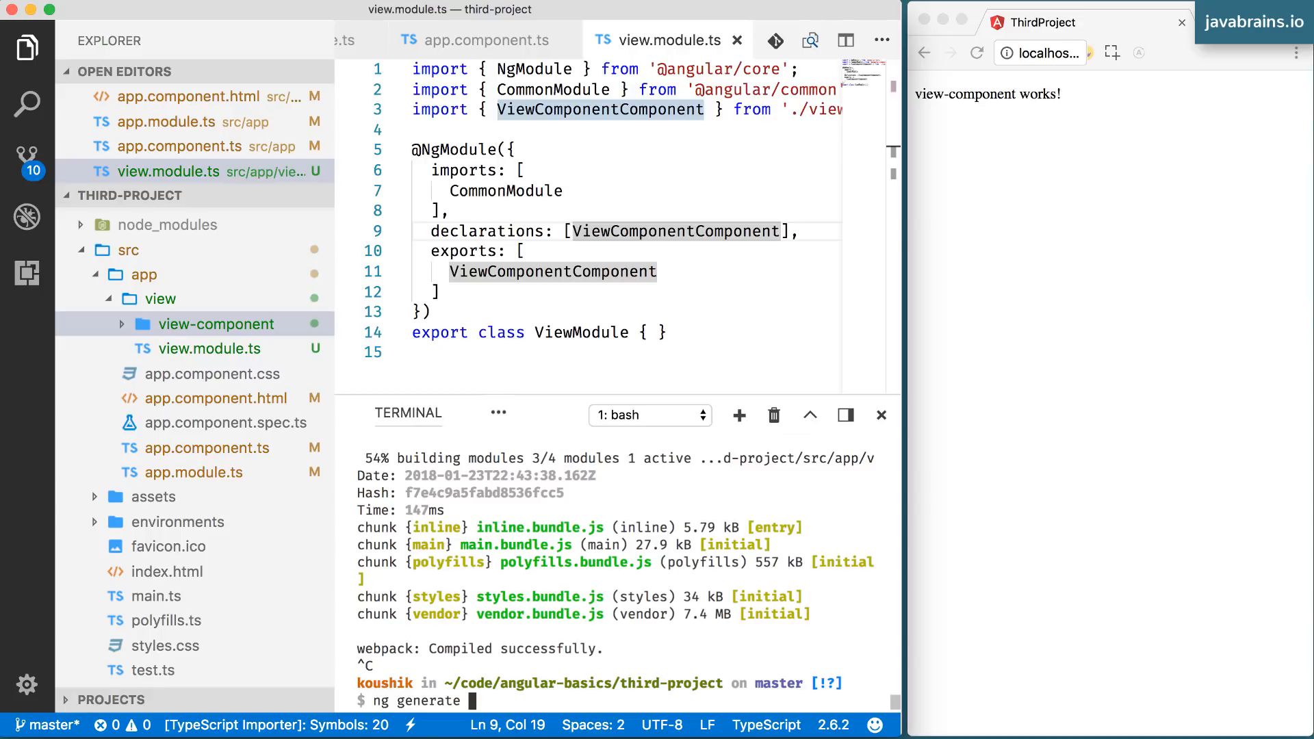
pyautogui.write('servi')
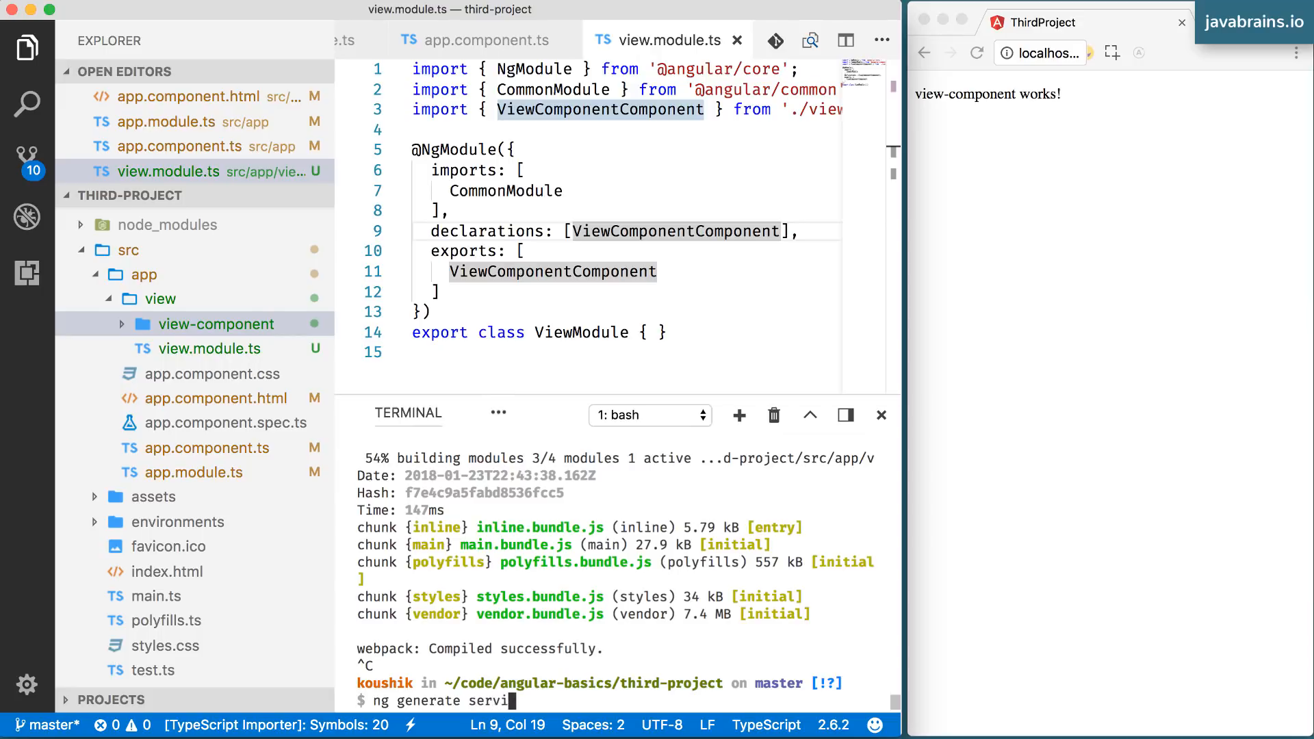
pyautogui.write('ce')
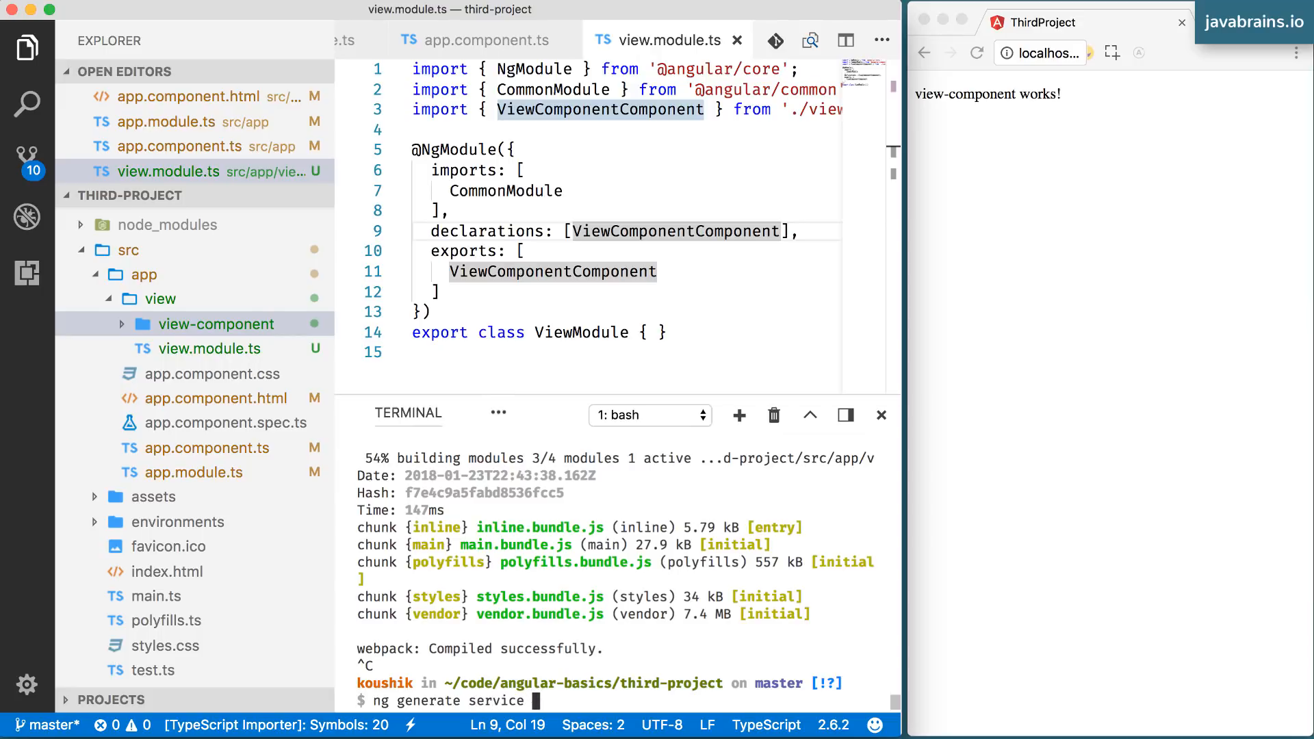
pyautogui.write('test')
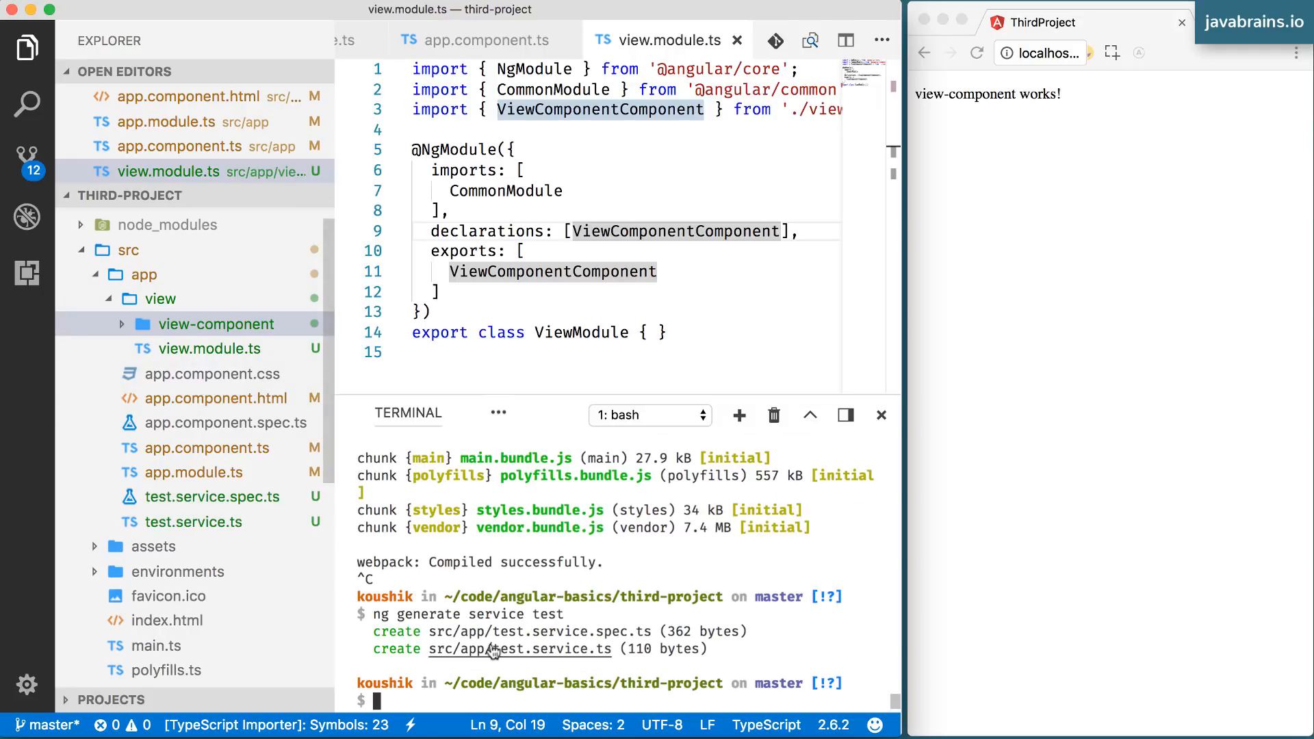
pyautogui.moveTo(520, 649)
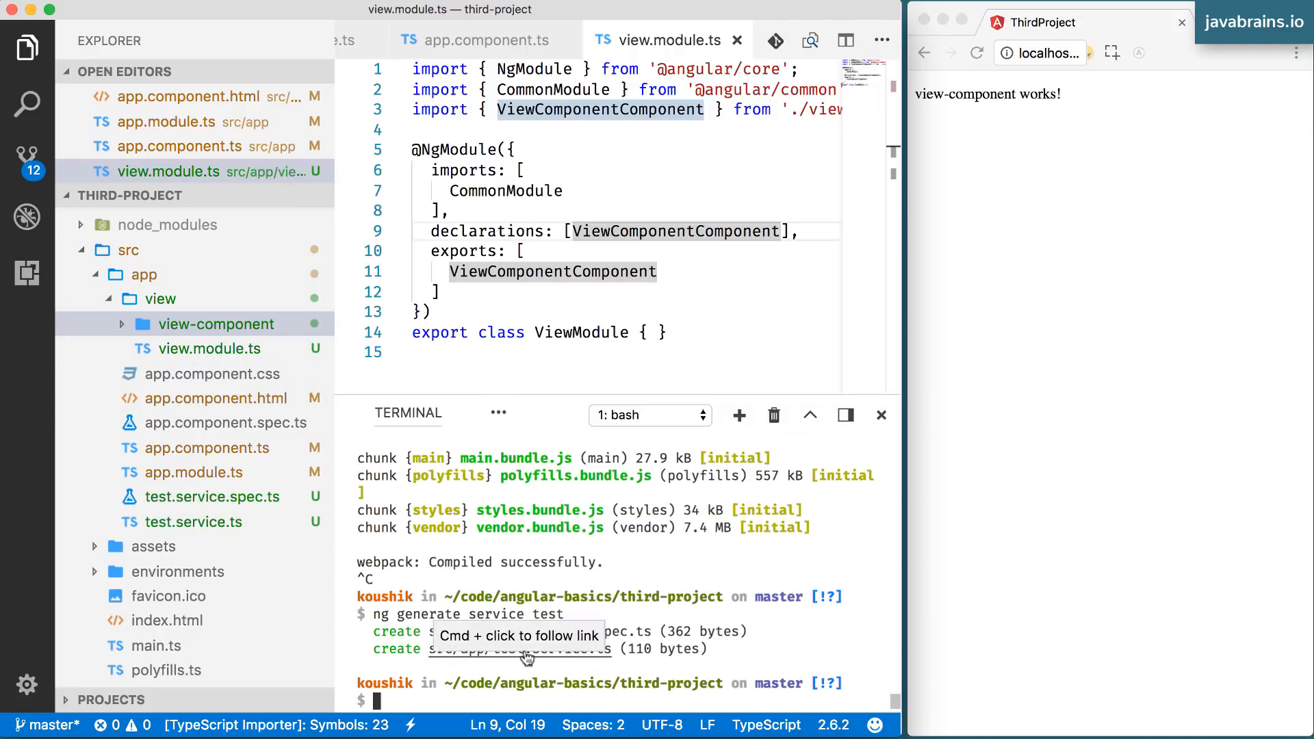
pyautogui.moveTo(408, 662)
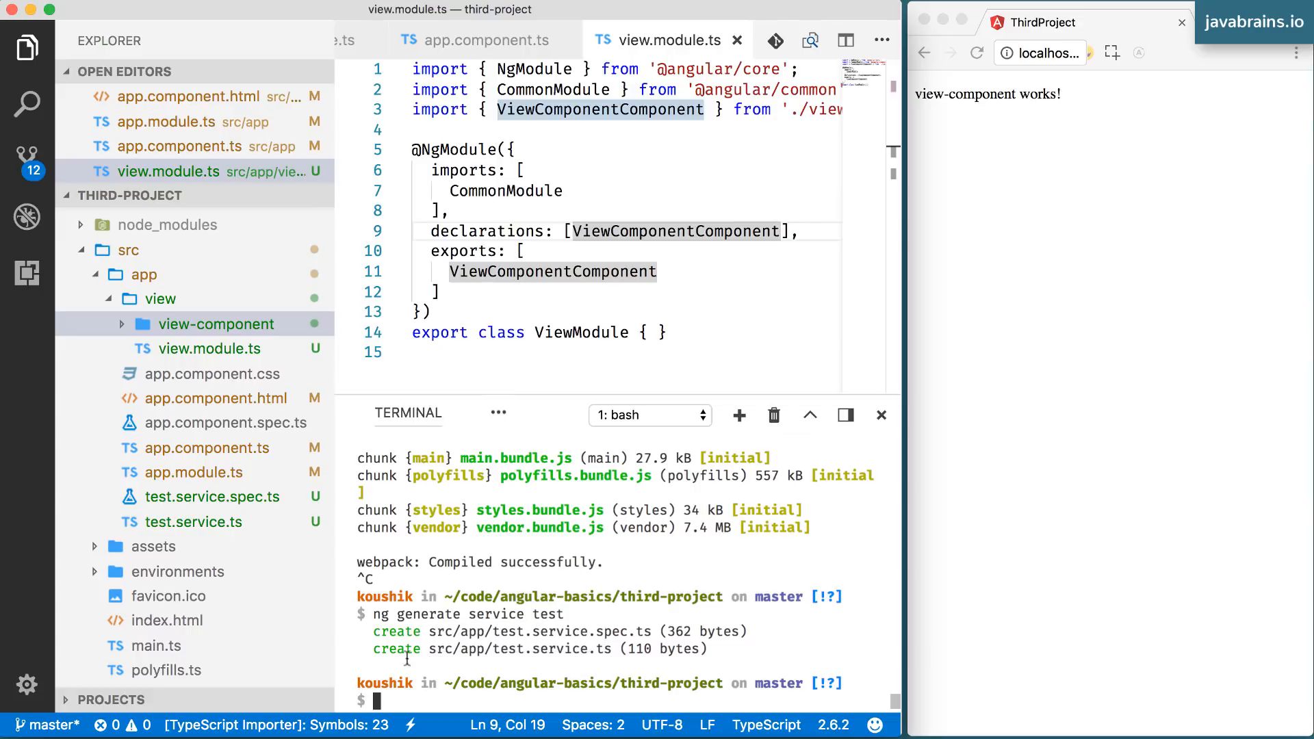
pyautogui.moveTo(751, 642)
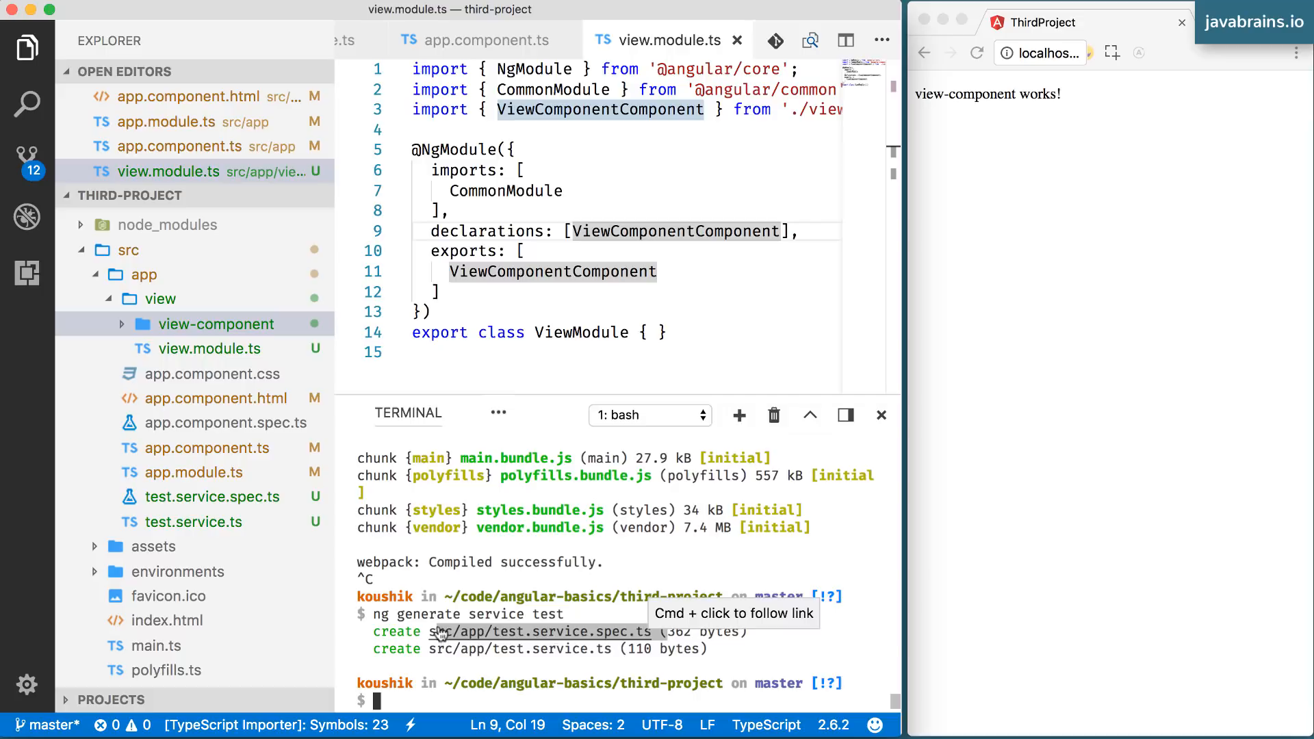
pyautogui.moveTo(775, 639)
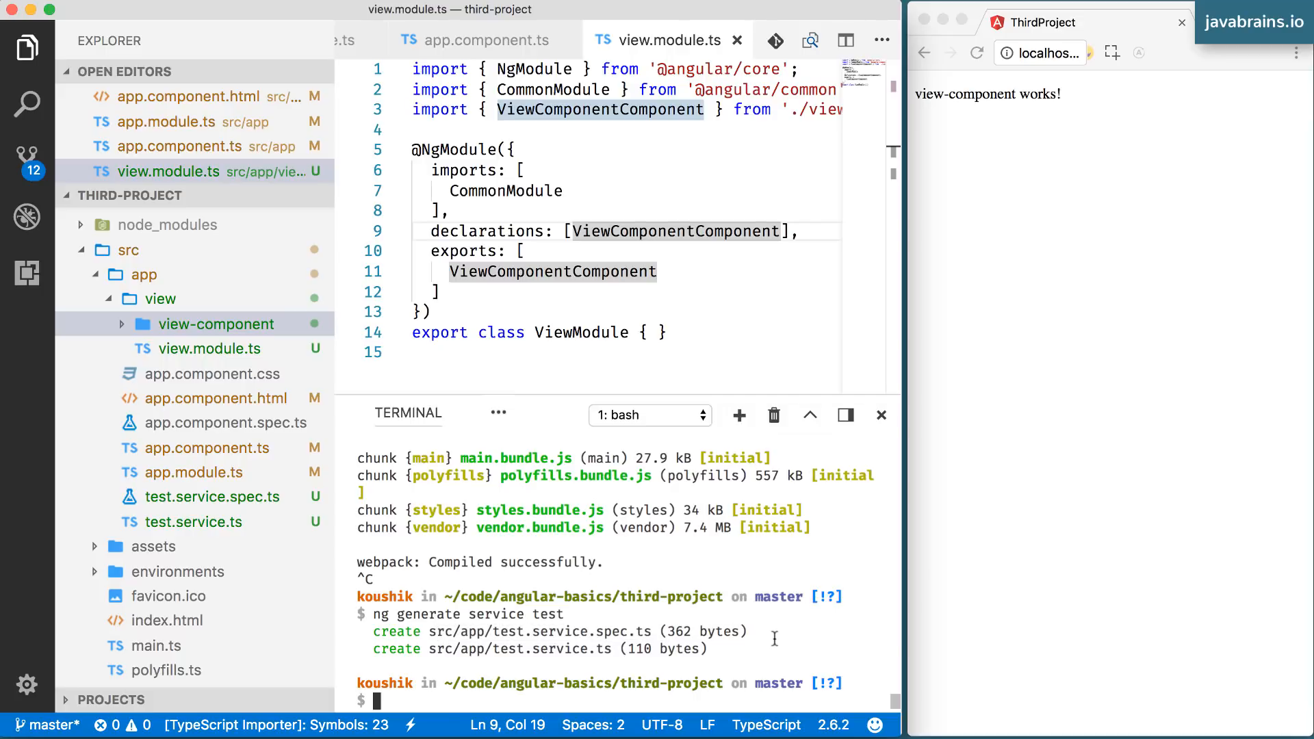
pyautogui.moveTo(757, 636)
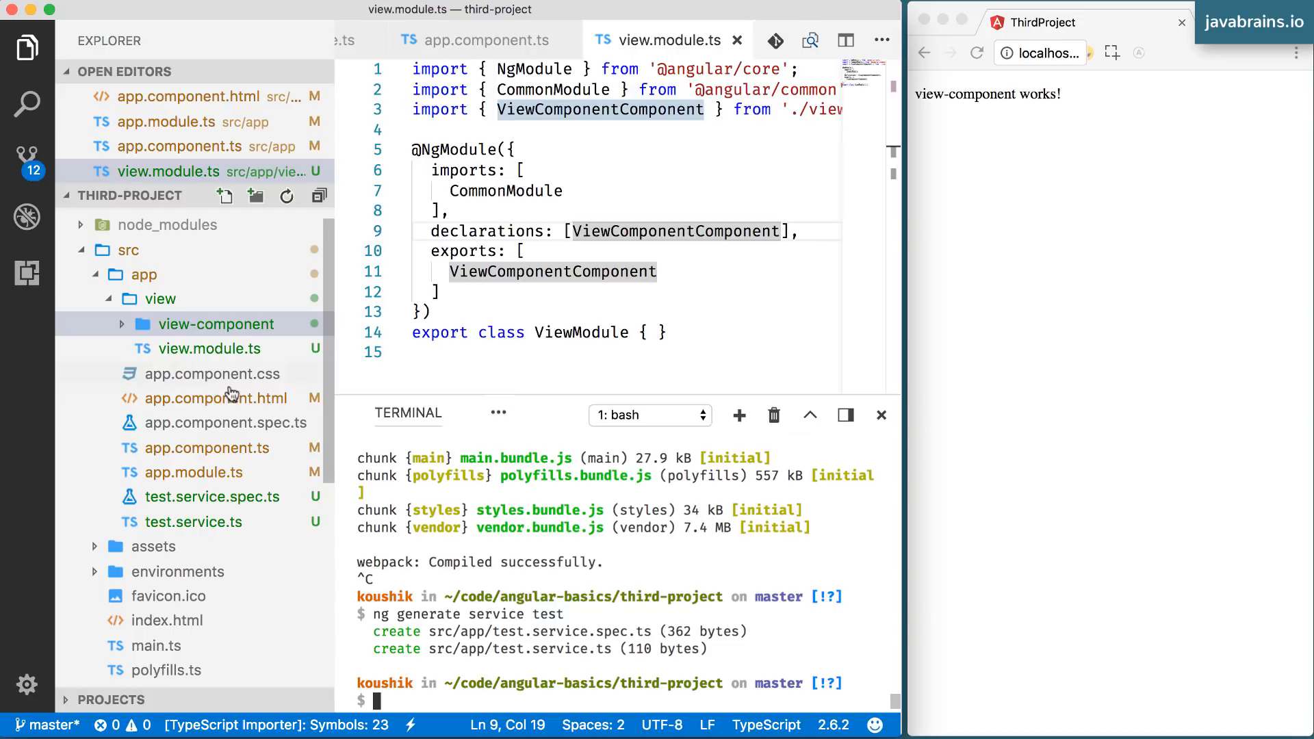
# Delete the generated empty constructor from test.service.ts, leaving the TestService class blank.
pyautogui.click(193, 521)
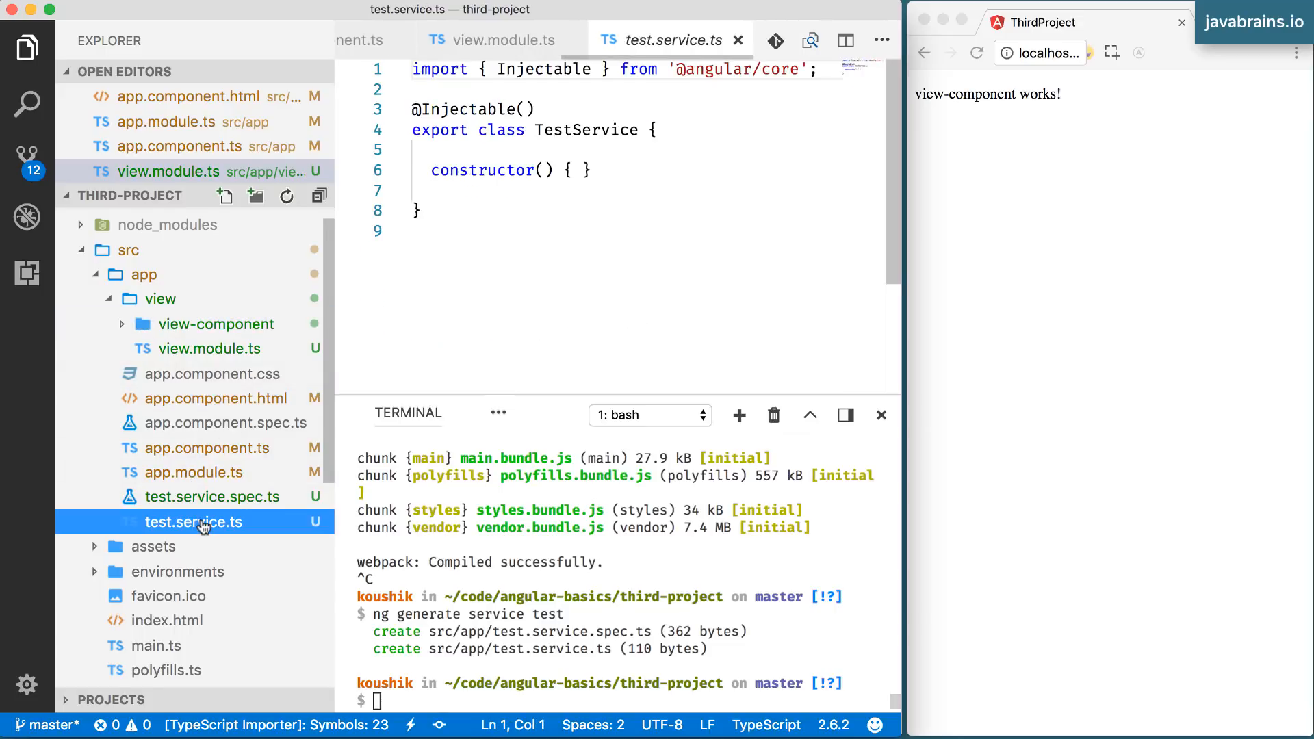
pyautogui.click(545, 232)
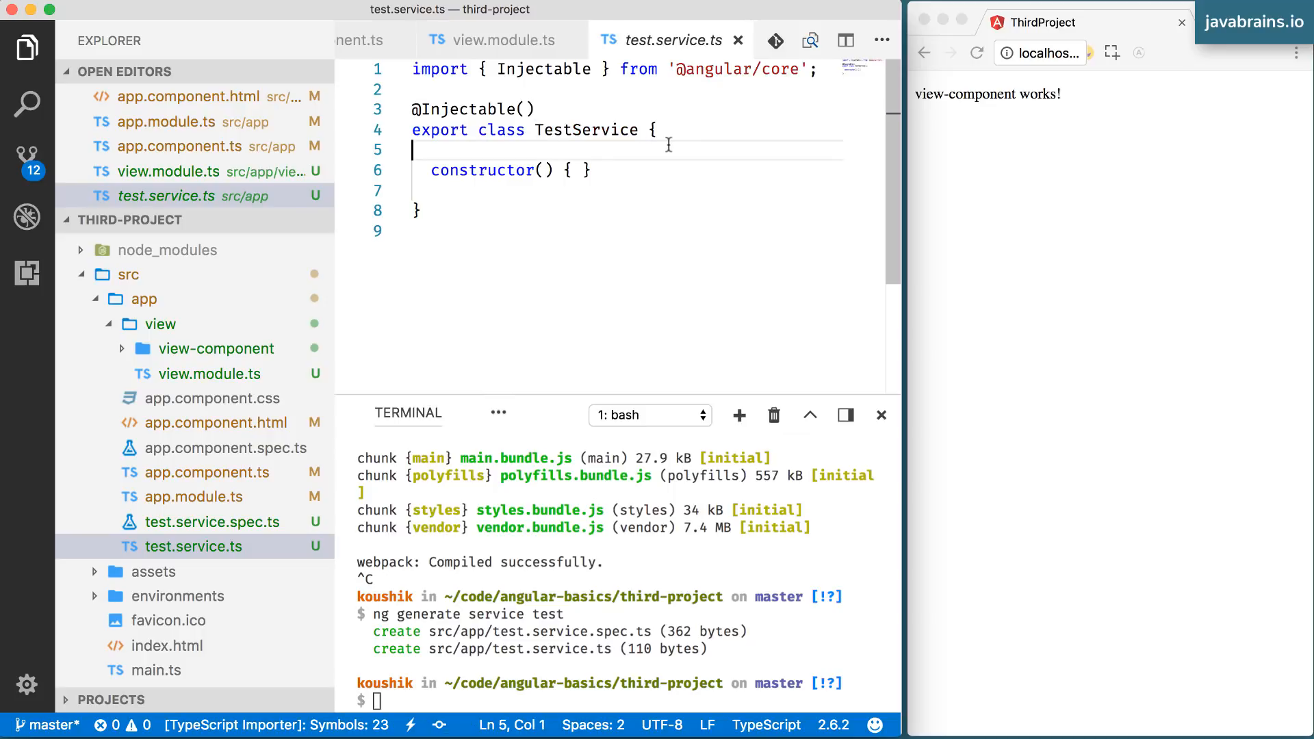
pyautogui.click(588, 170)
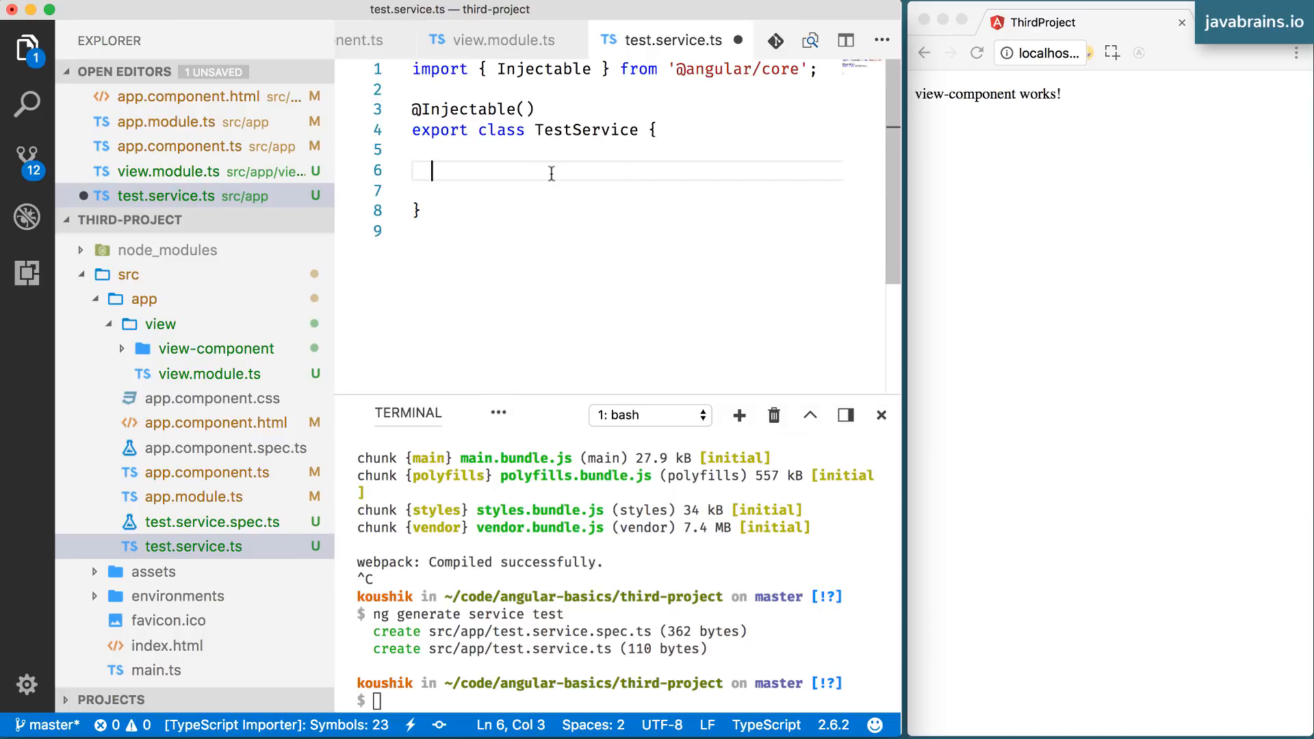
pyautogui.moveTo(554, 107)
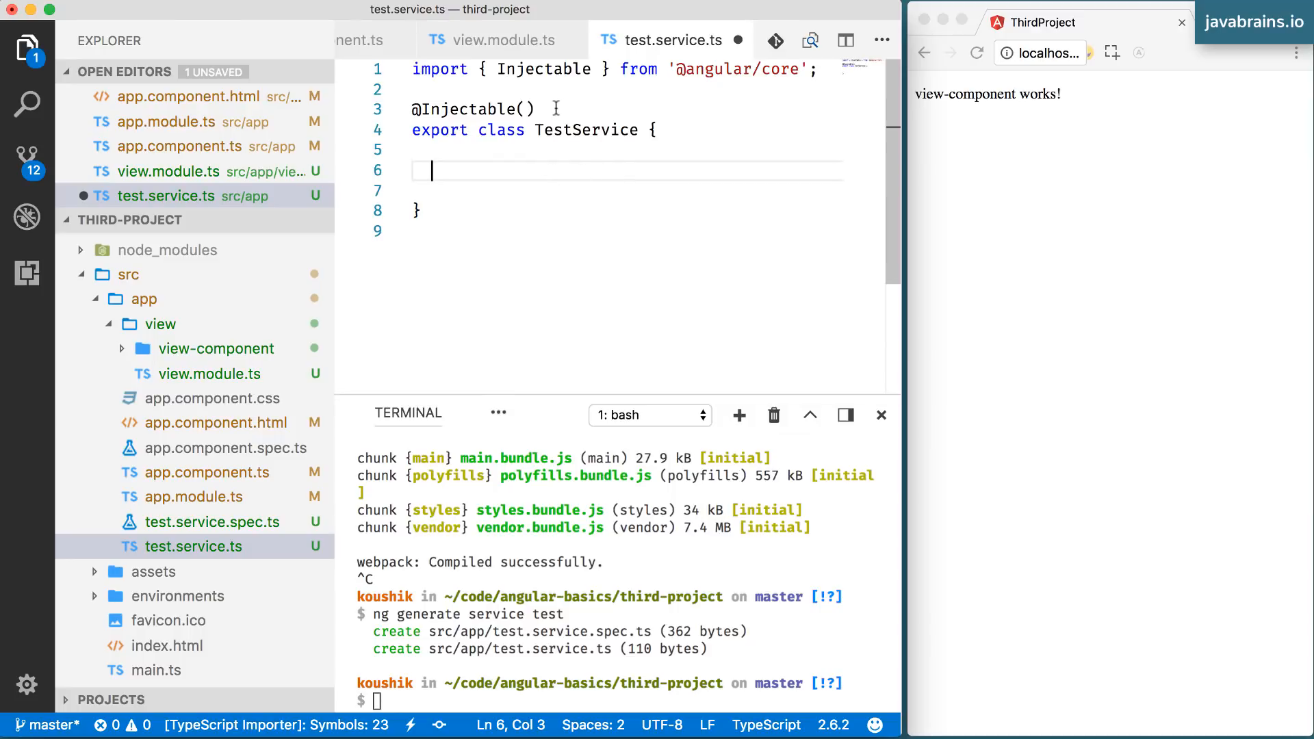
pyautogui.tripleClick(474, 109)
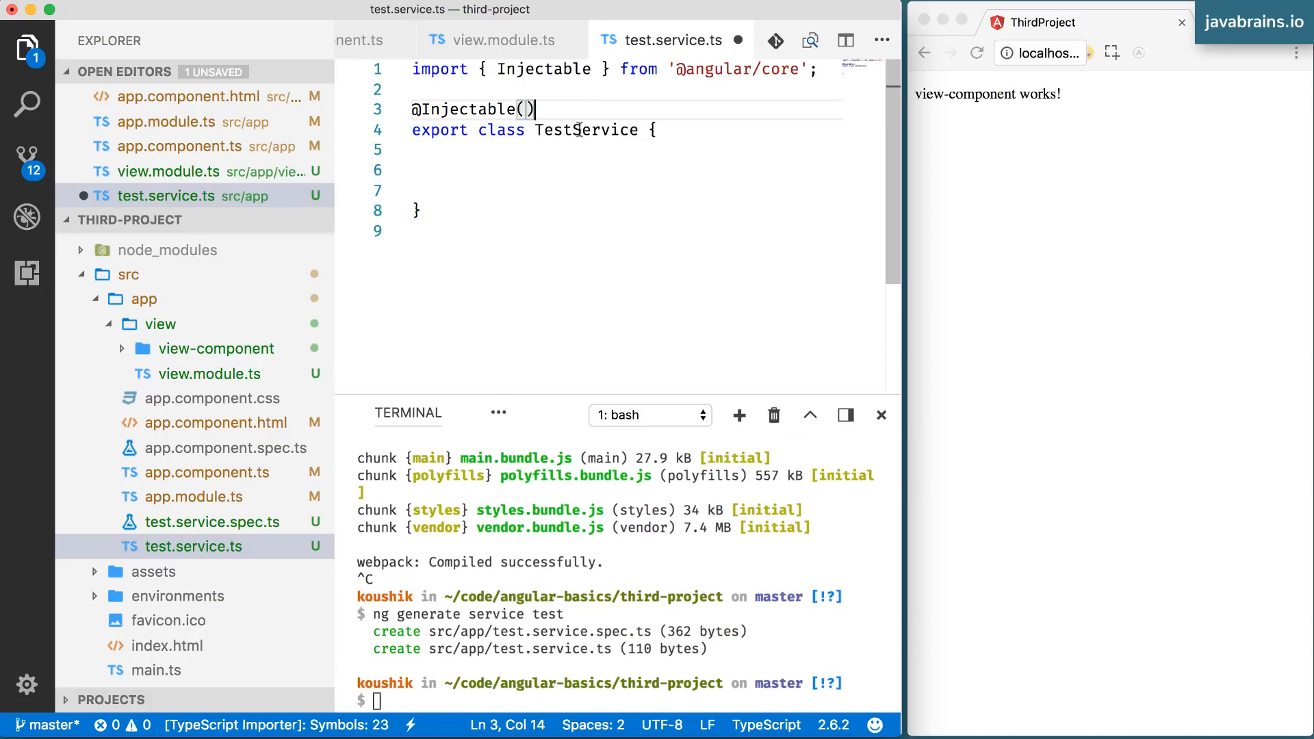
pyautogui.doubleClick(586, 130)
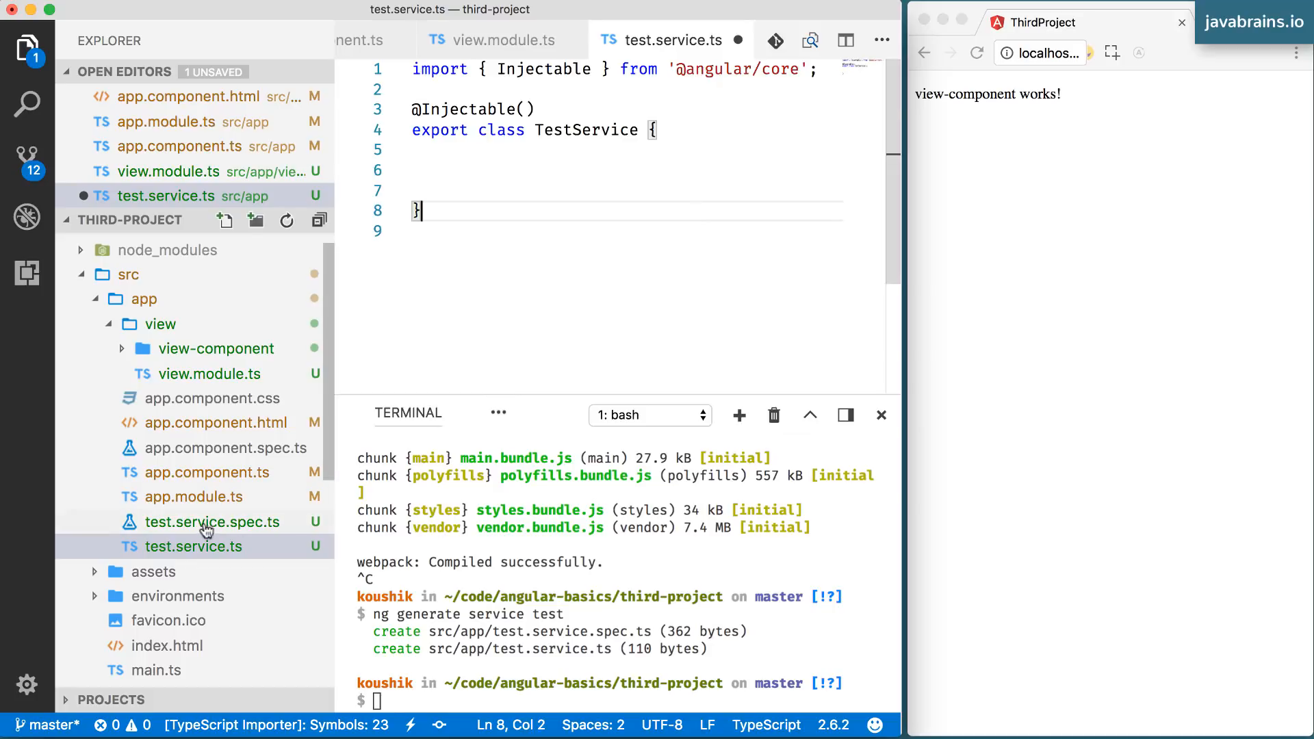
pyautogui.moveTo(237, 467)
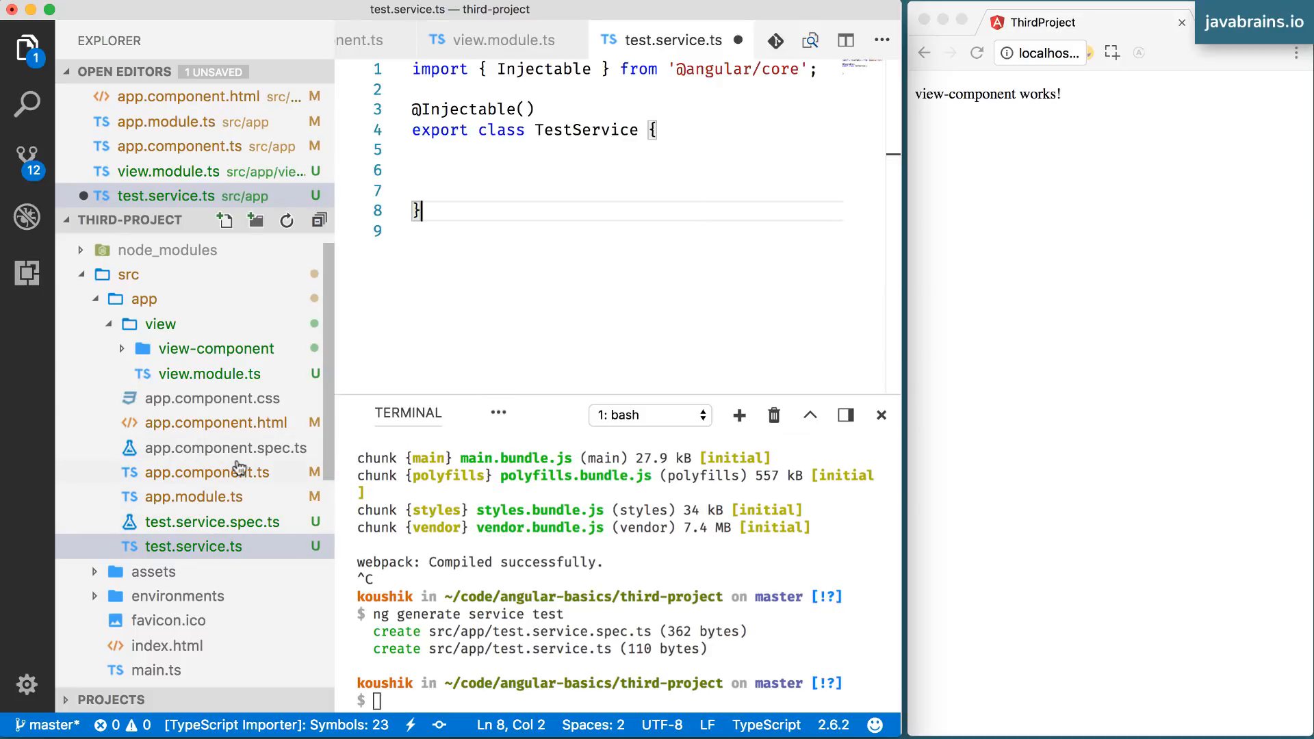
pyautogui.moveTo(196, 496)
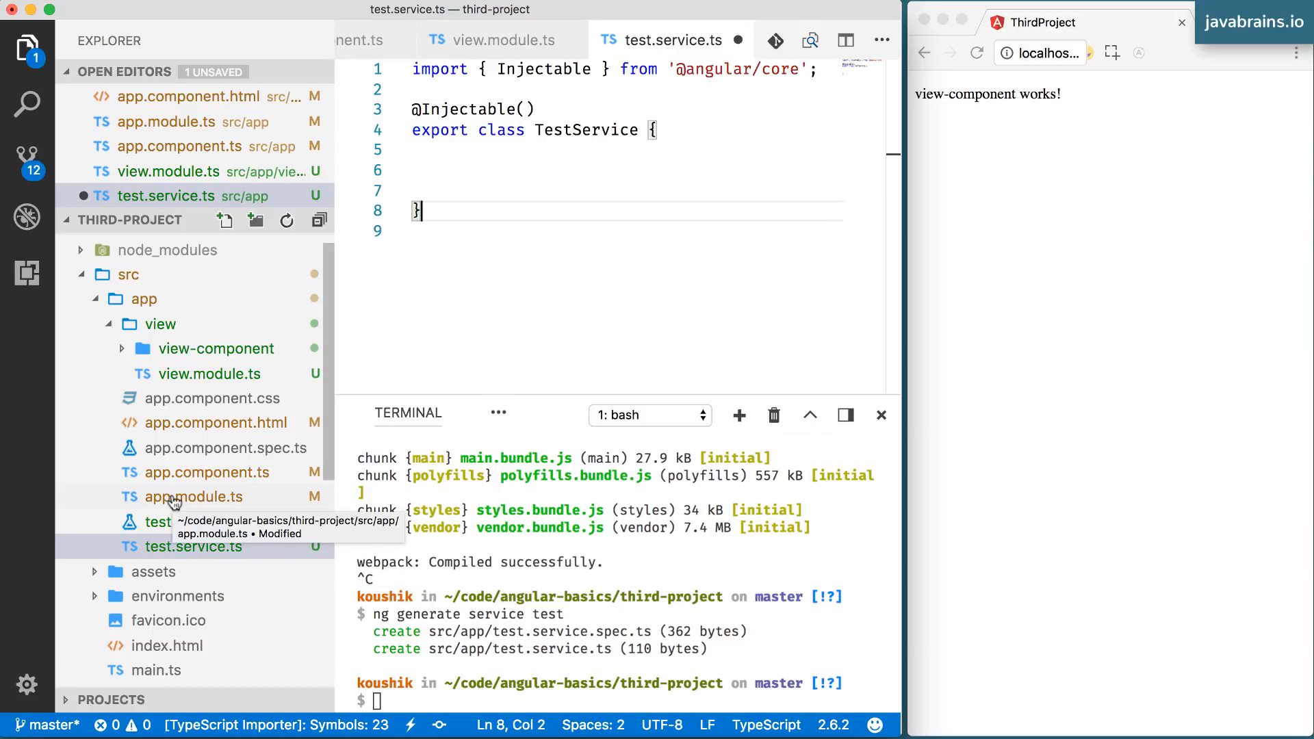
pyautogui.moveTo(158, 334)
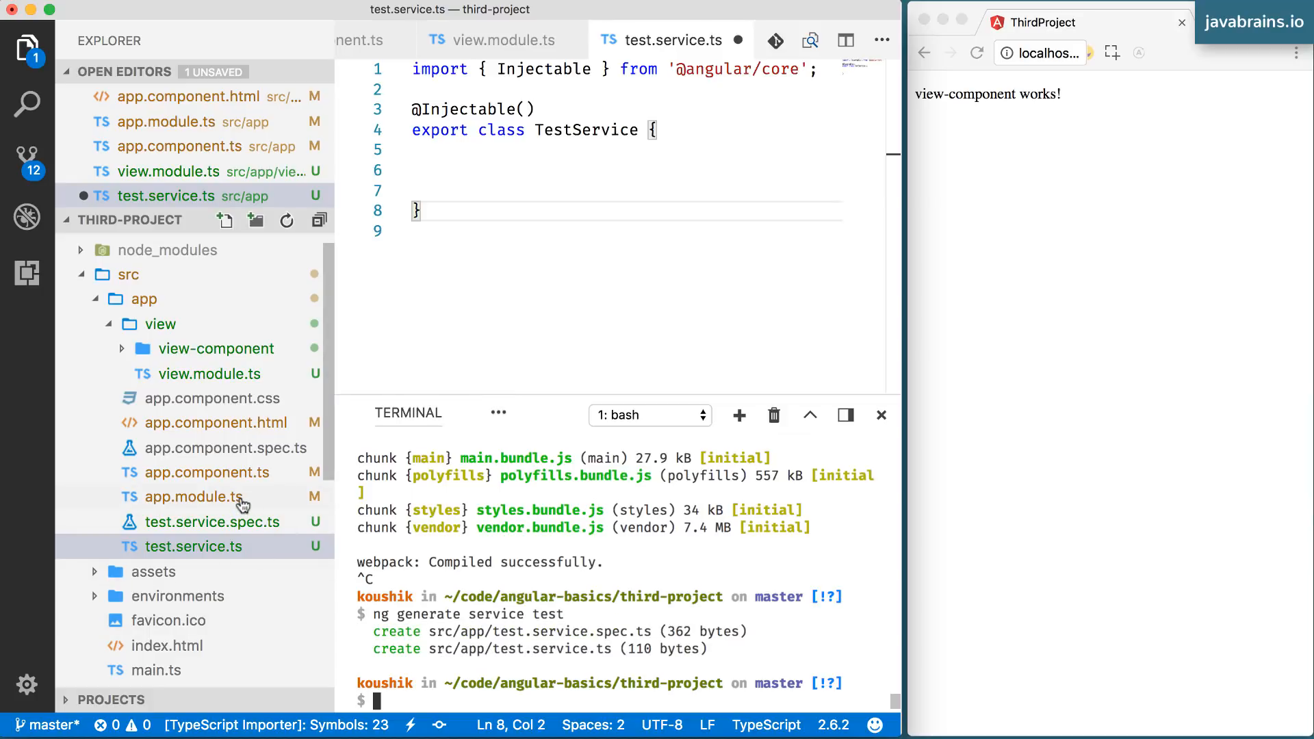
pyautogui.moveTo(203, 556)
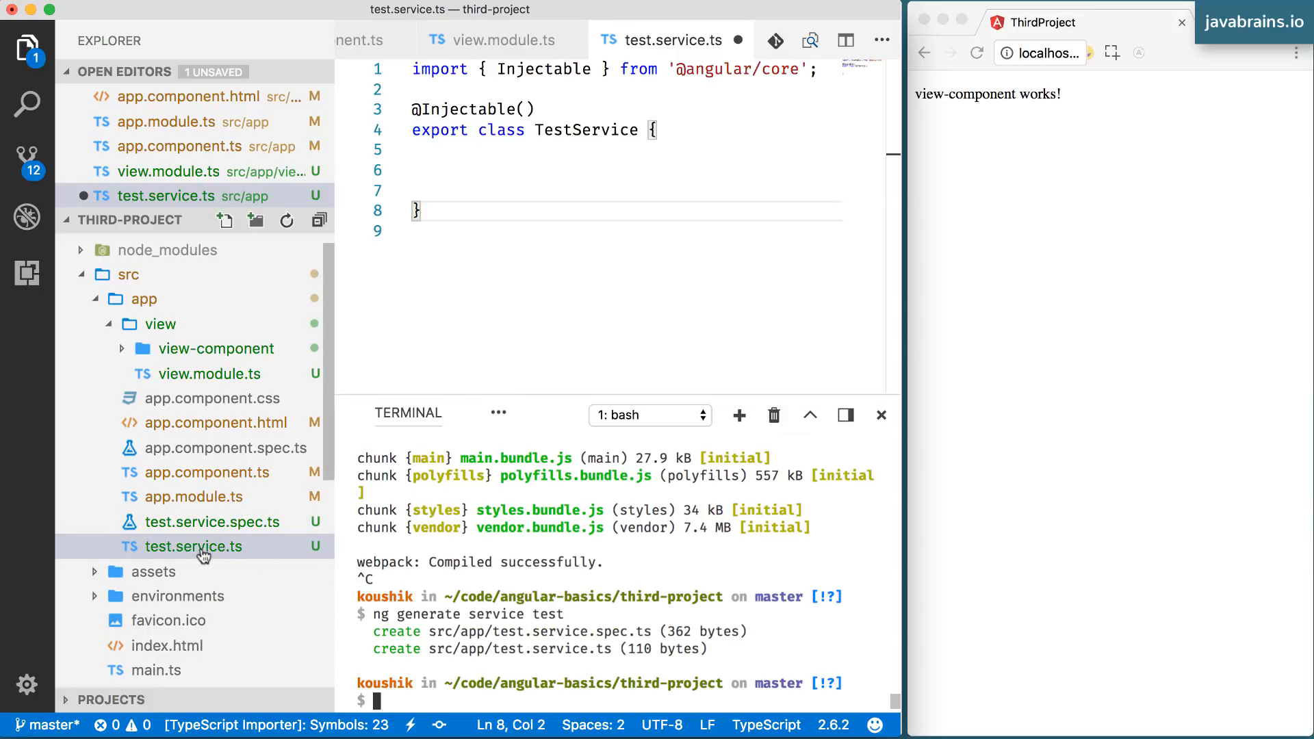
# Bring up app.module.ts and locate the empty providers entry in the NgModule metadata.
pyautogui.click(193, 495)
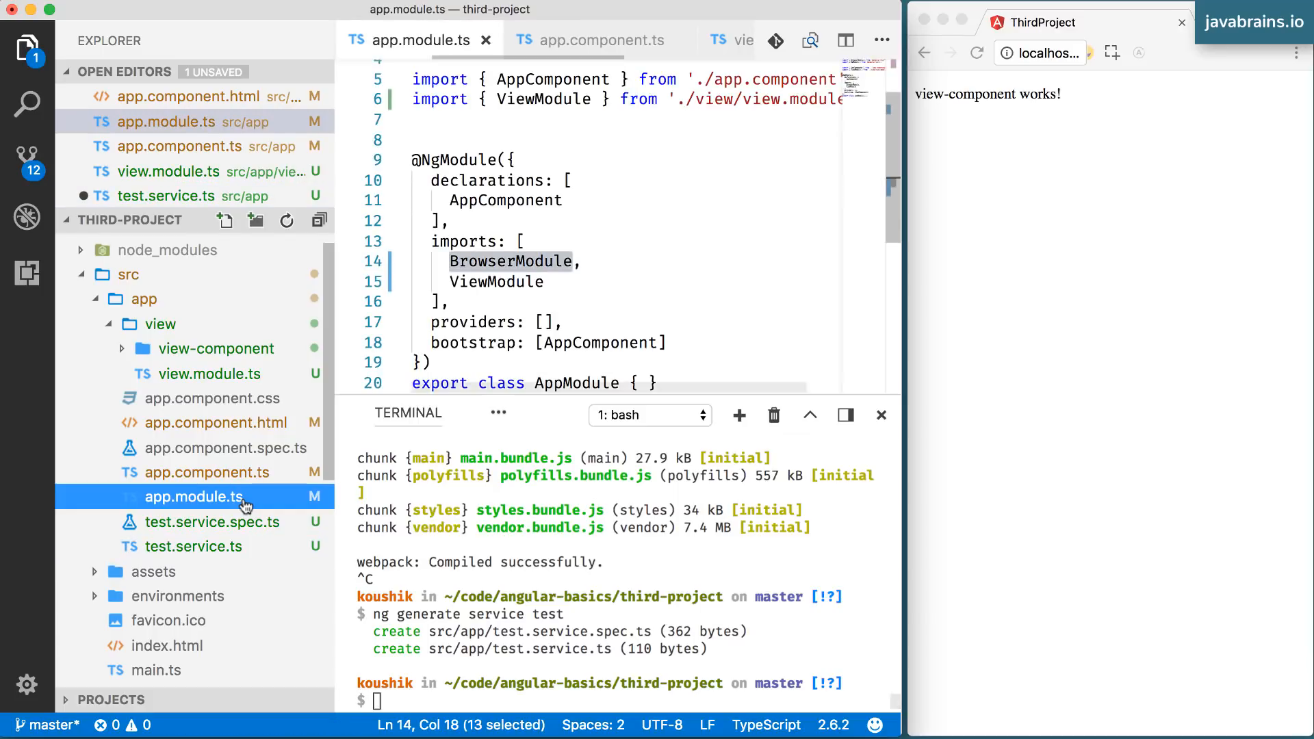
pyautogui.click(538, 361)
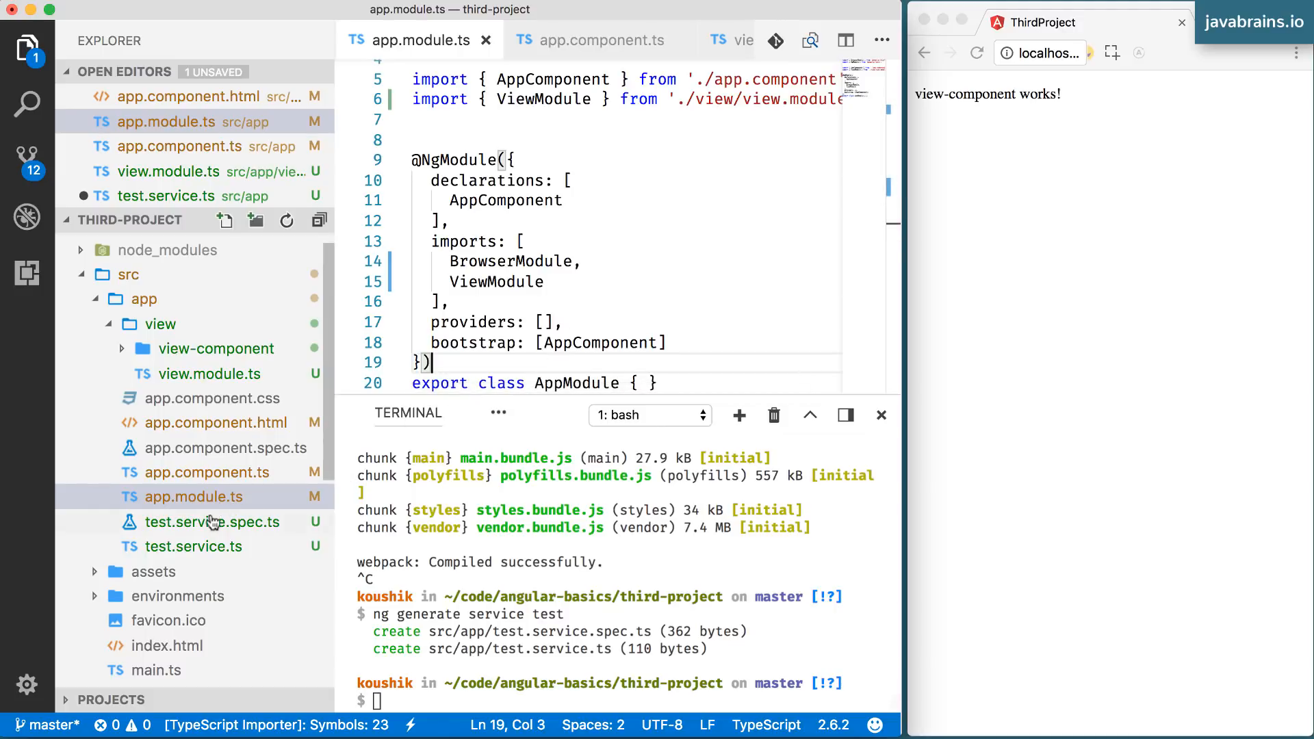
pyautogui.moveTo(192, 546)
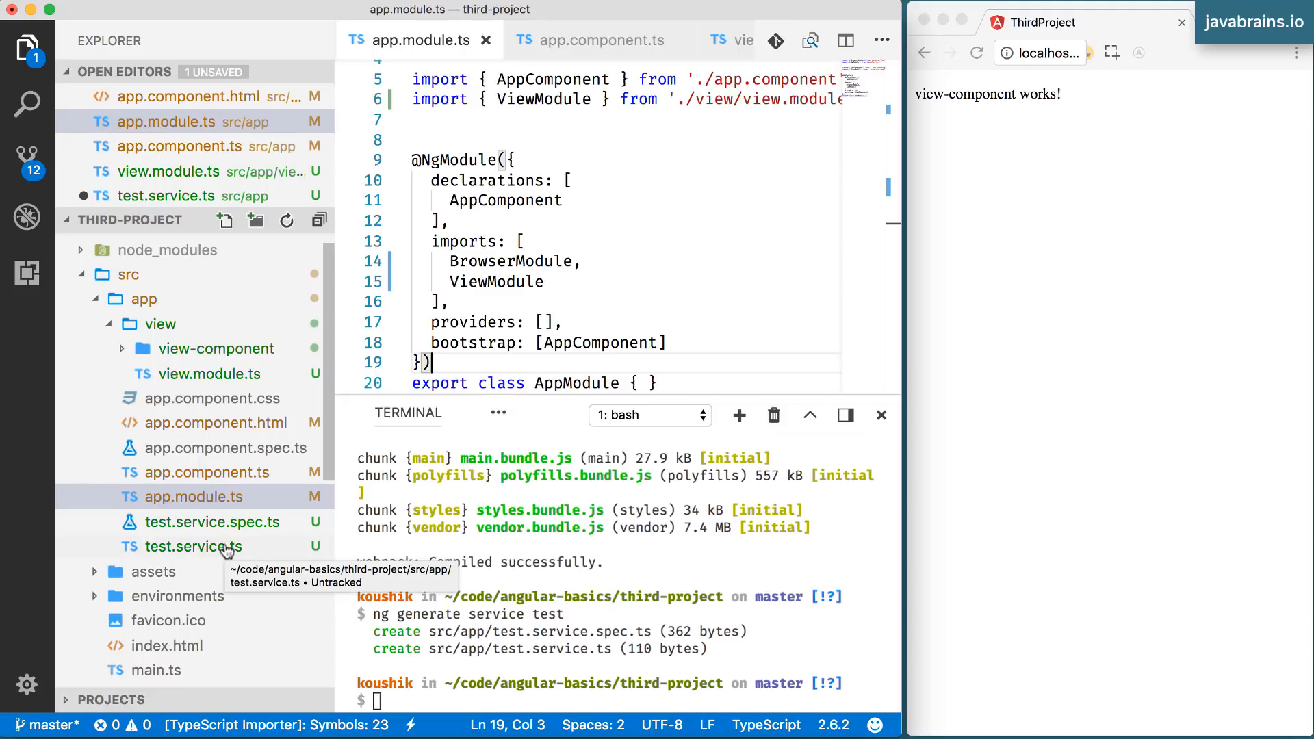
pyautogui.moveTo(199, 496)
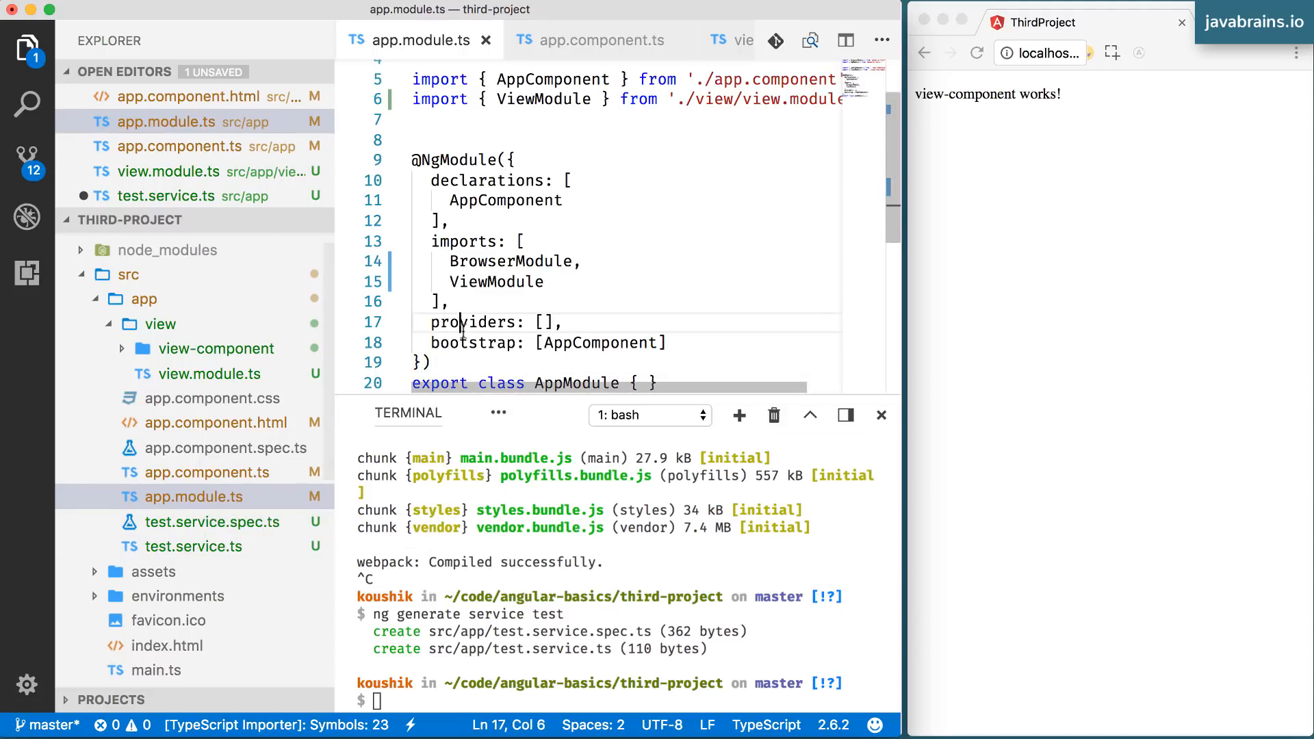
pyautogui.moveTo(443, 158)
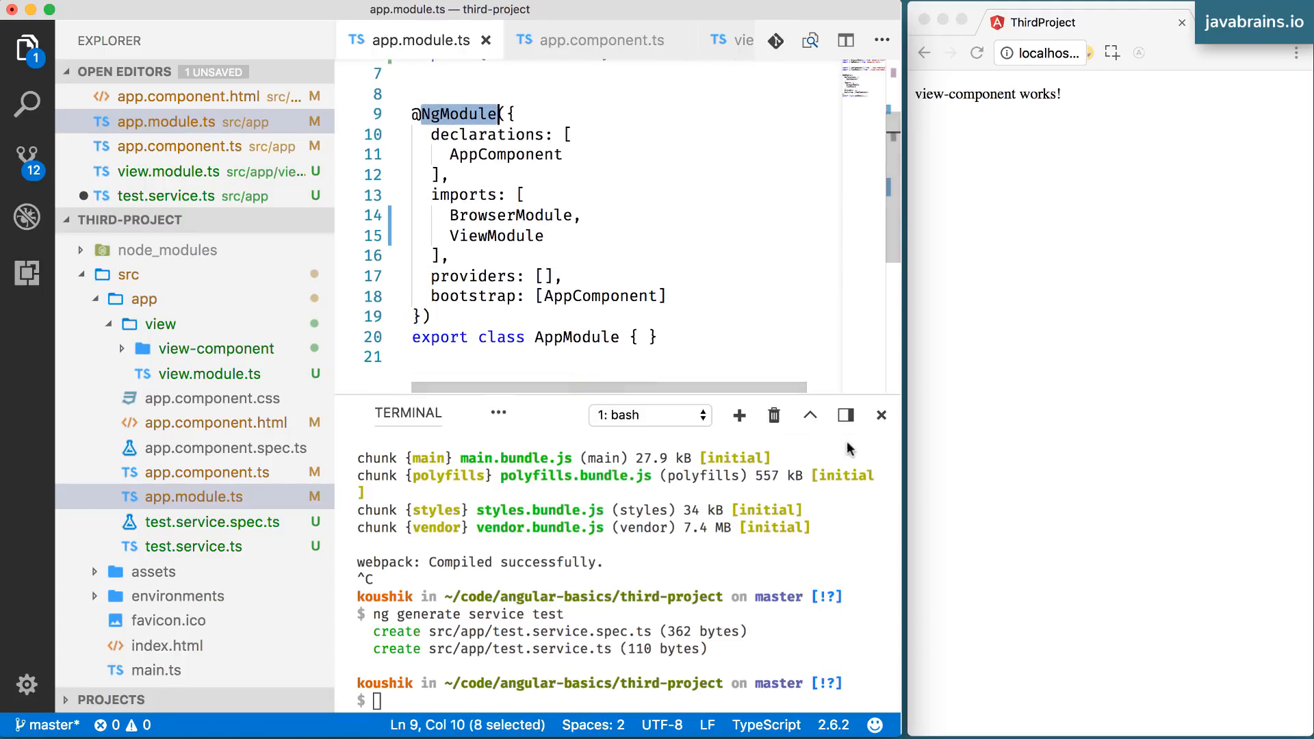
pyautogui.click(880, 414)
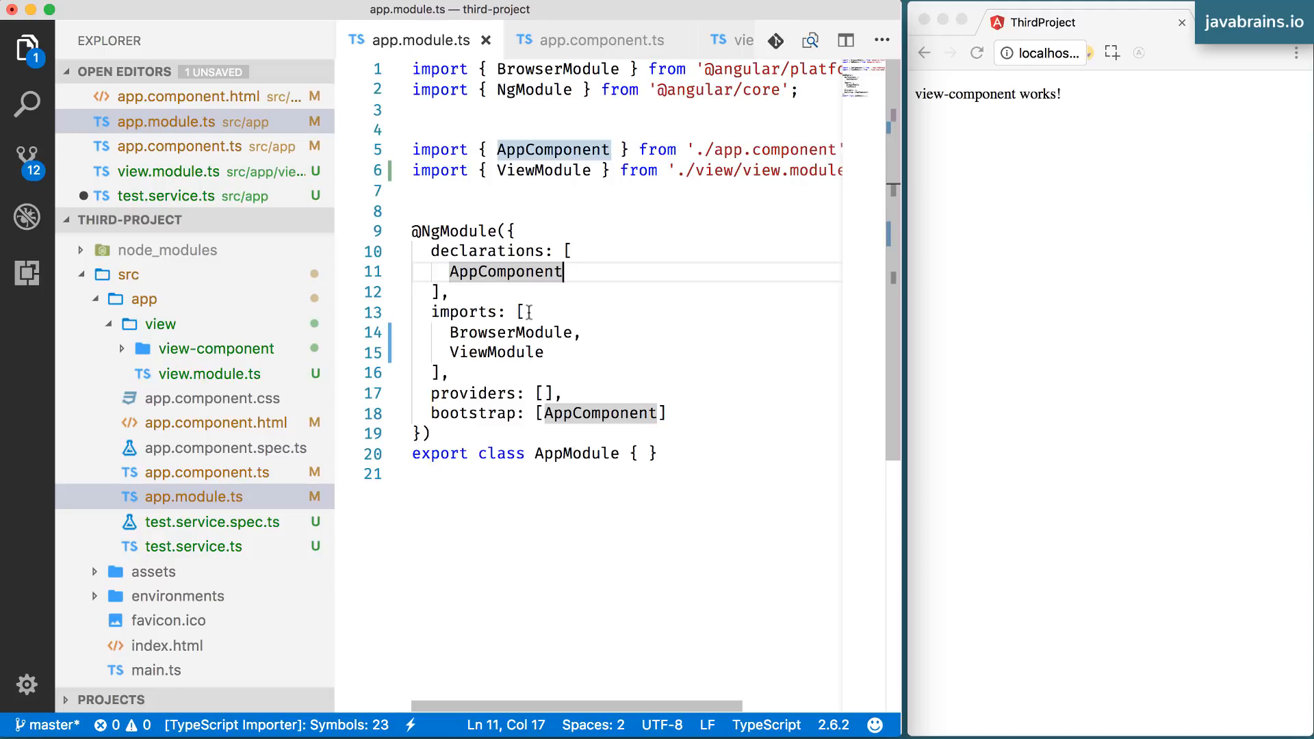
pyautogui.moveTo(534, 368)
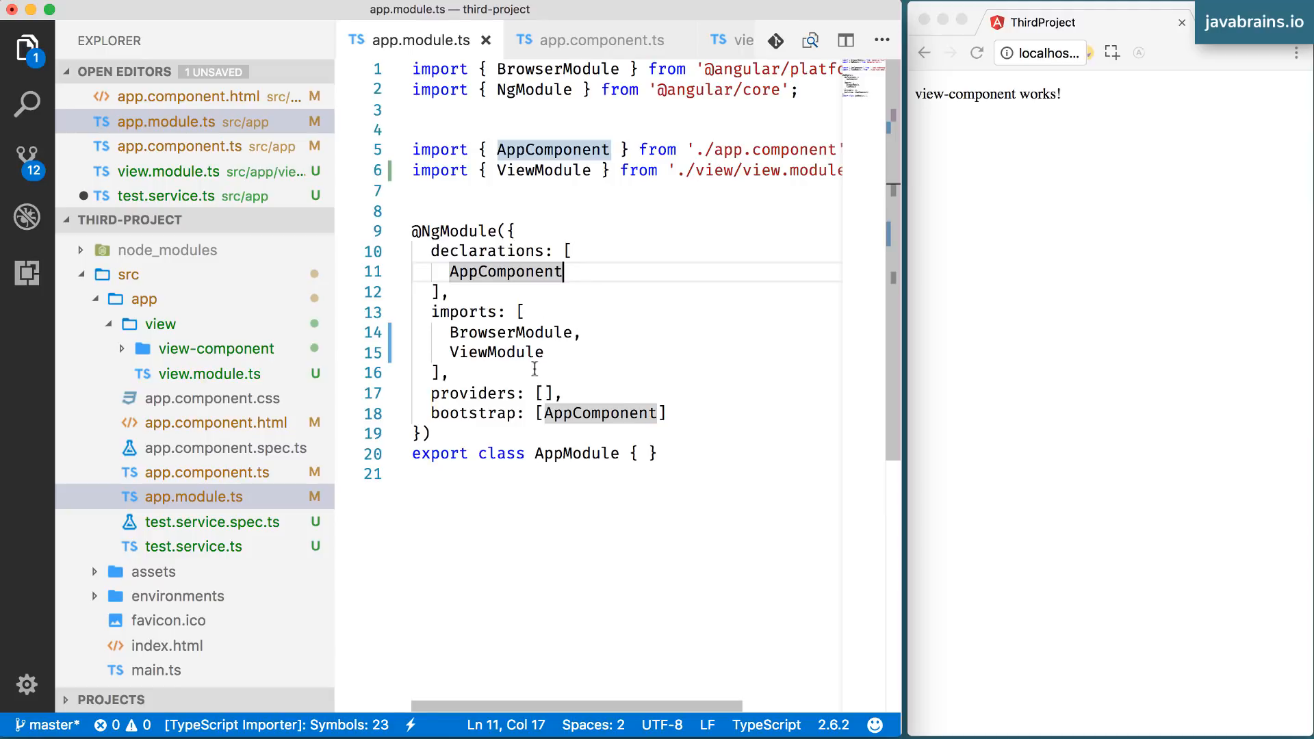
pyautogui.click(497, 393)
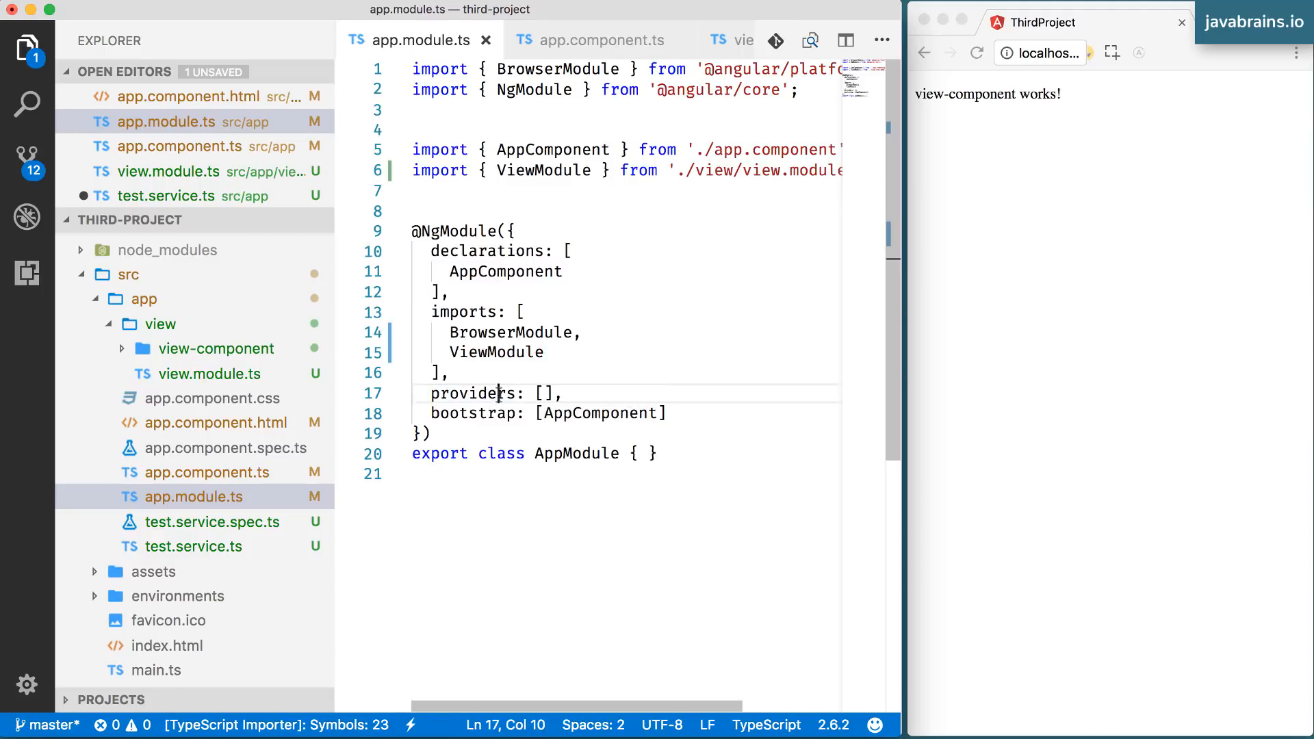
pyautogui.click(565, 393)
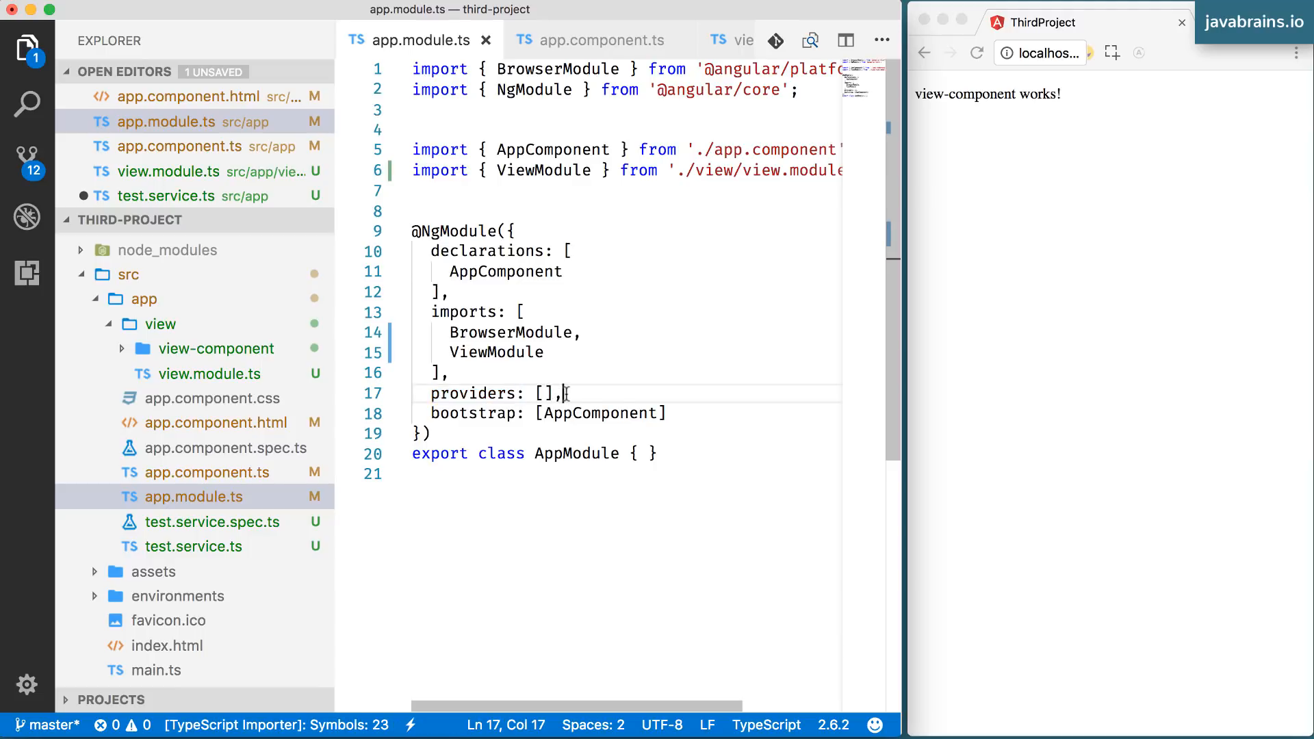
pyautogui.doubleClick(474, 392)
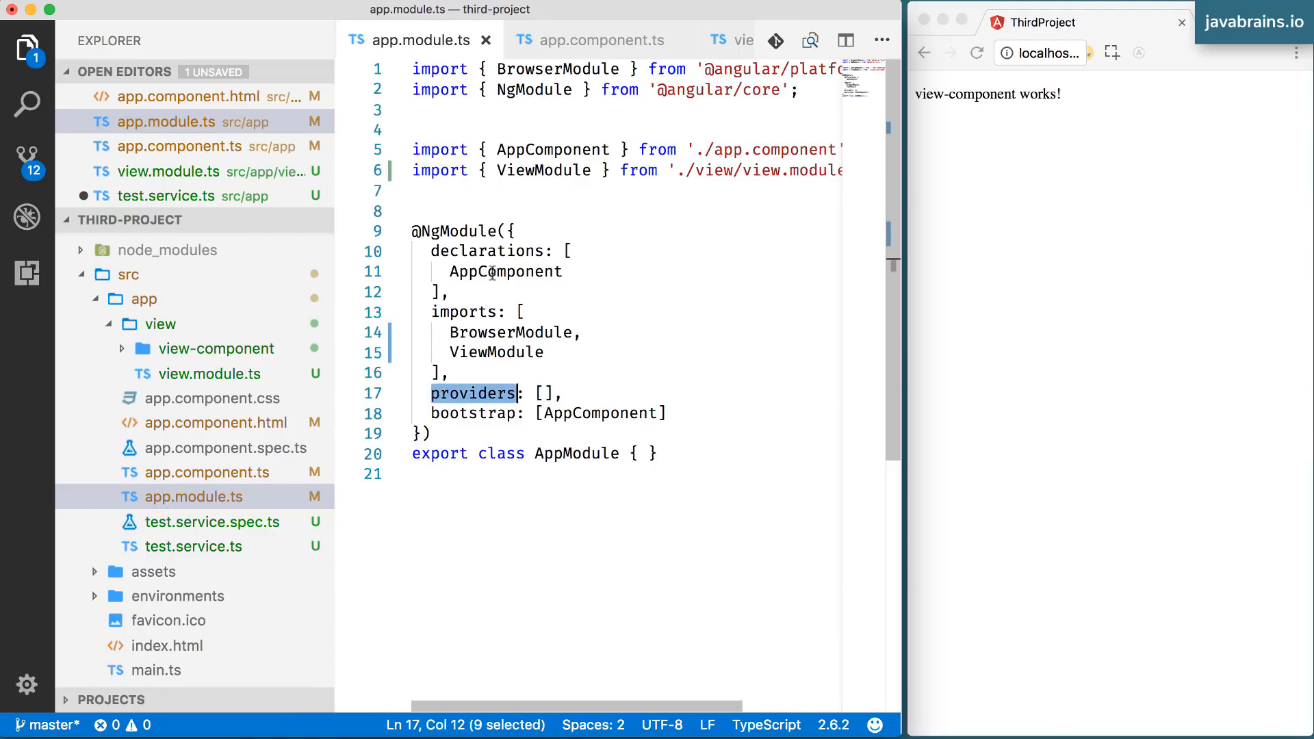
# Break the empty providers brackets onto separate lines, leaving an empty line inside.
pyautogui.doubleClick(458, 230)
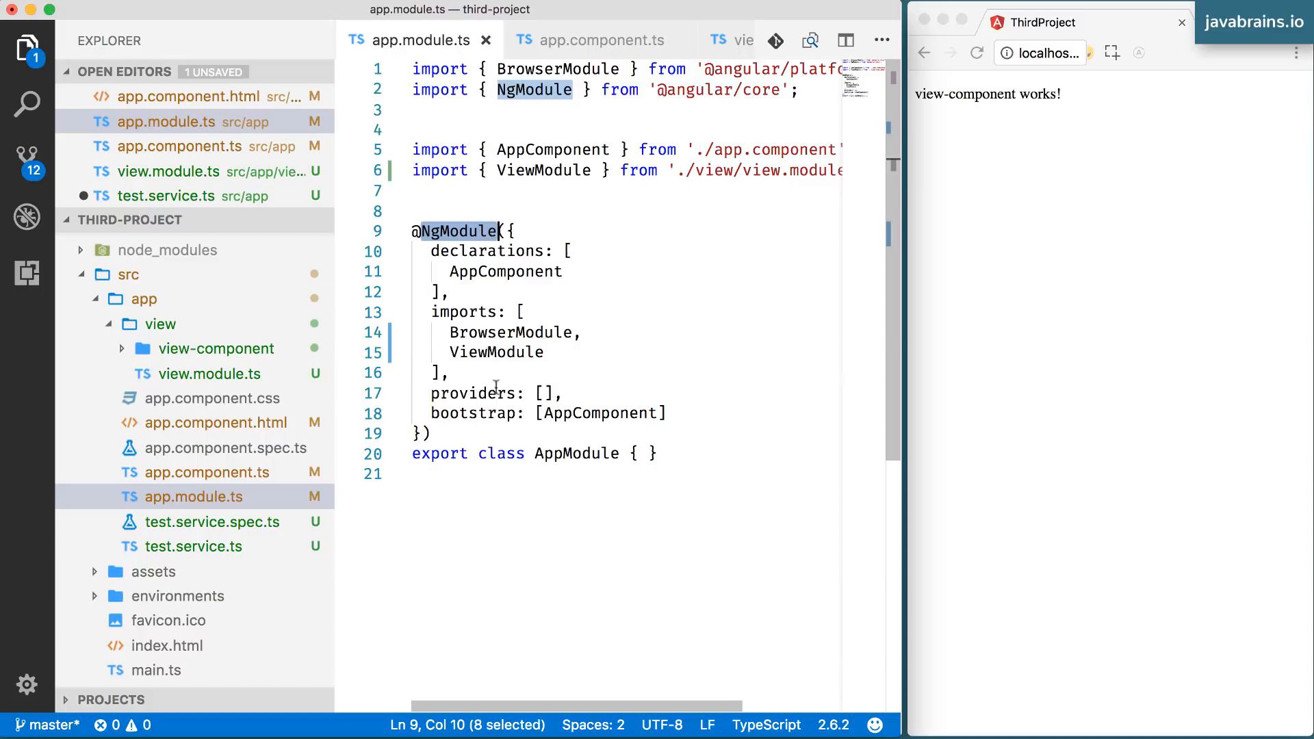
pyautogui.doubleClick(474, 393)
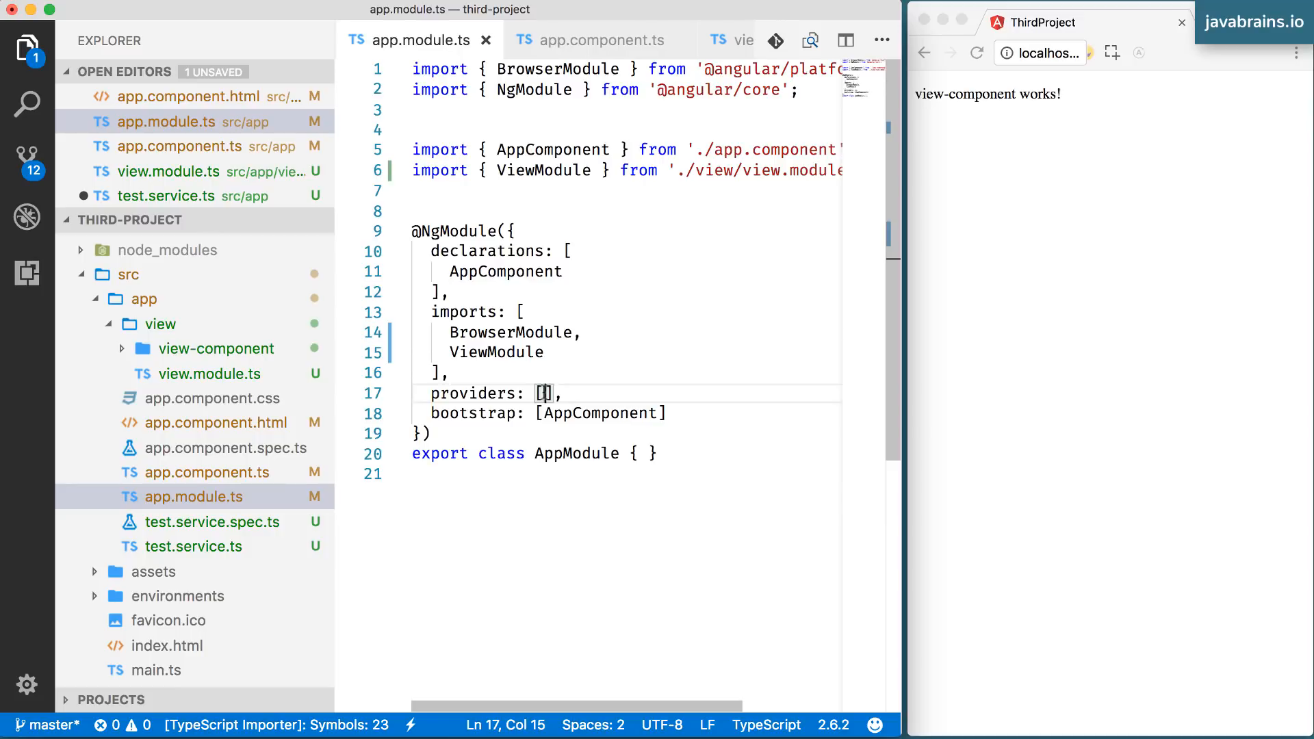
pyautogui.press('Enter')
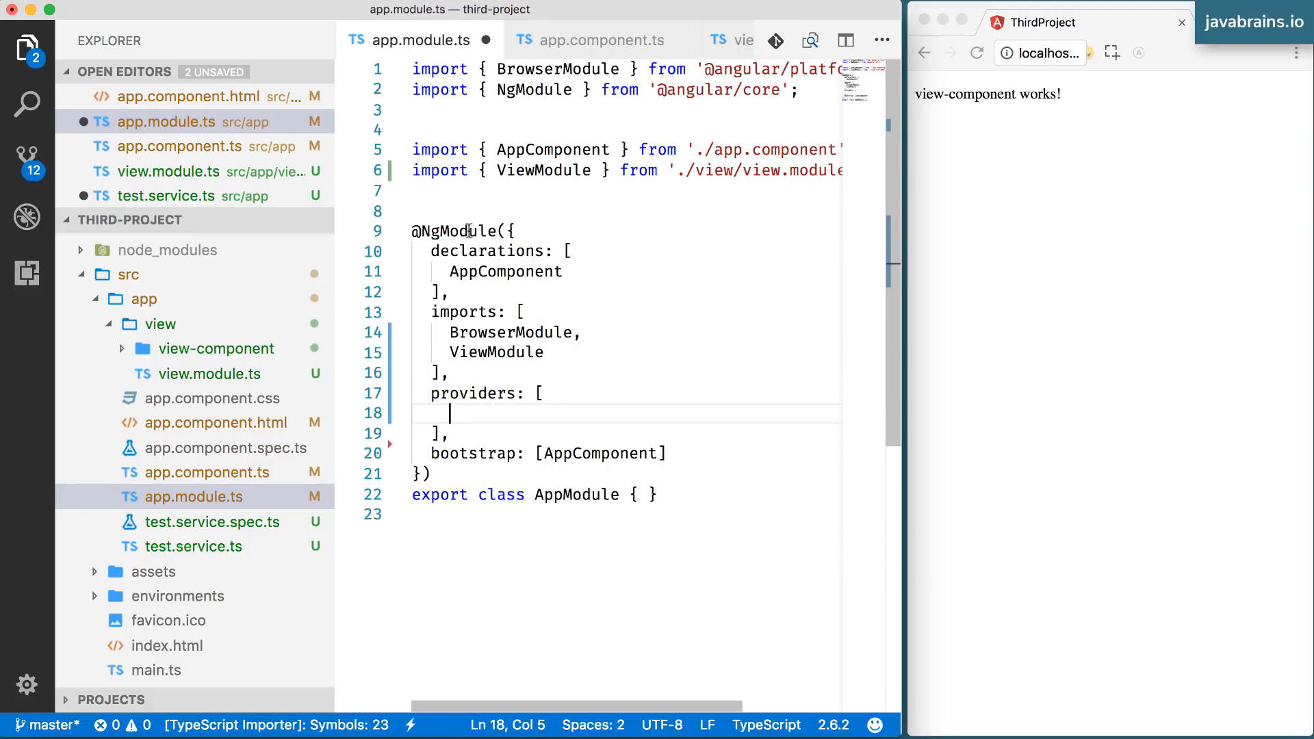
pyautogui.moveTo(490, 250)
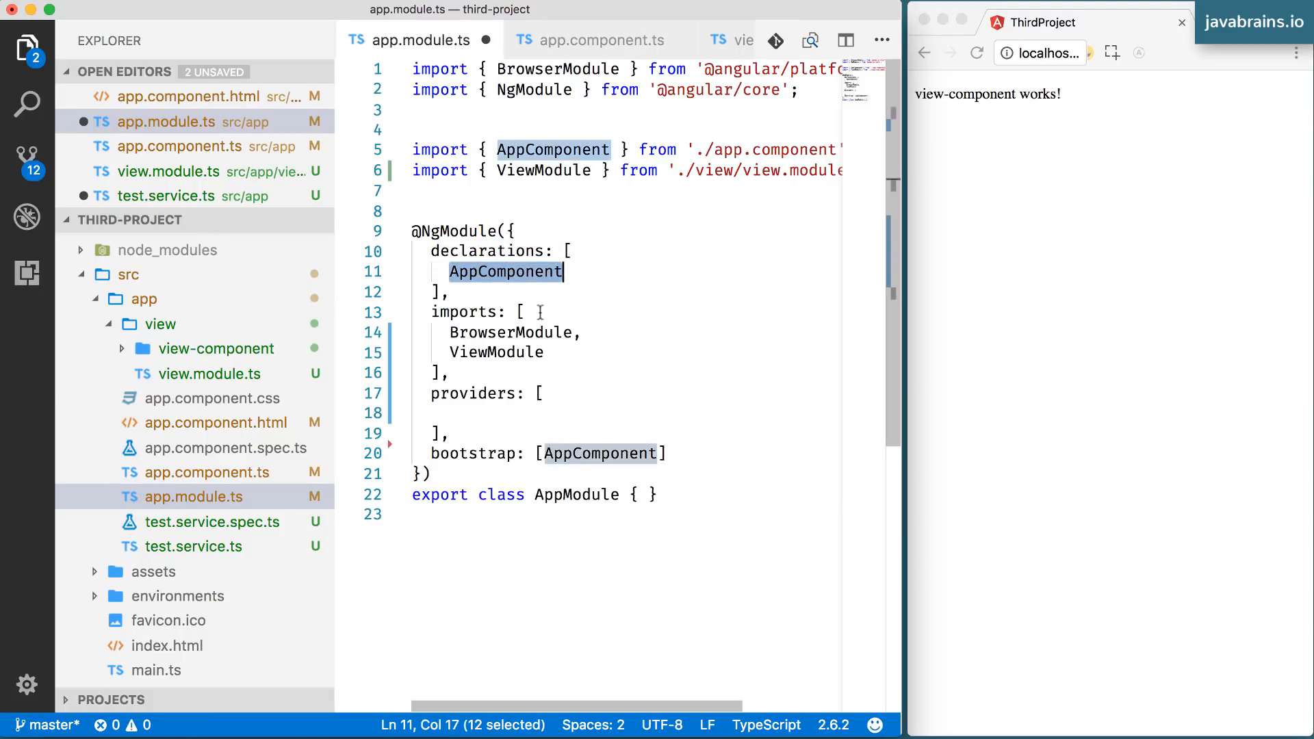
pyautogui.moveTo(472, 393)
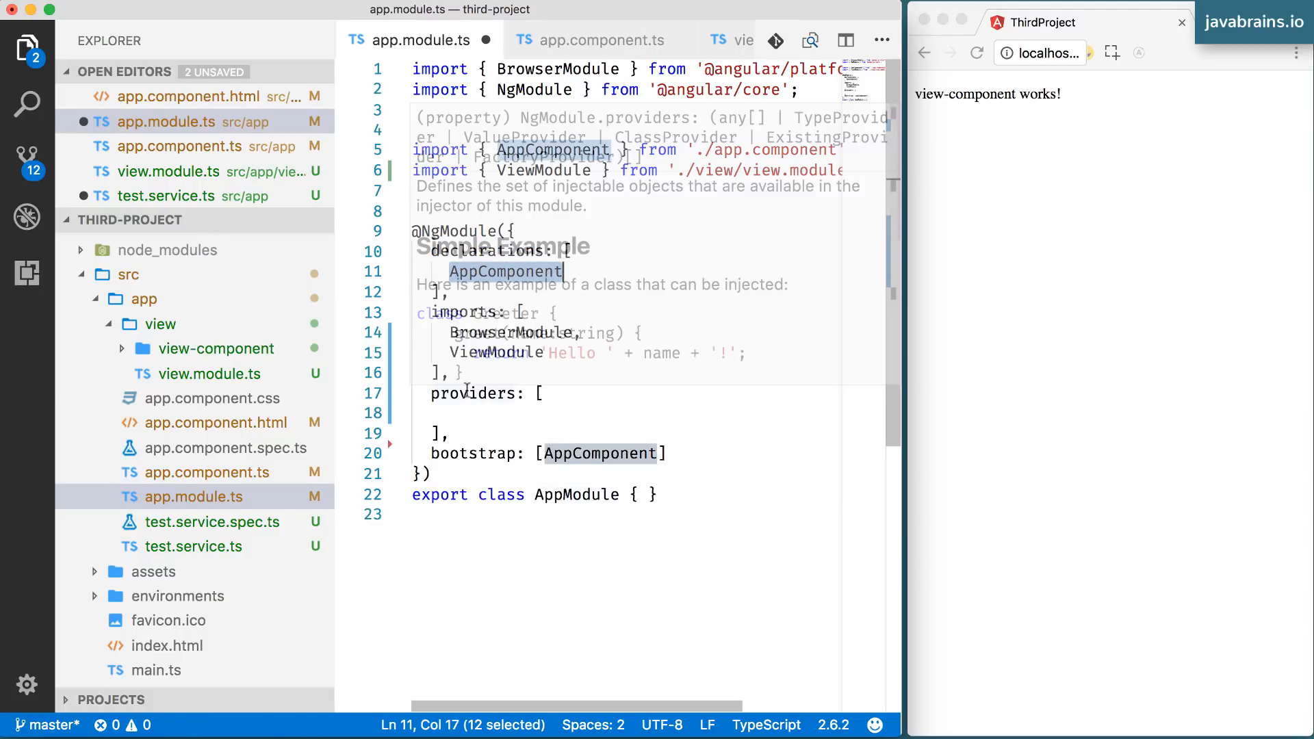
pyautogui.click(450, 414)
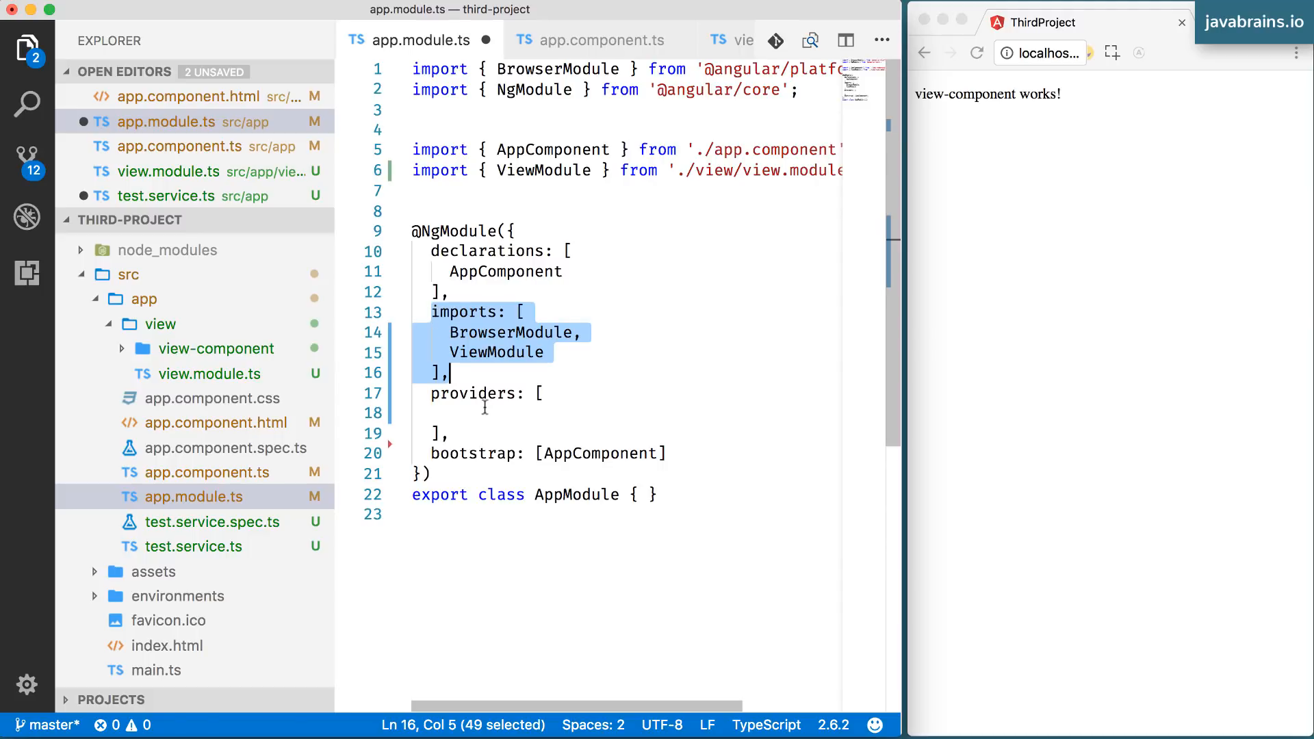
pyautogui.click(450, 412)
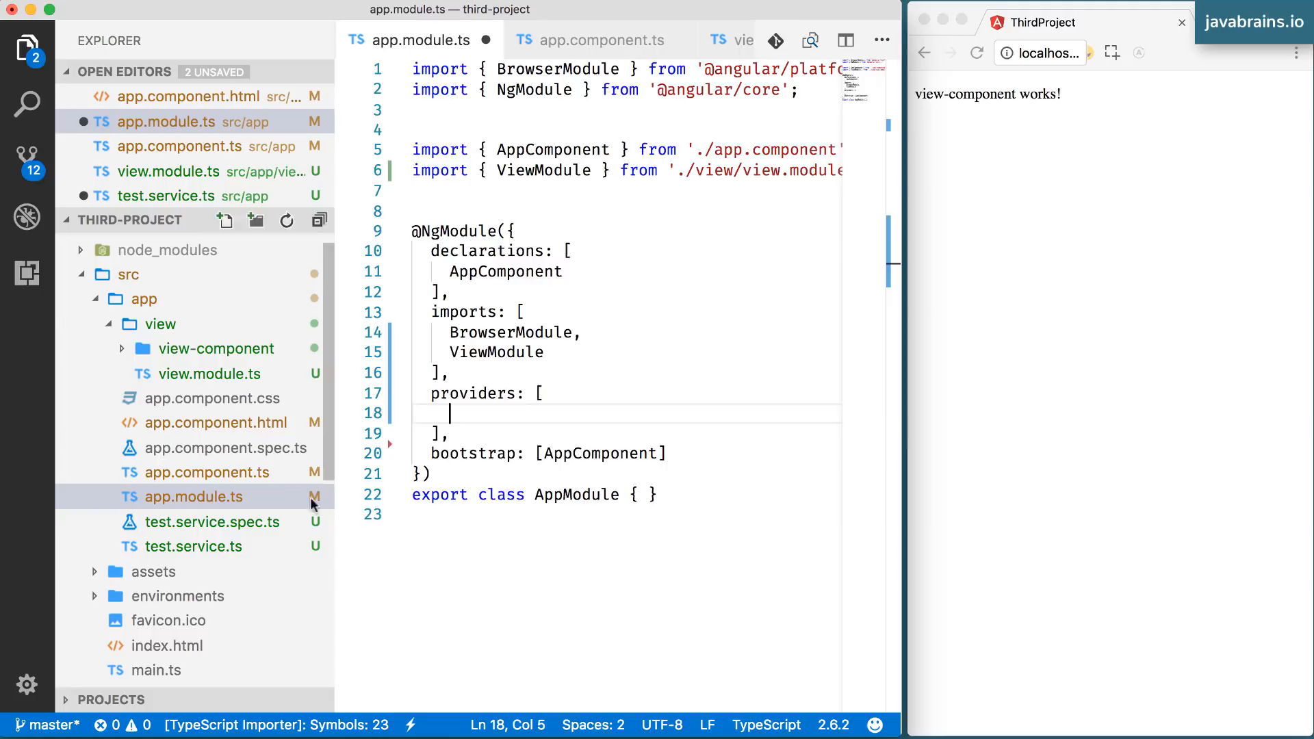
pyautogui.moveTo(502, 415)
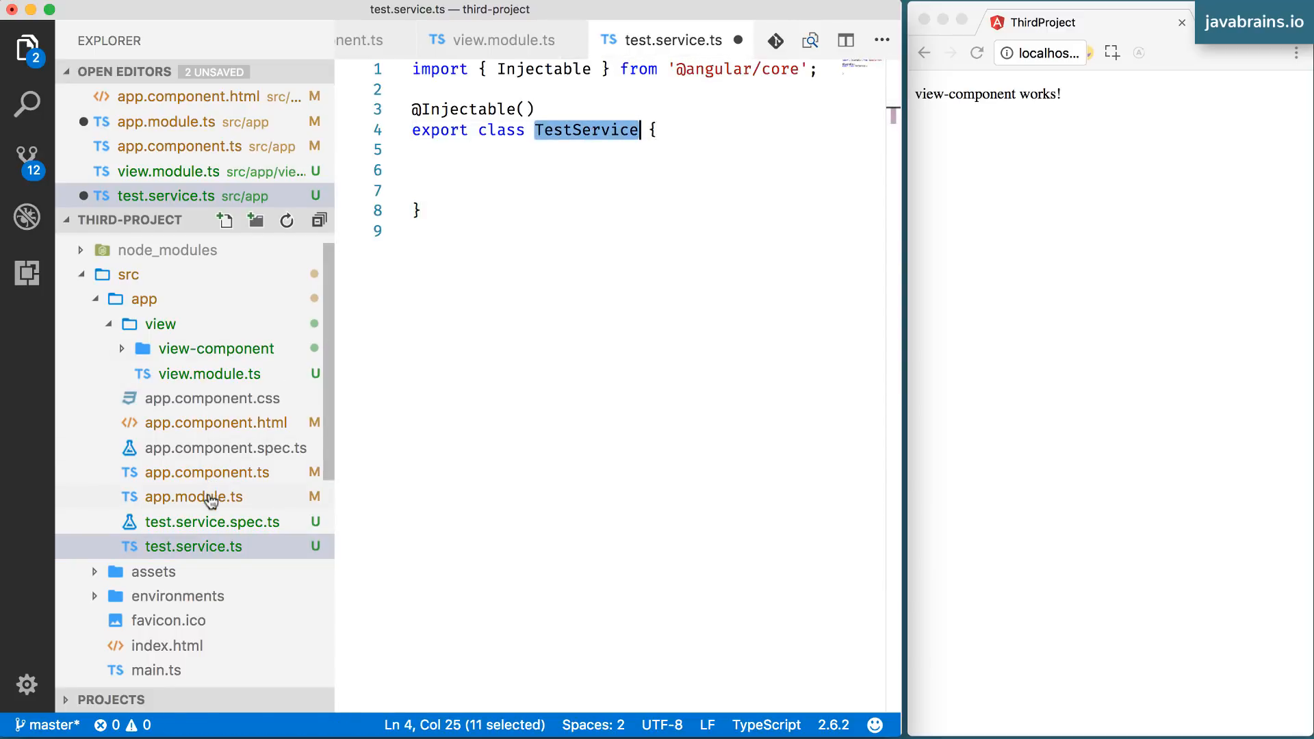
# Add TestService to the providers array with its import from ./test.service, then bring up app.component.ts.
pyautogui.click(193, 497)
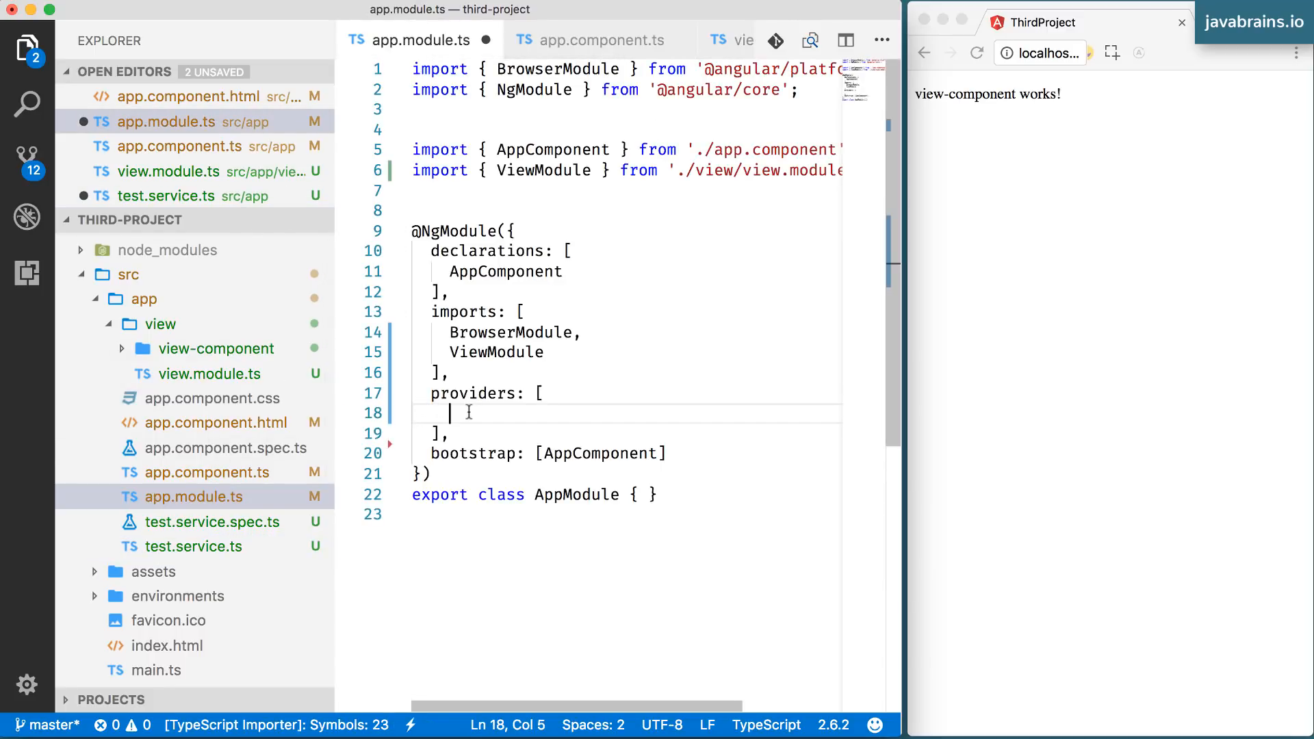
pyautogui.write('TestService')
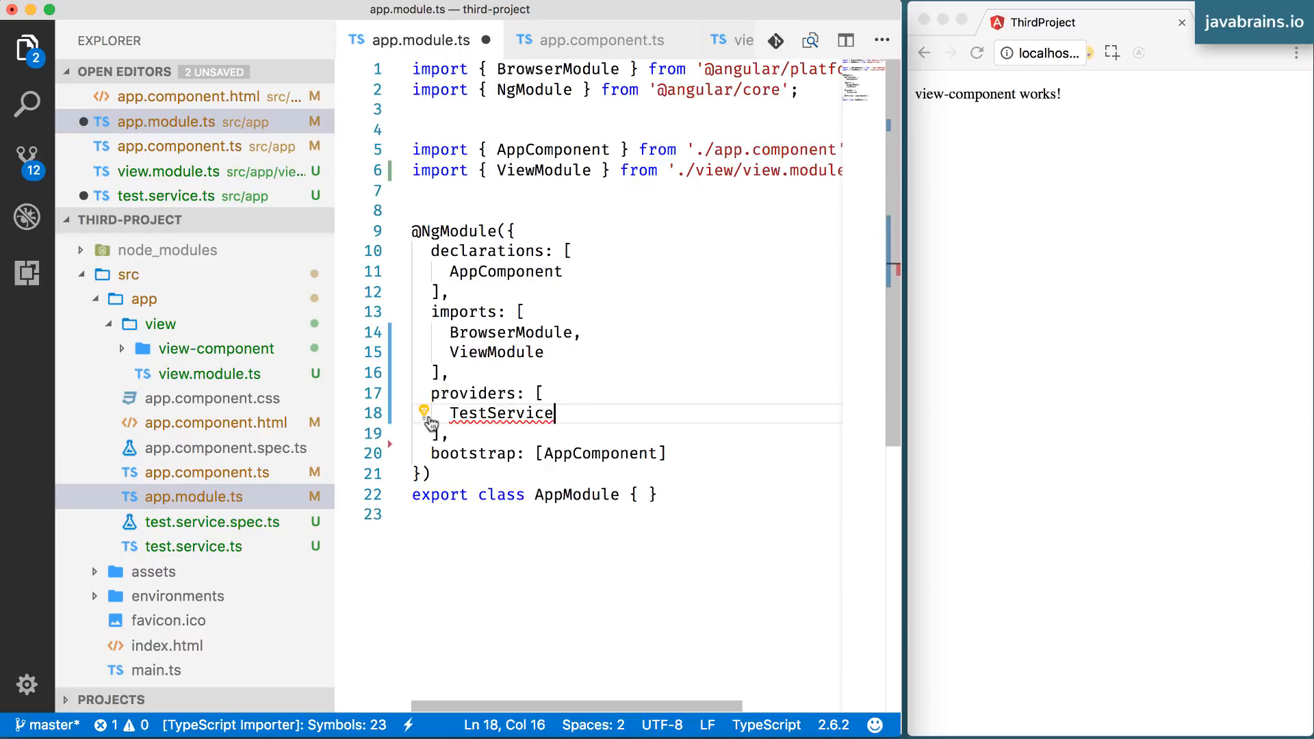
pyautogui.click(424, 412)
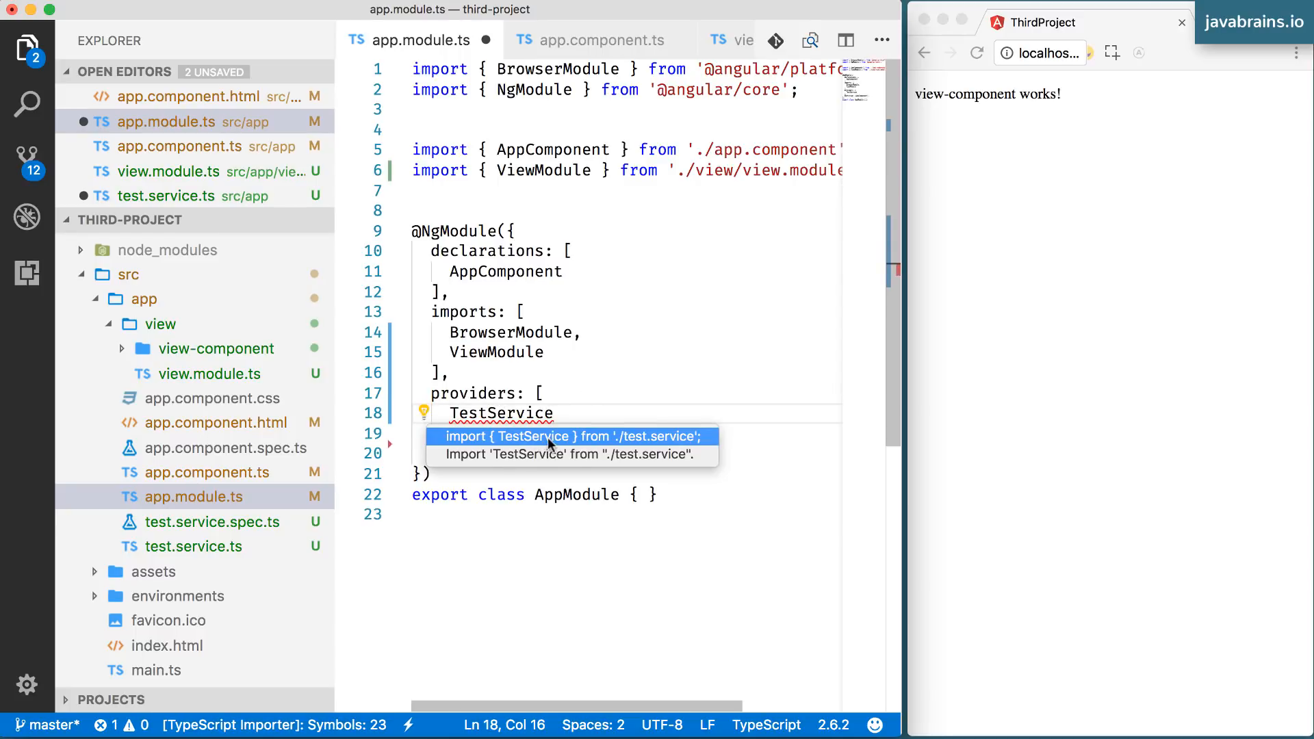
pyautogui.moveTo(662, 443)
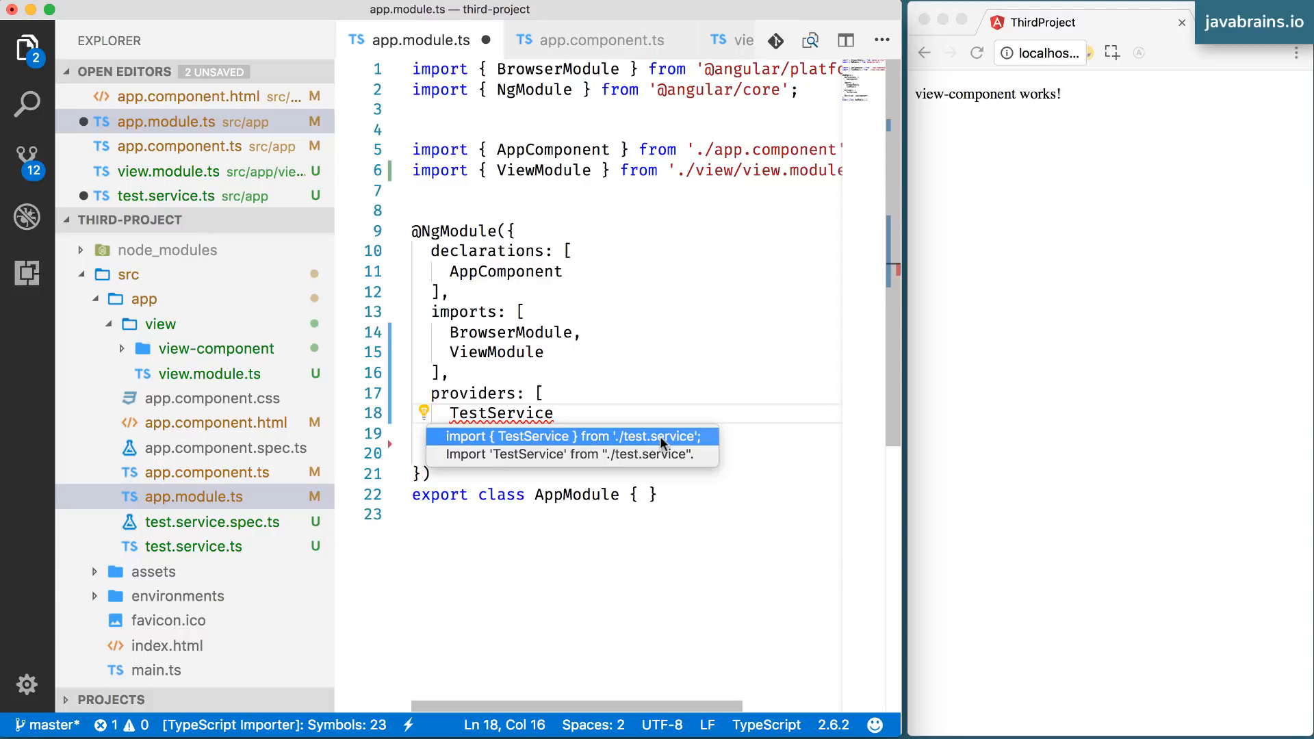
pyautogui.click(575, 437)
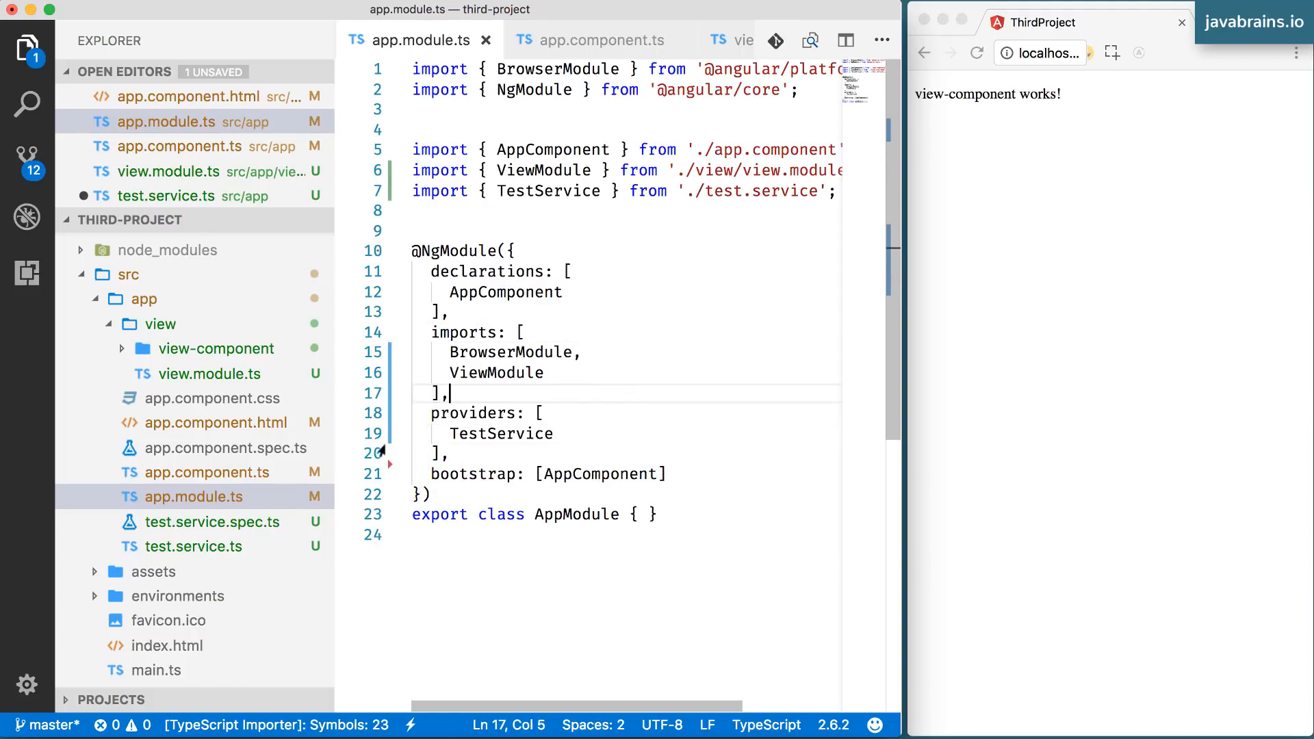
pyautogui.moveTo(569, 501)
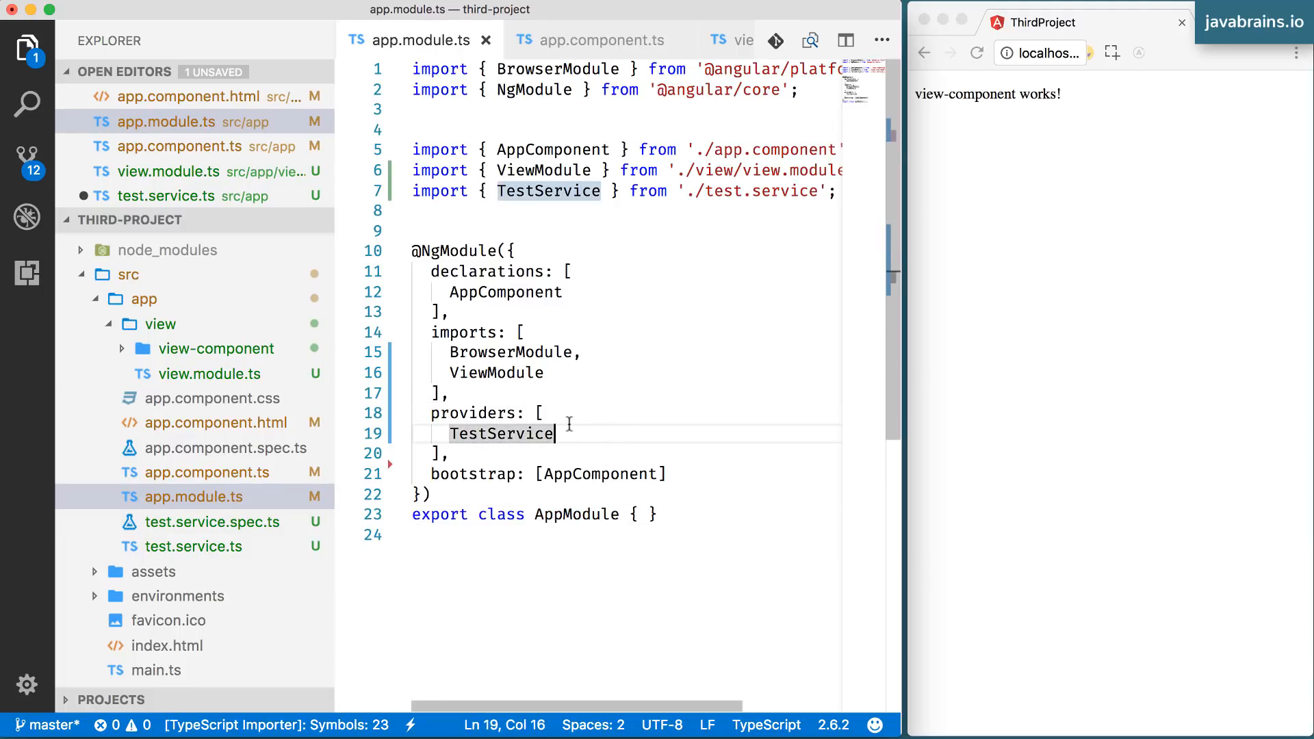
pyautogui.click(543, 412)
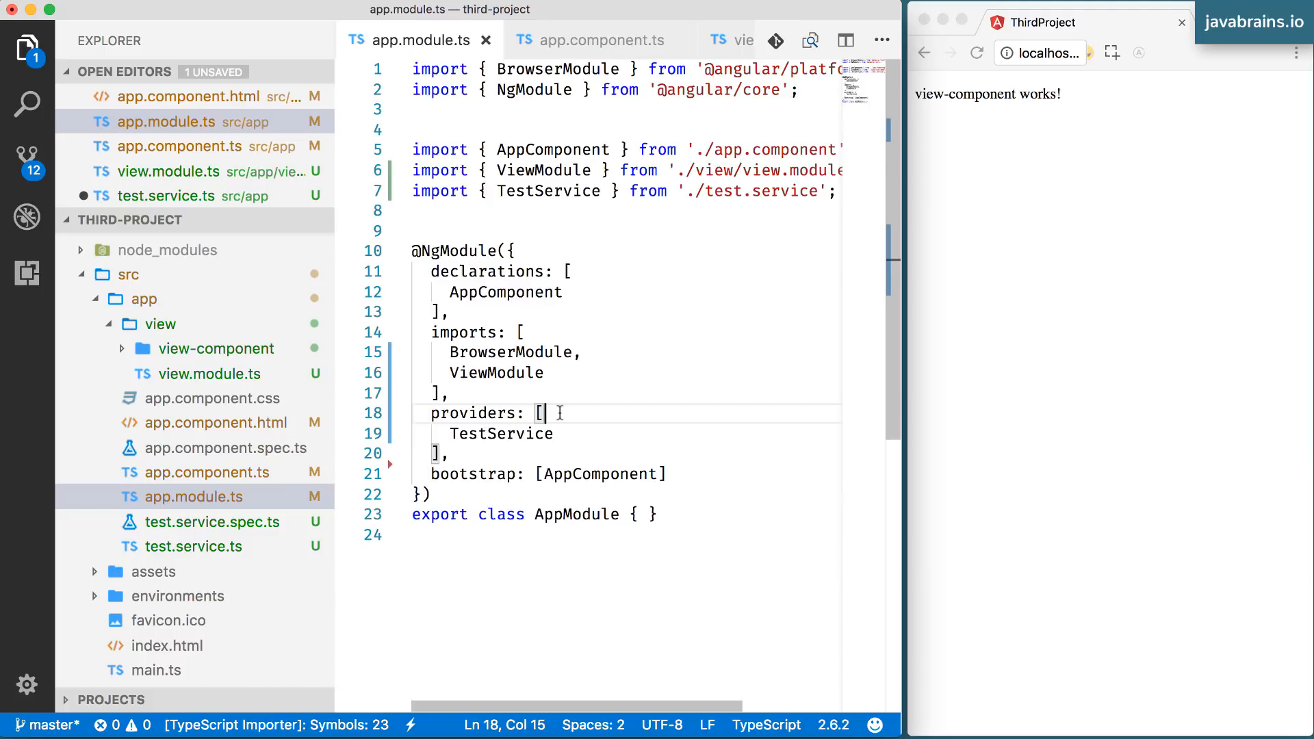
pyautogui.moveTo(510, 434)
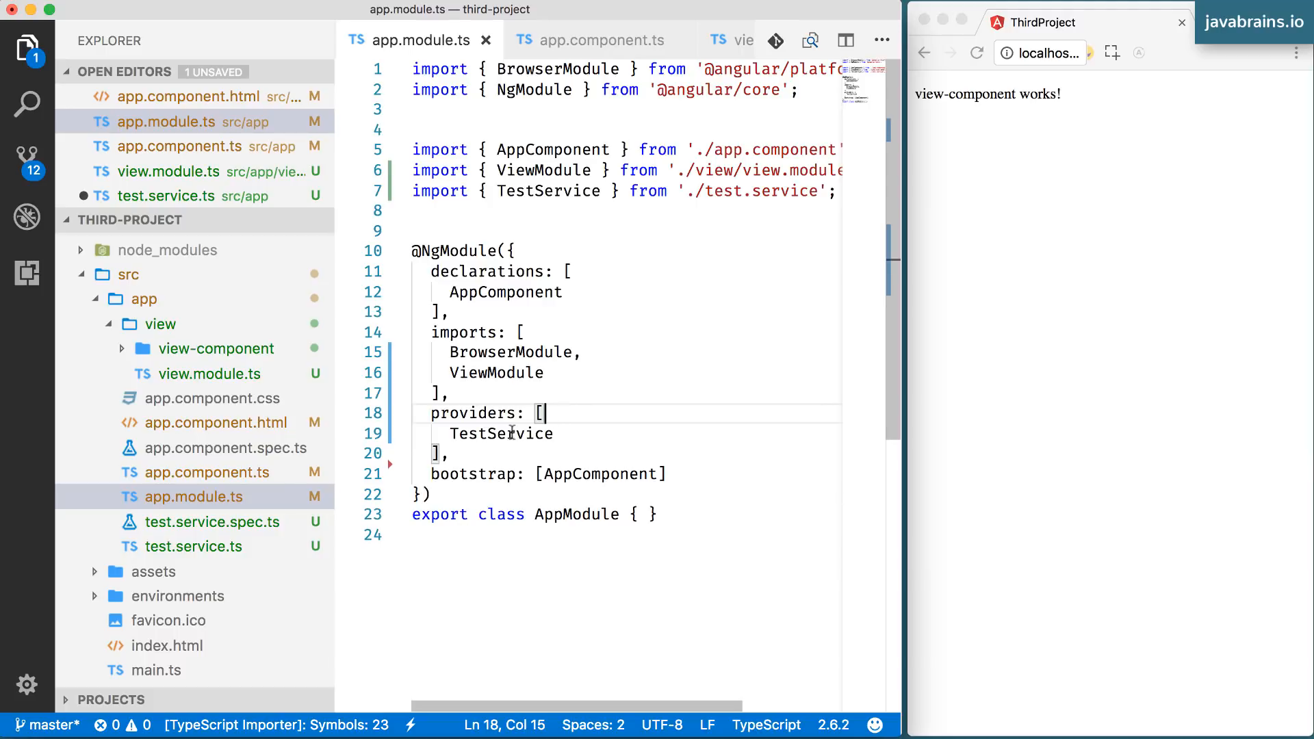
pyautogui.doubleClick(501, 434)
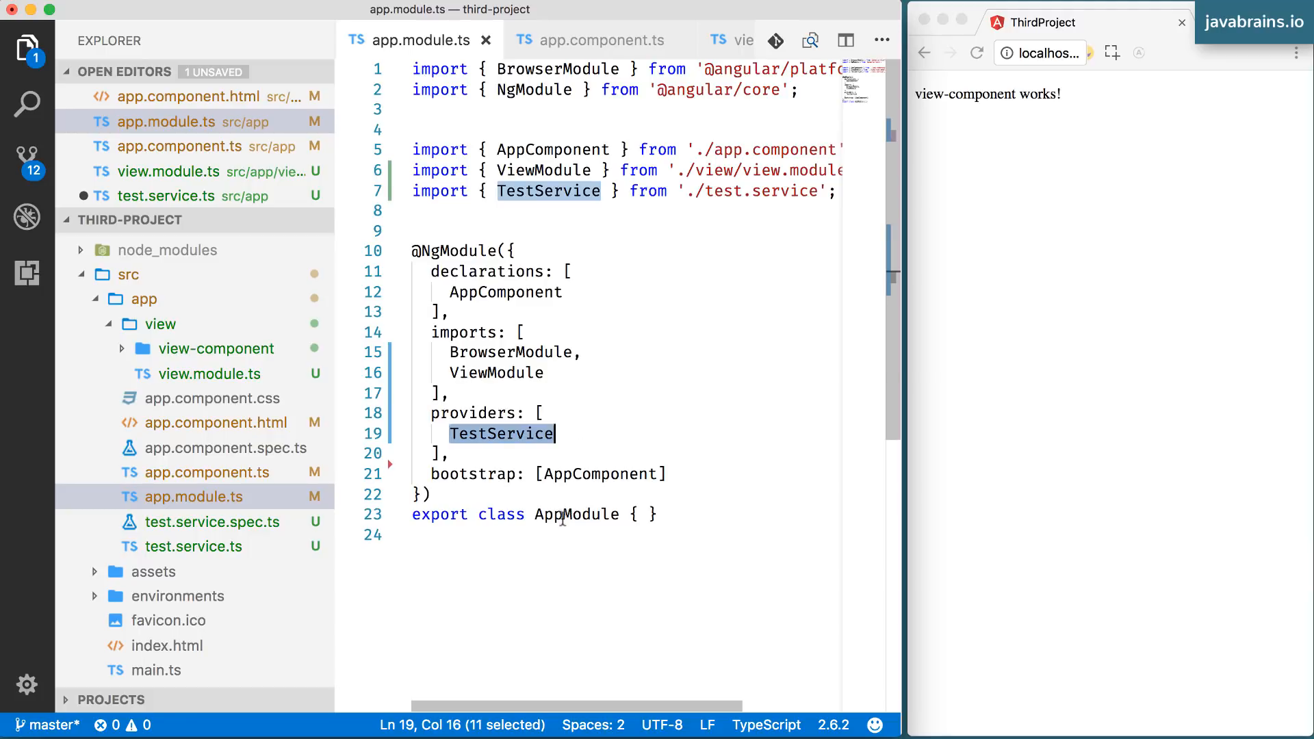
pyautogui.doubleClick(577, 513)
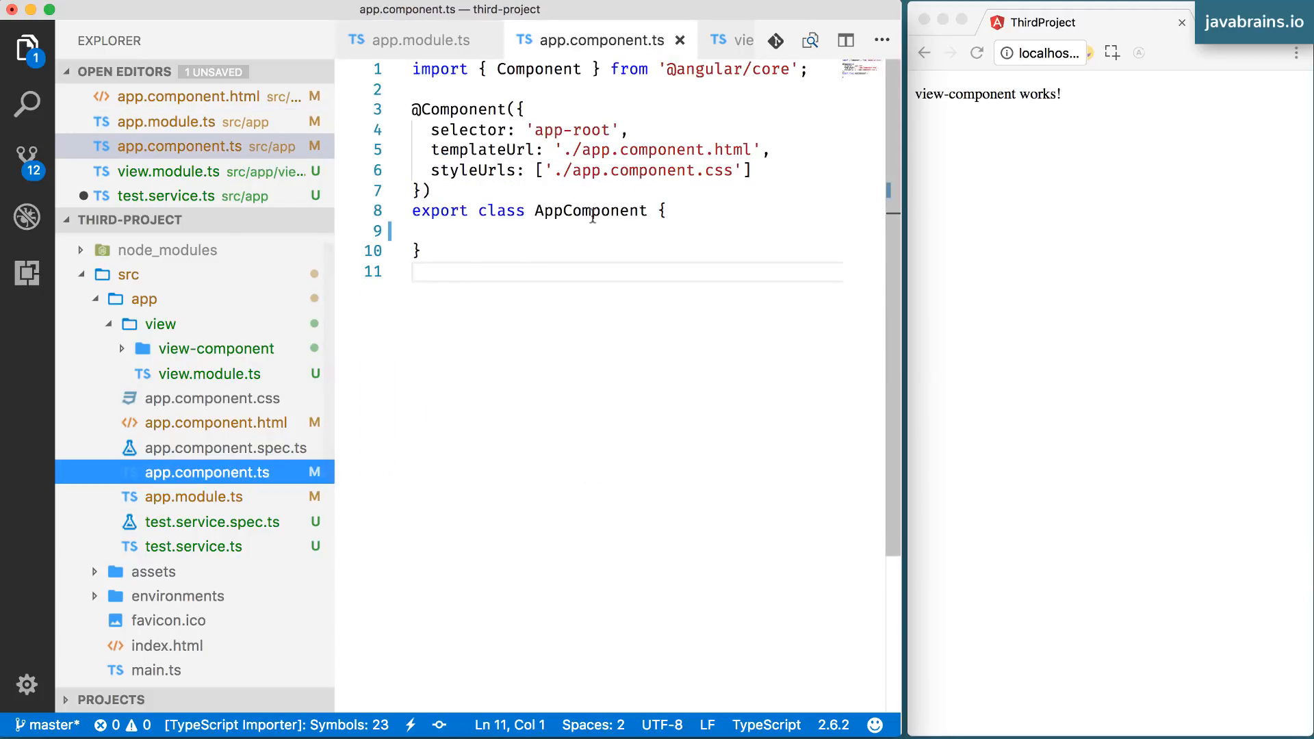
# Switch to test.service.ts and place the cursor inside the empty TestService class.
pyautogui.doubleClick(591, 211)
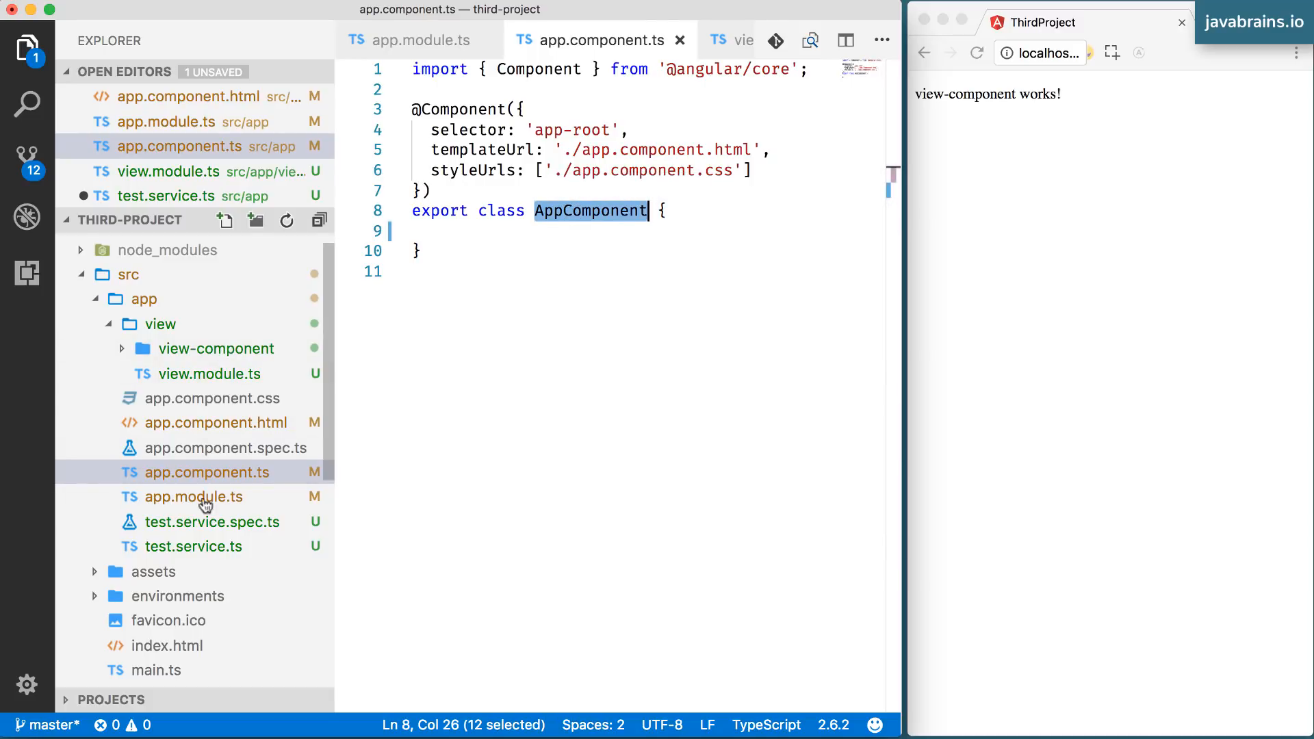
pyautogui.click(193, 547)
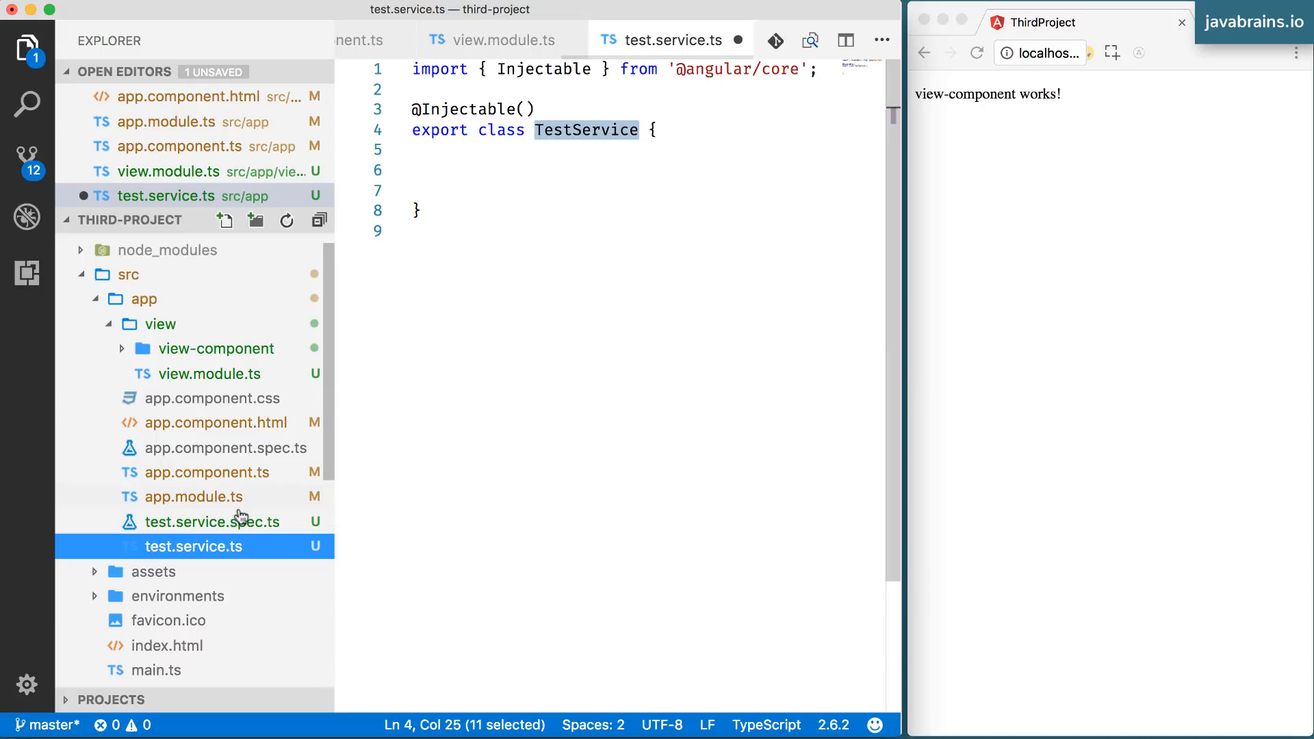
pyautogui.click(194, 496)
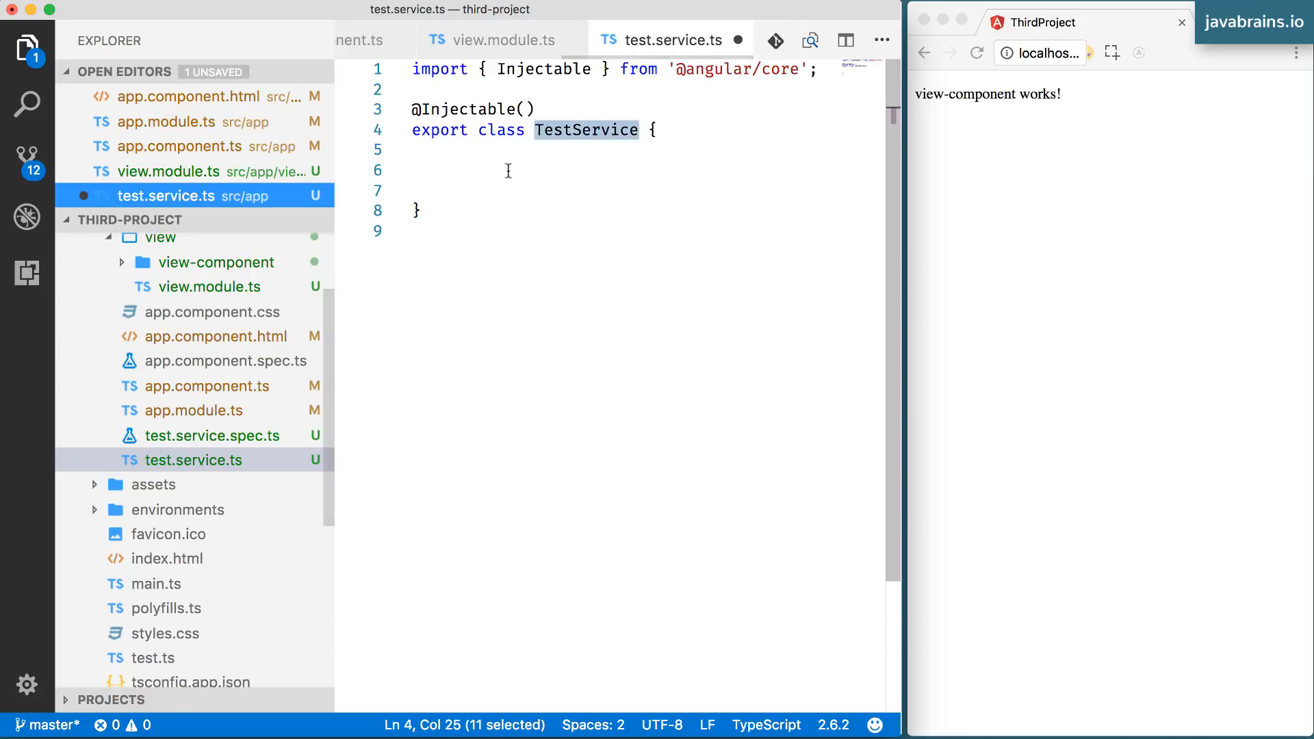
pyautogui.click(431, 171)
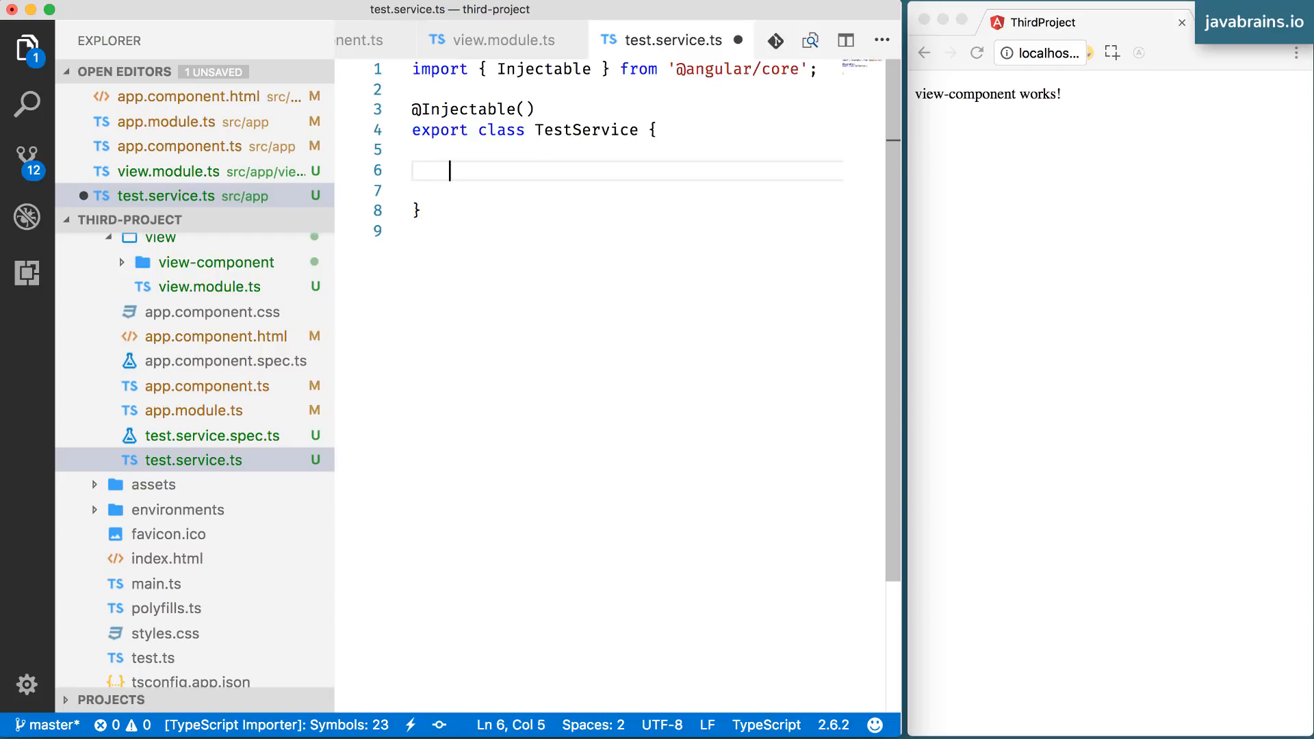
# Write a printToConsole(arg) method whose body is console.log(arg); inside TestService.
pyautogui.write('printToConsole')
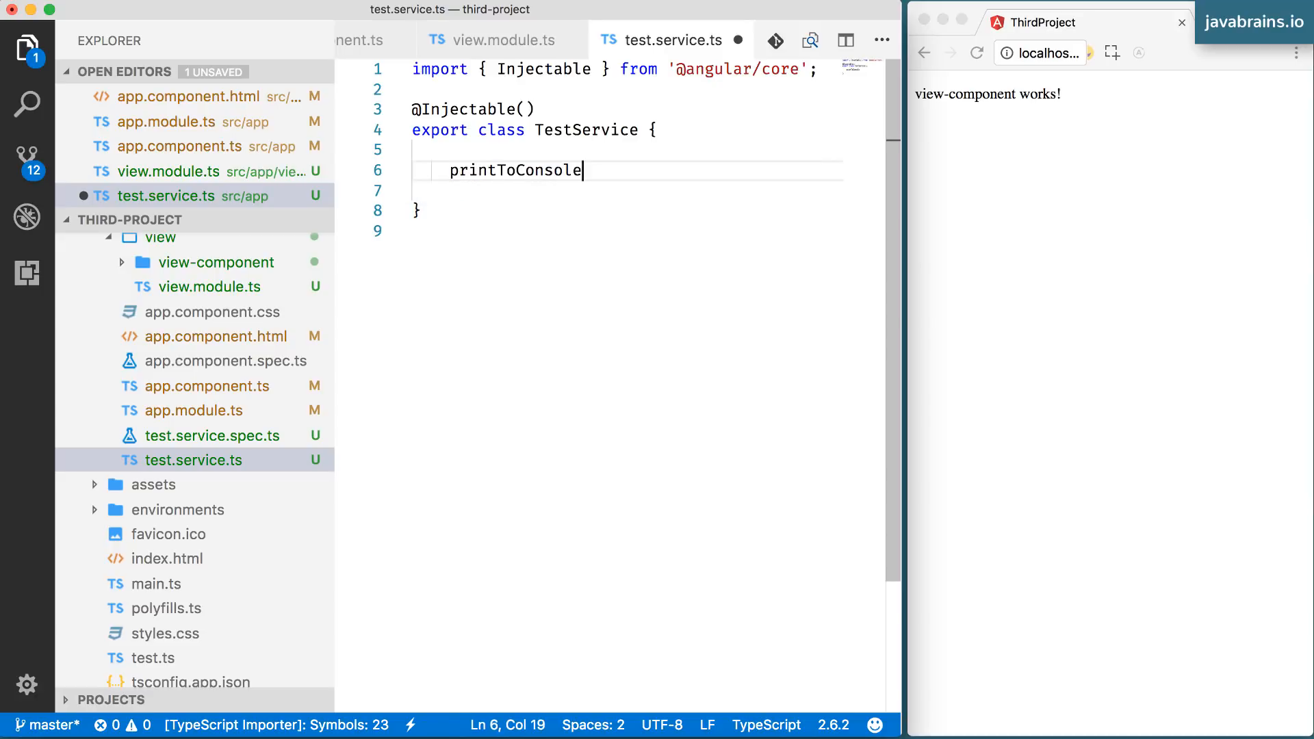
pyautogui.write('()')
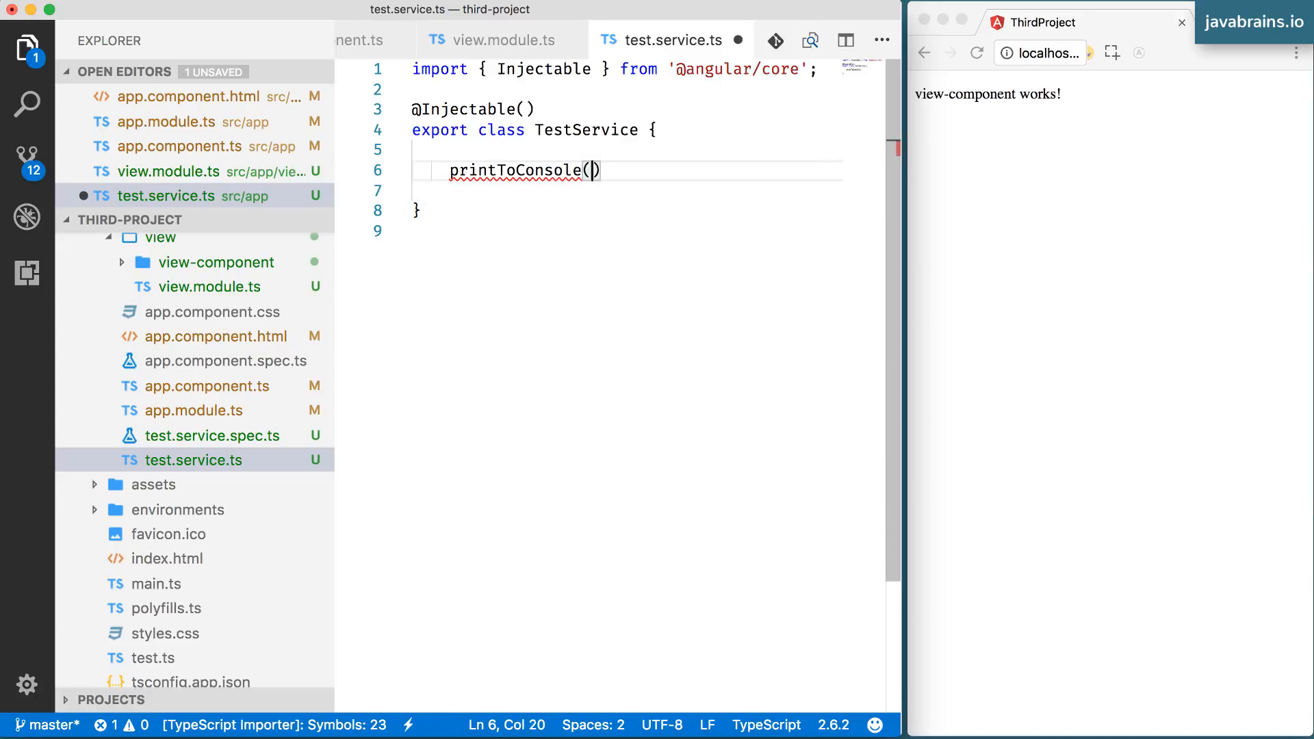
pyautogui.write('arg)')
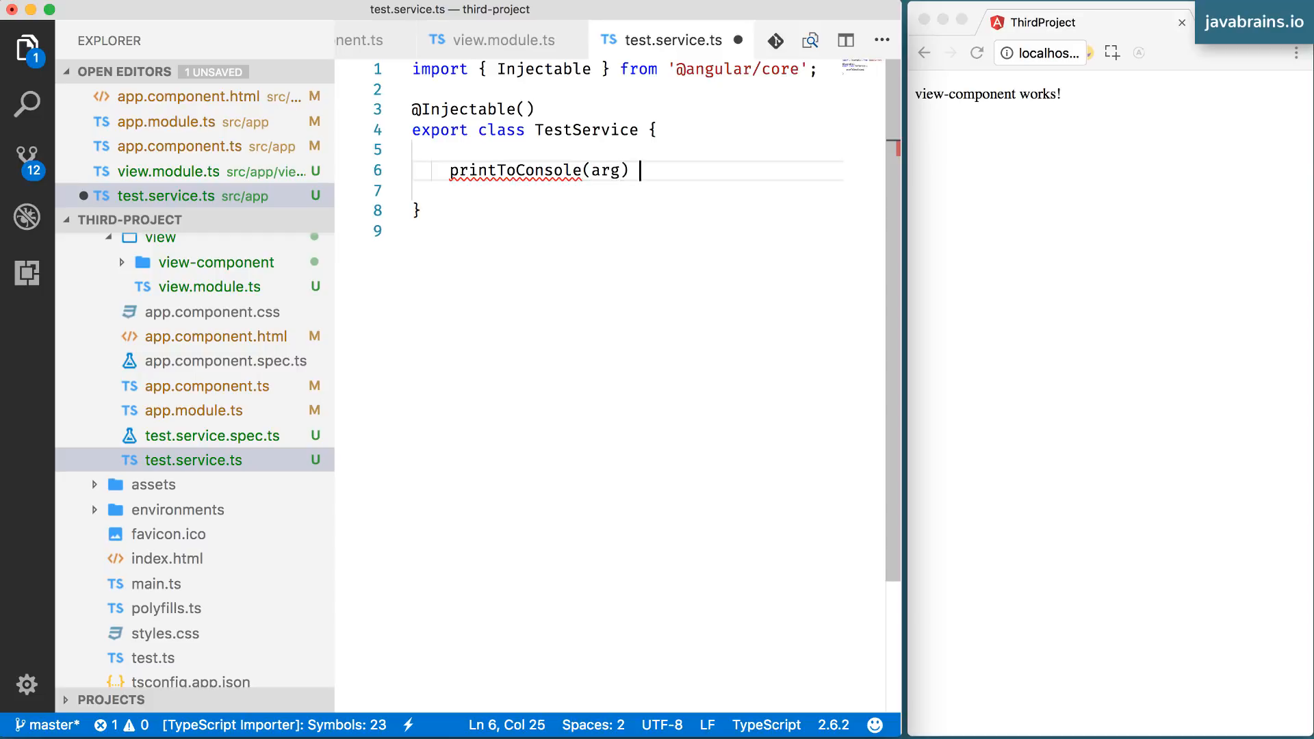
pyautogui.write('{')
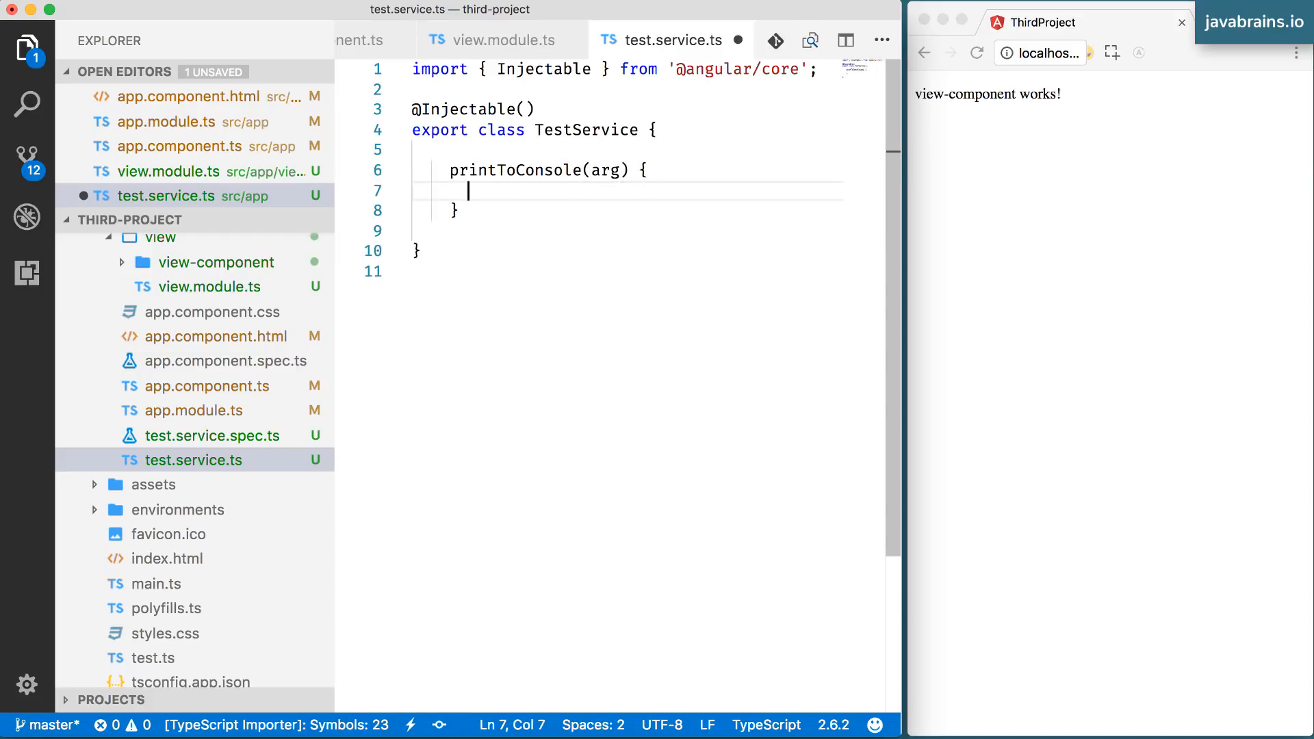
pyautogui.write('console.')
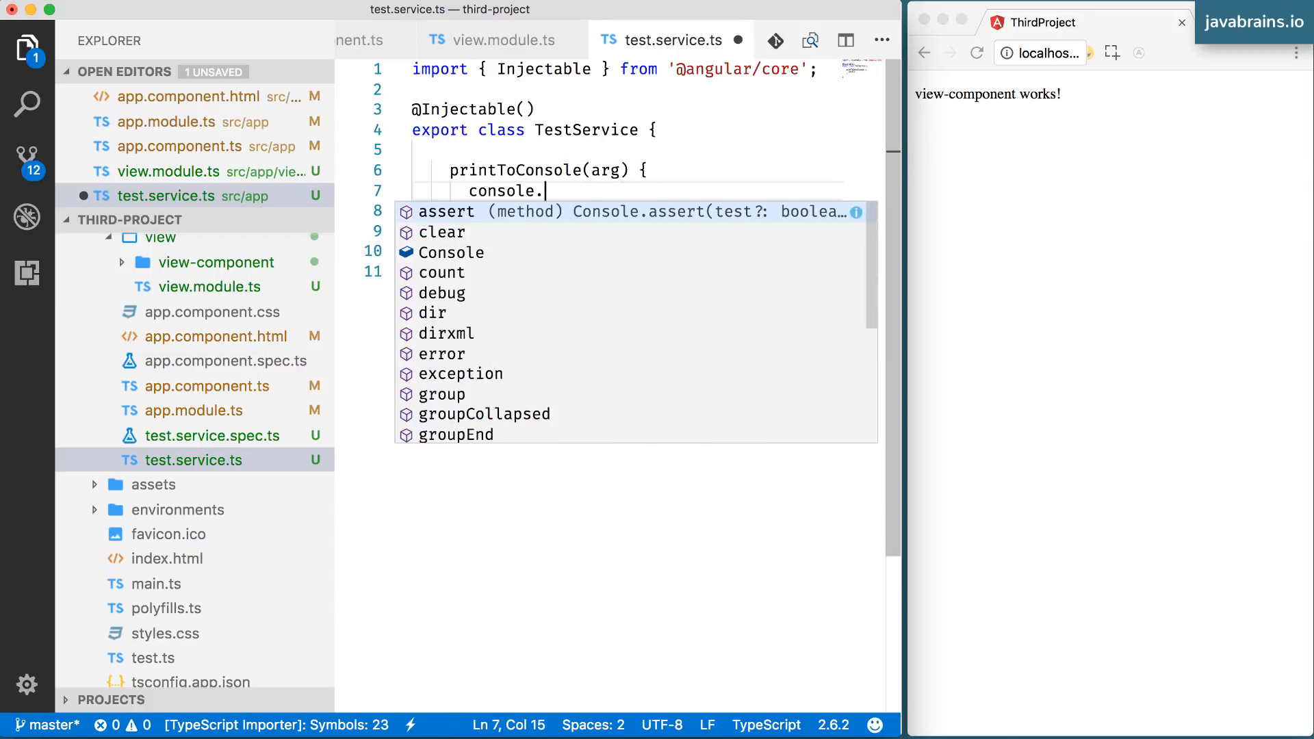
pyautogui.write('log(ar)')
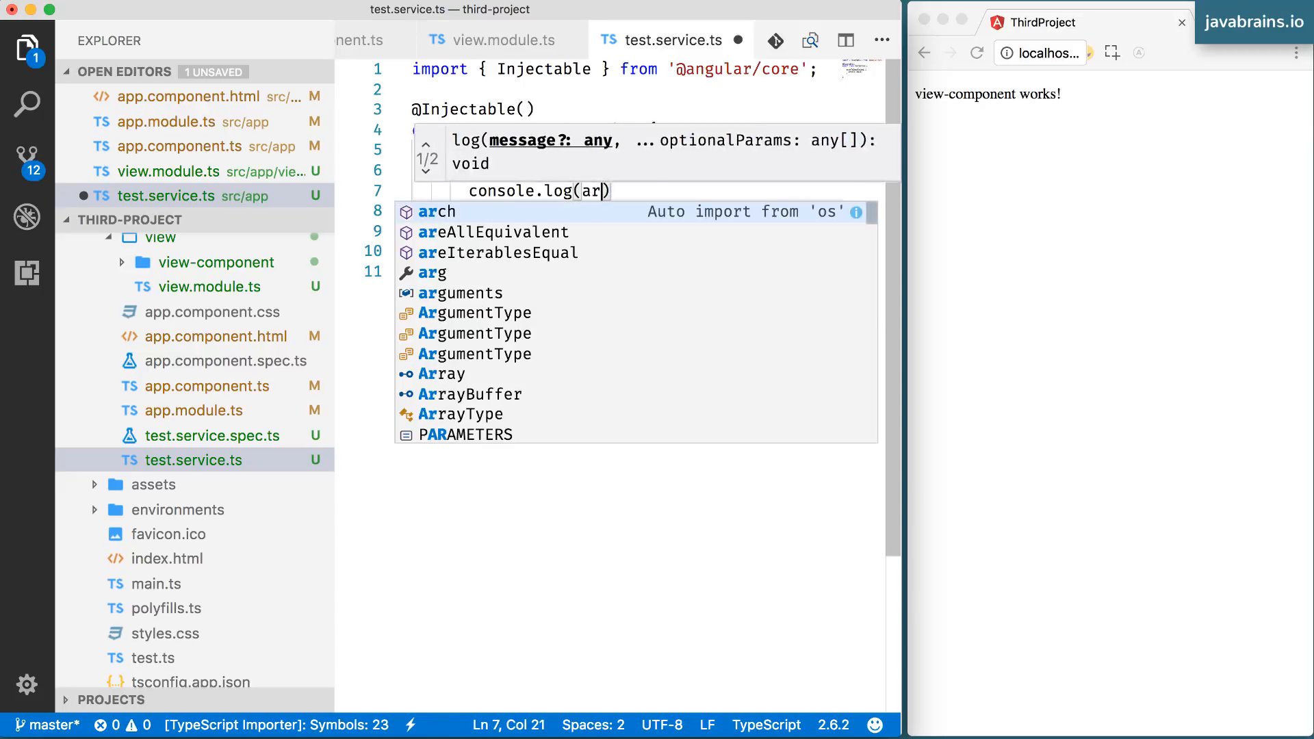
pyautogui.write('g);')
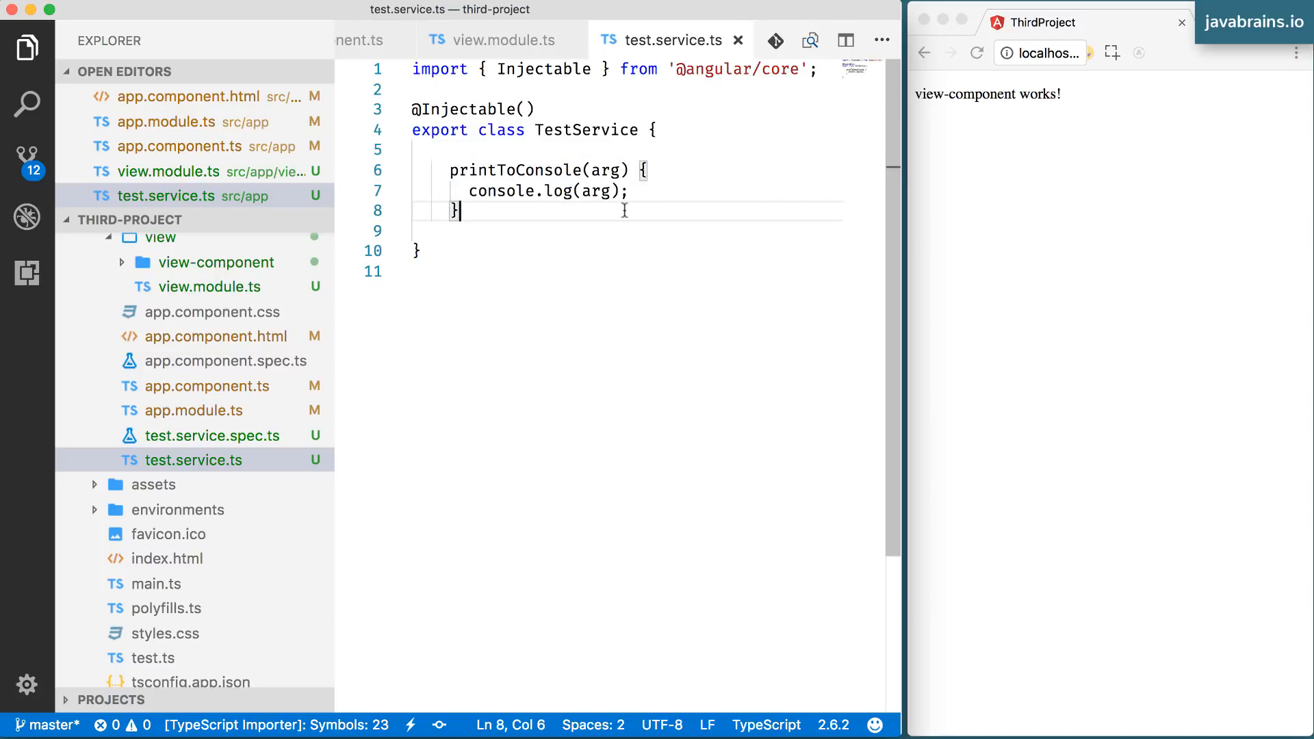
pyautogui.moveTo(535, 156)
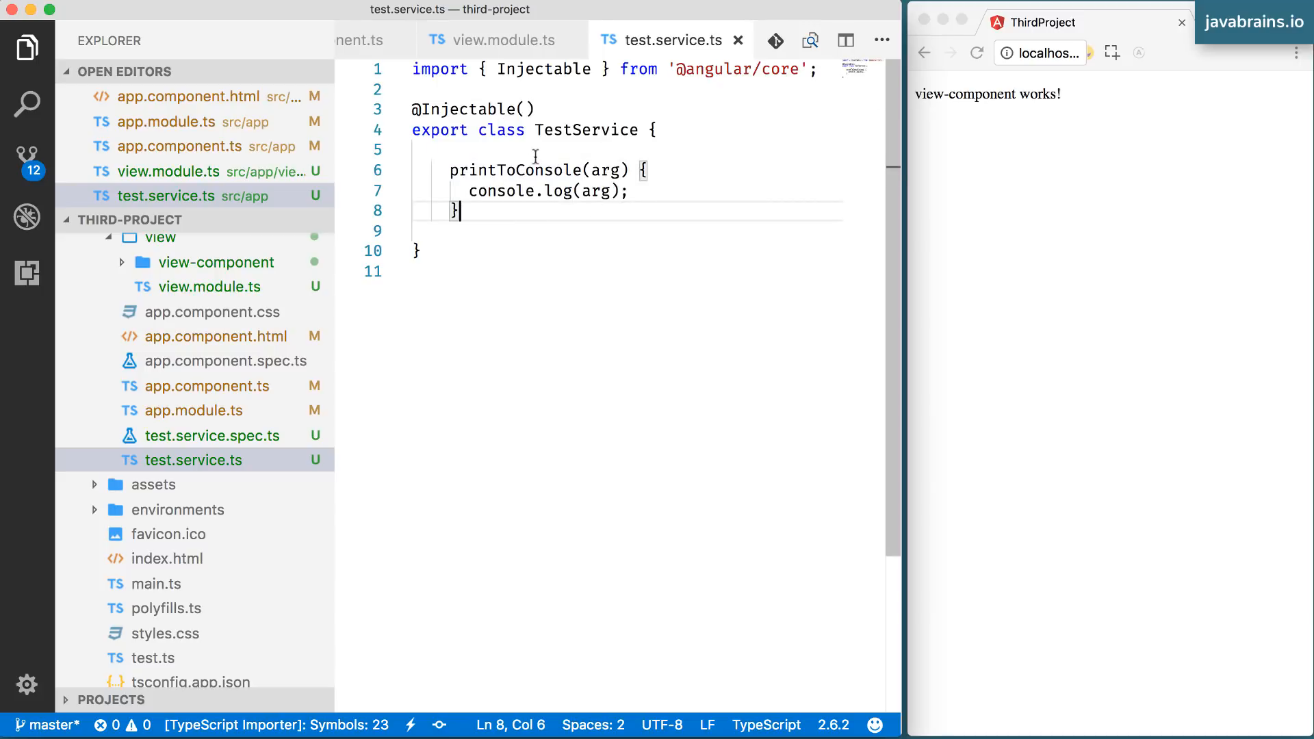
pyautogui.doubleClick(516, 170)
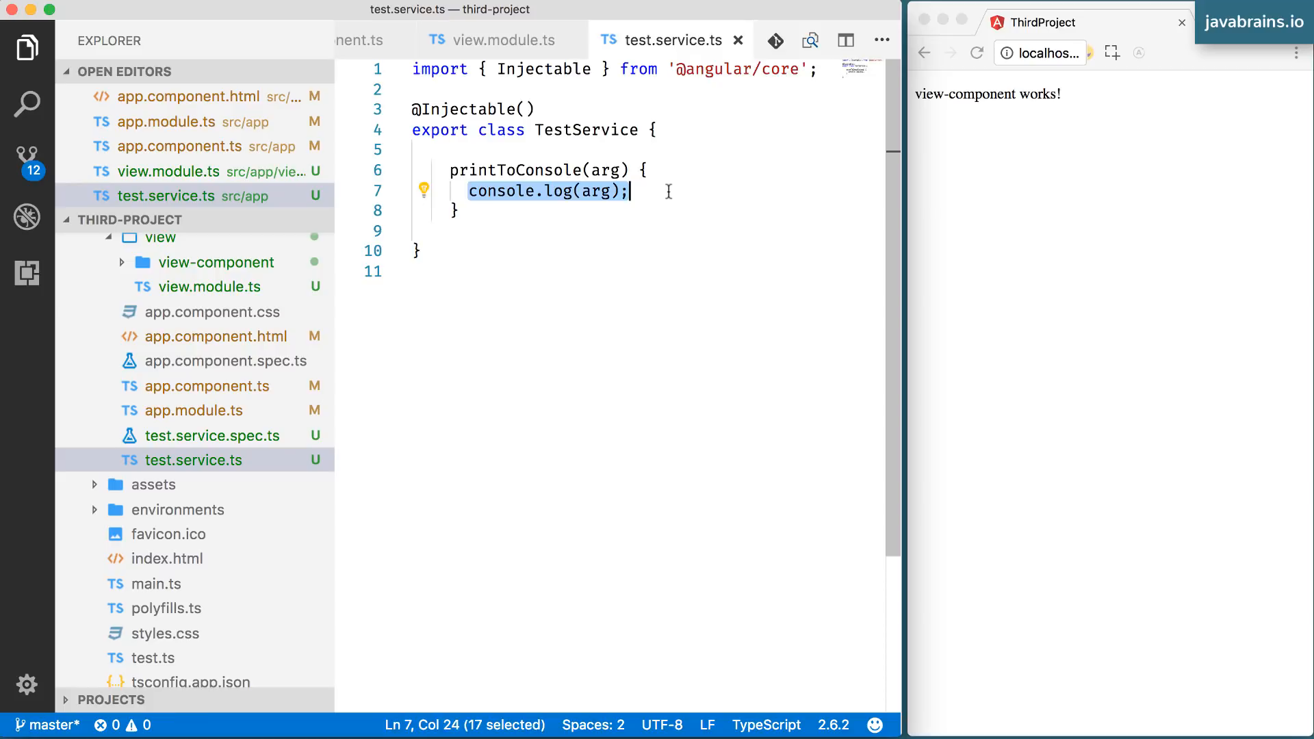
pyautogui.click(569, 245)
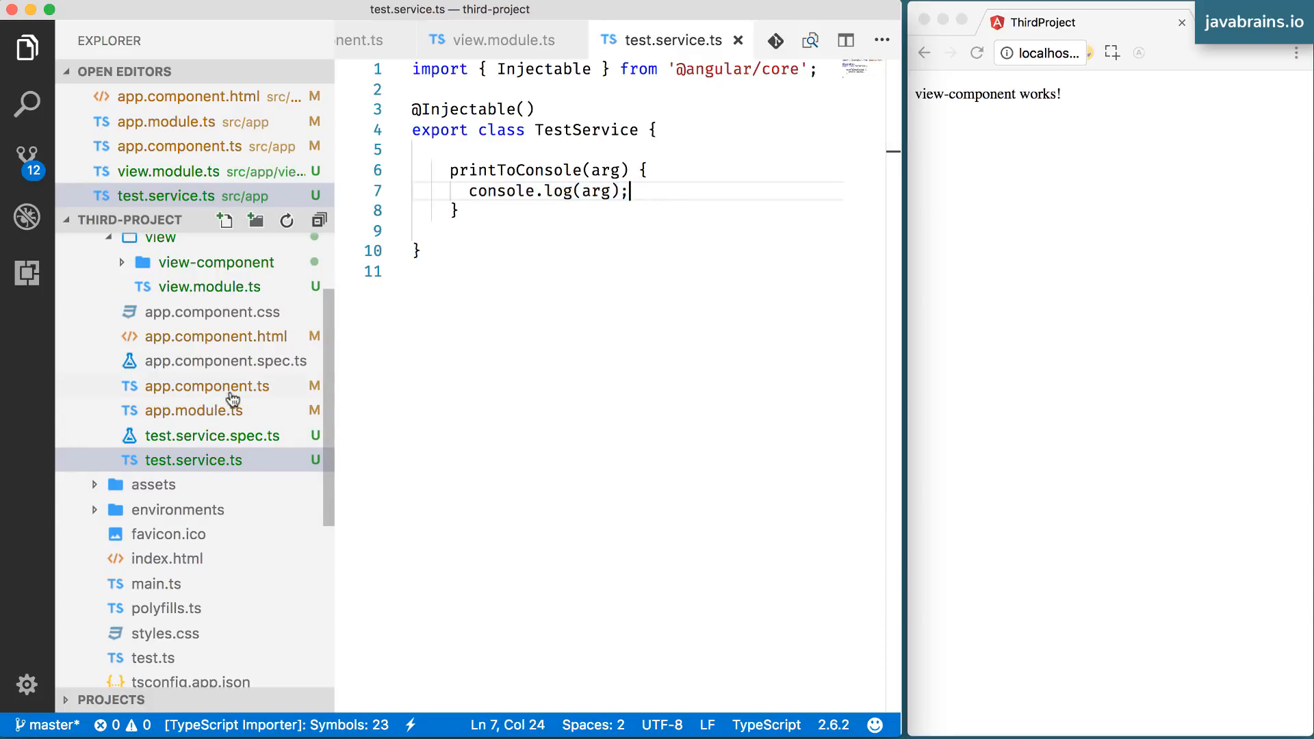
# Review printToConsole and the TestService class name, then return to app.component.ts ready to edit AppComponent.
pyautogui.click(207, 386)
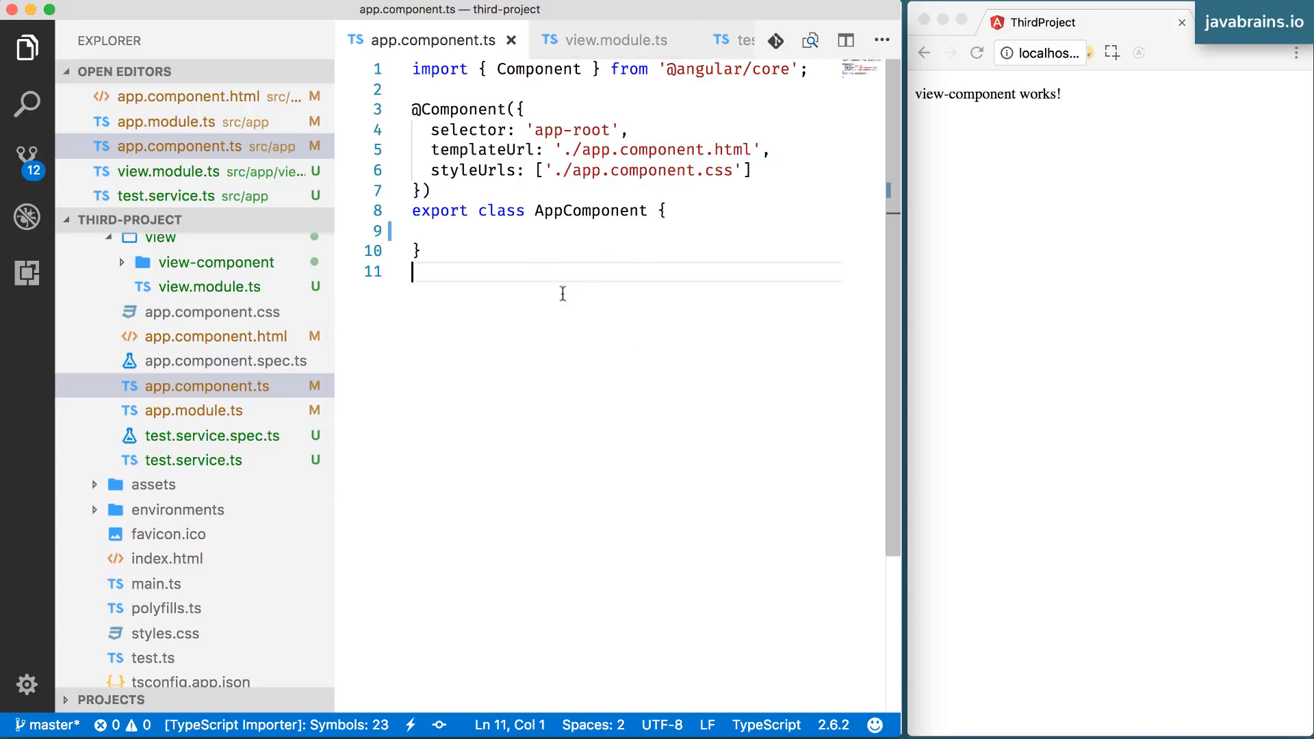
pyautogui.moveTo(613, 278)
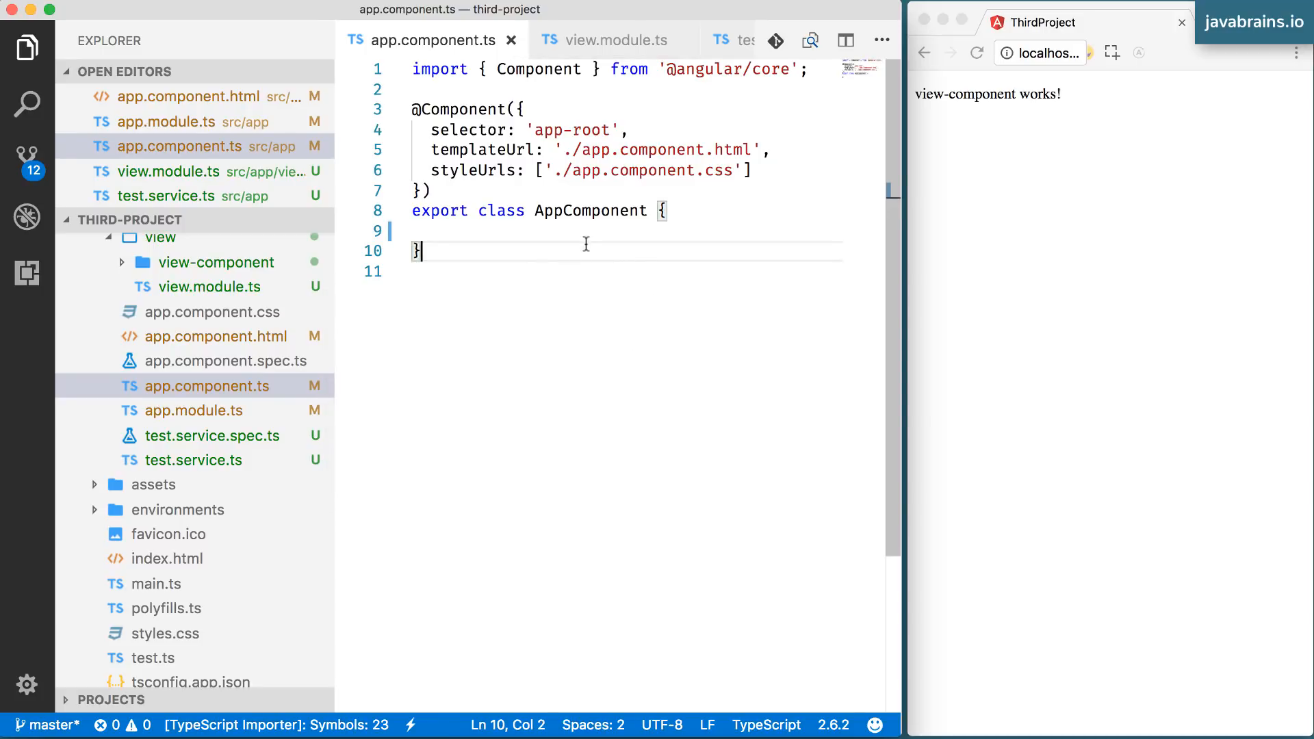
pyautogui.click(193, 460)
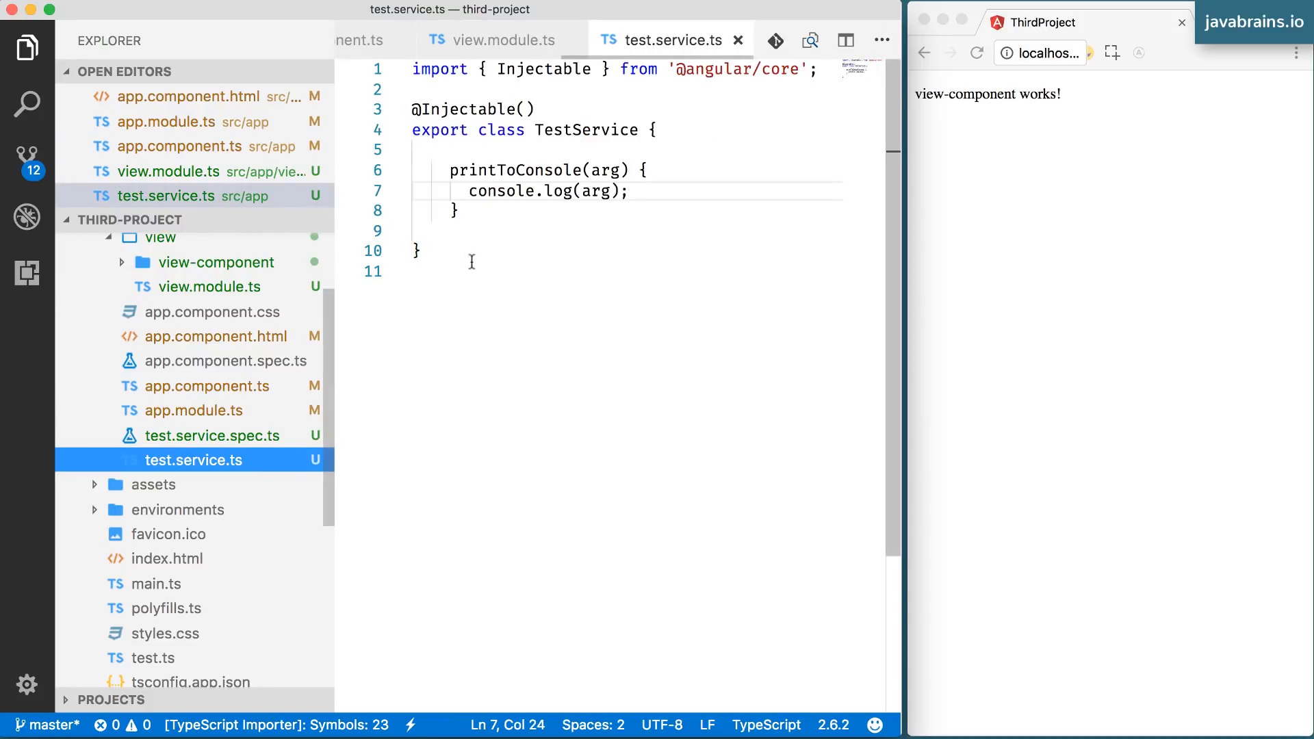
pyautogui.doubleClick(516, 169)
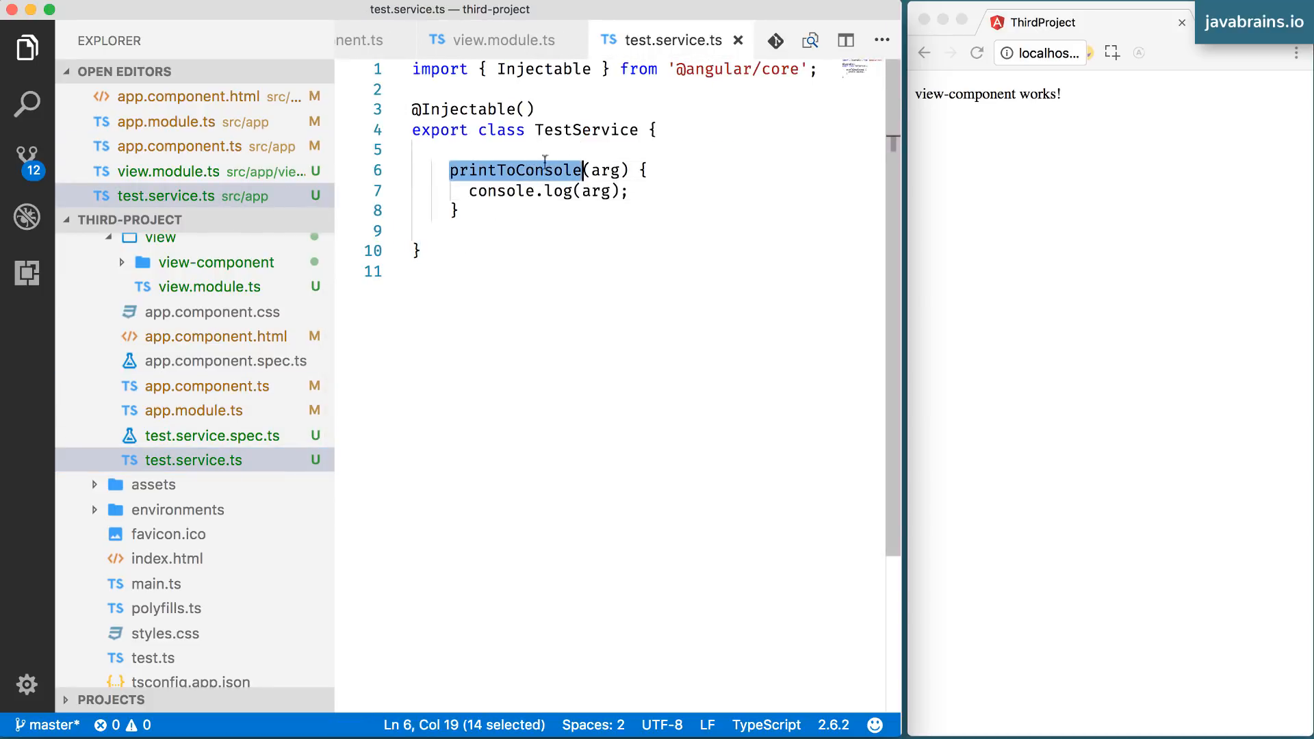
pyautogui.doubleClick(587, 130)
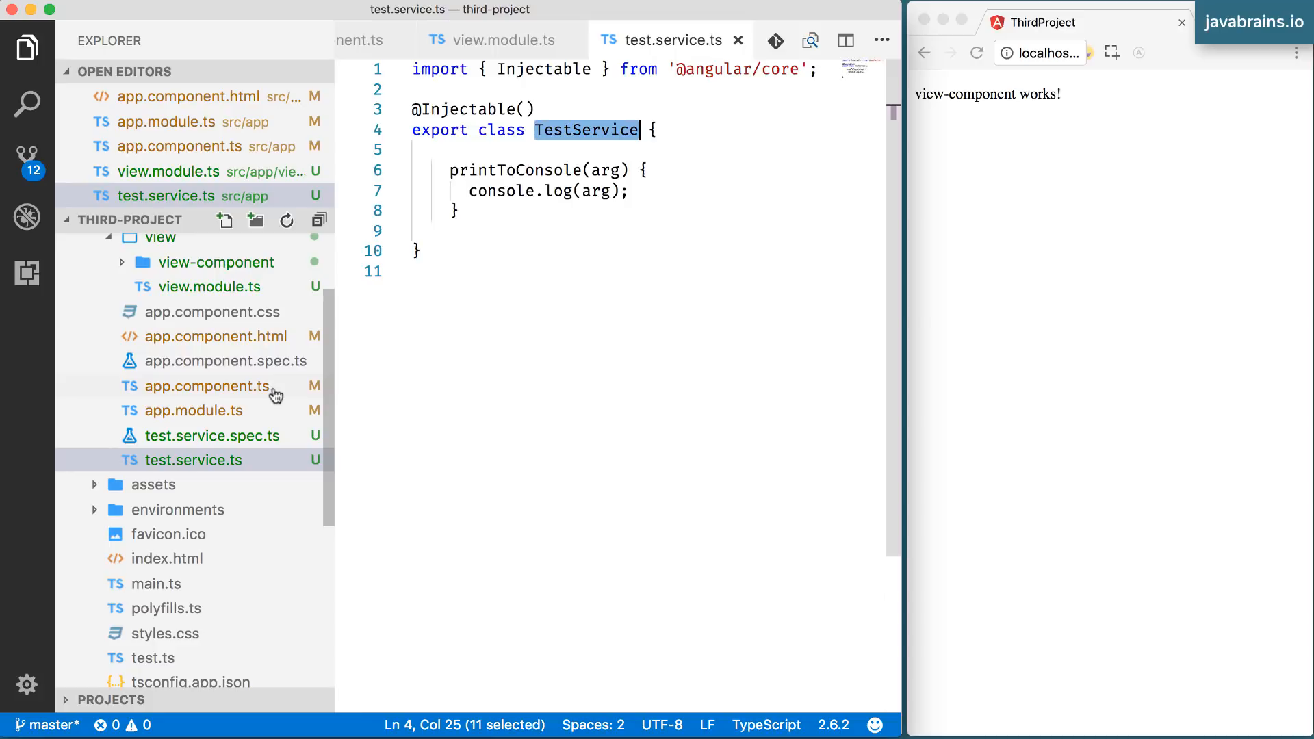
pyautogui.click(201, 386)
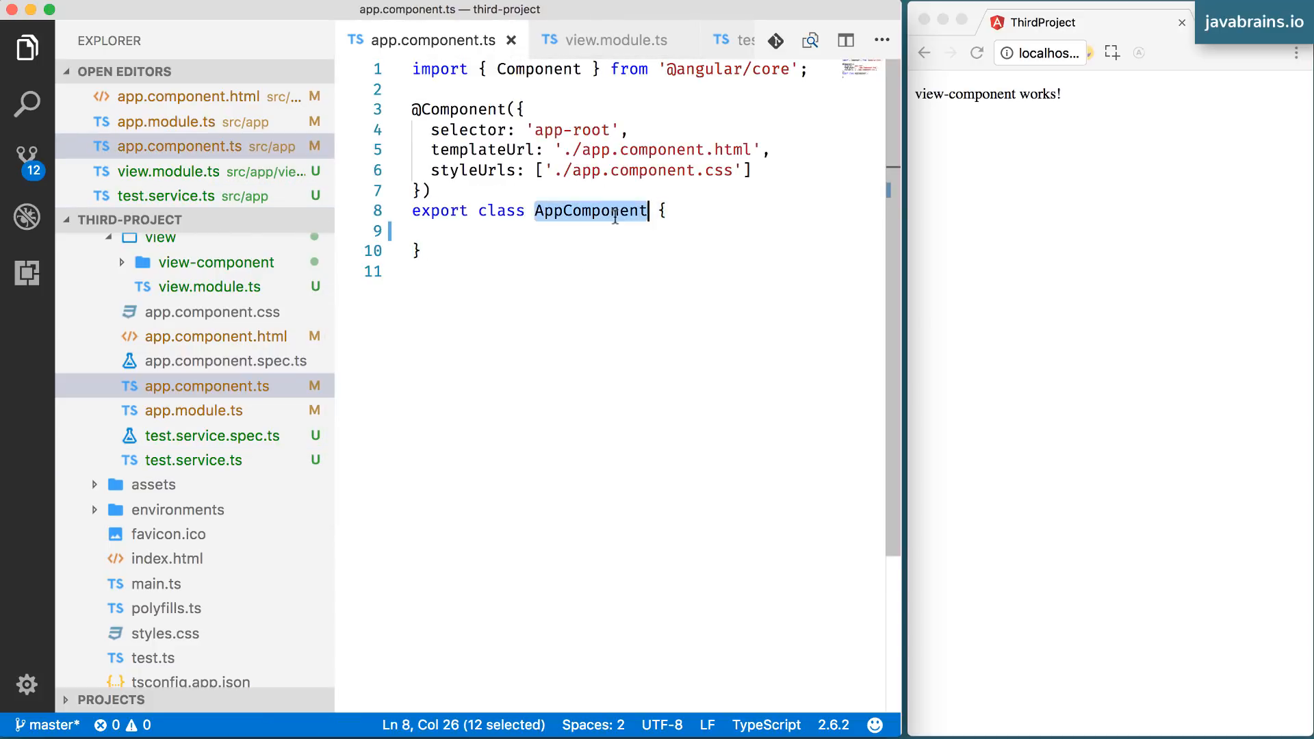
pyautogui.click(671, 211)
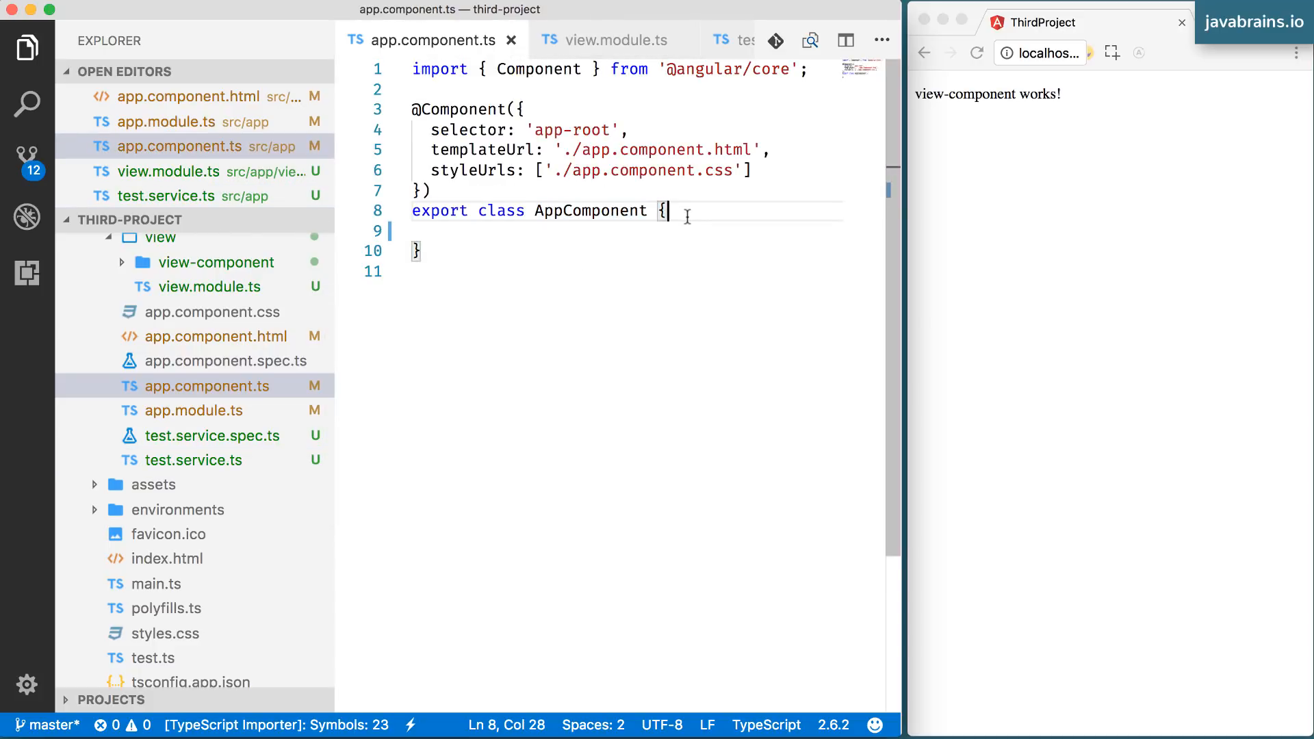